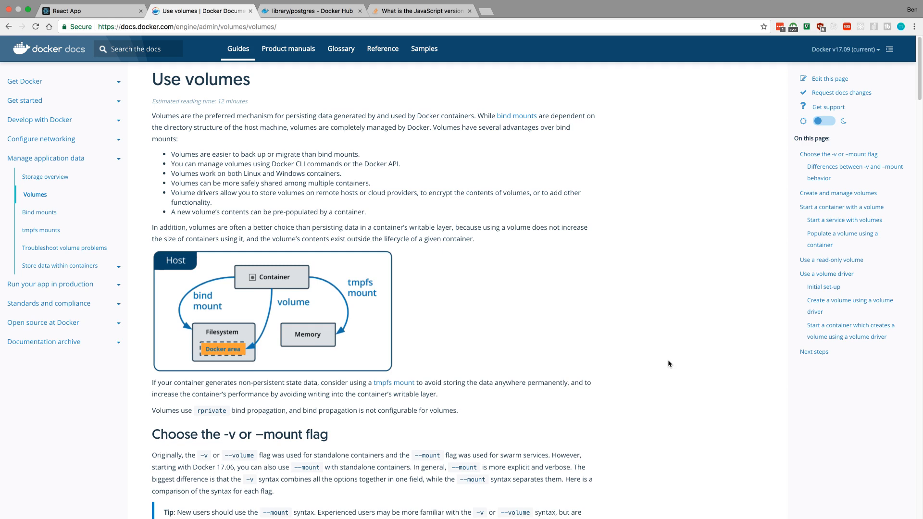
mouse_move(588, 306)
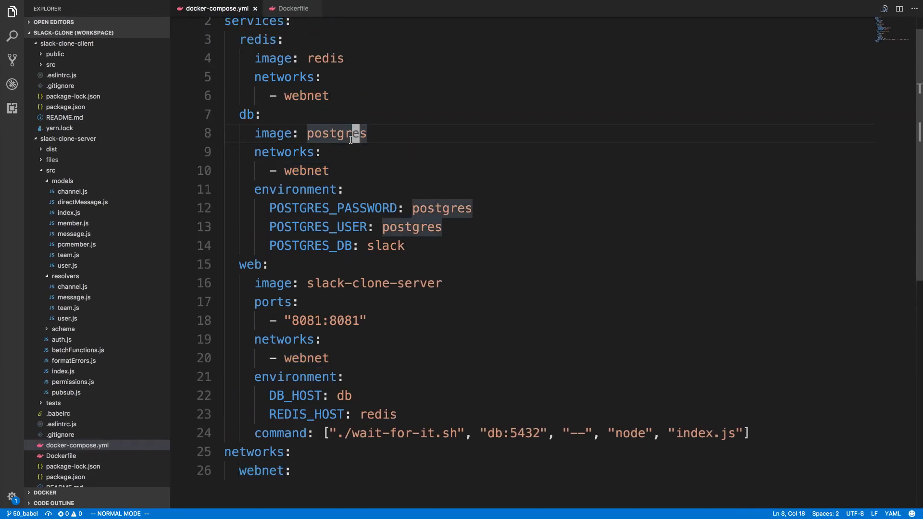
Add a 'volumes: ./pgdata' entry under the db service in docker-compose.yml.
type("volumes")
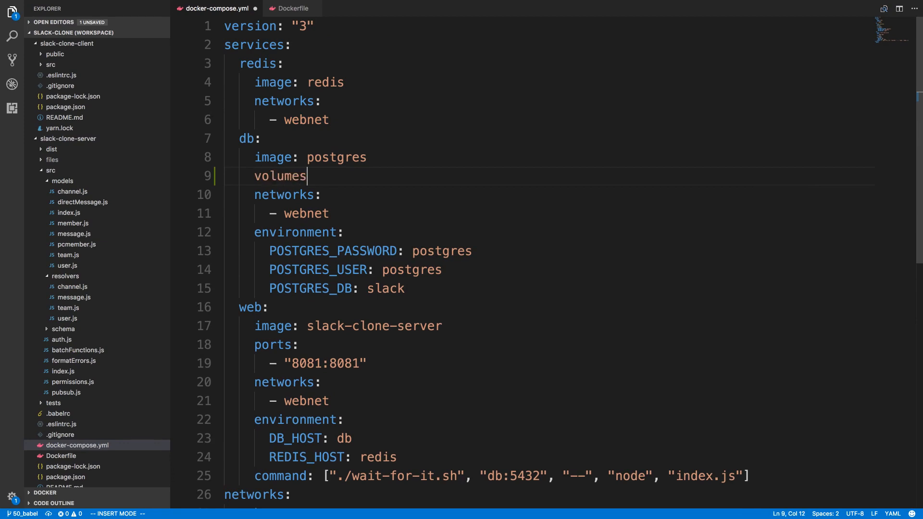
type(":")
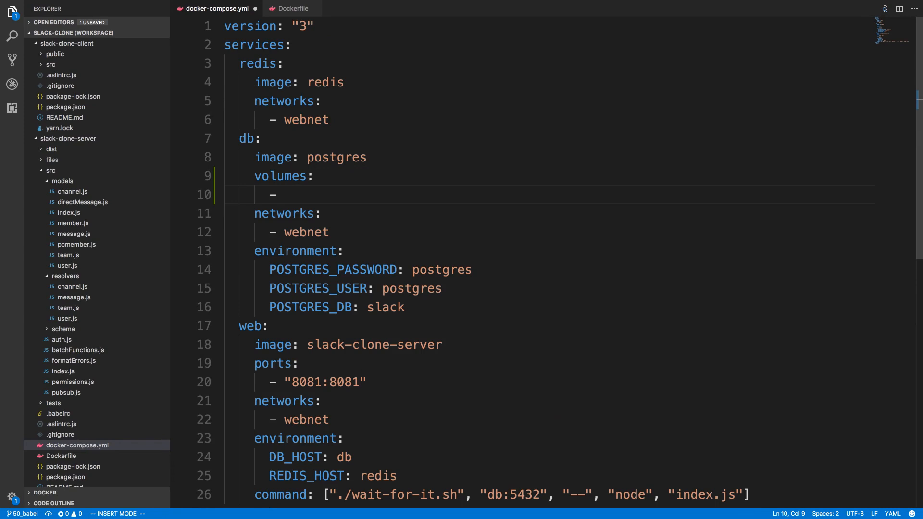
type("./")
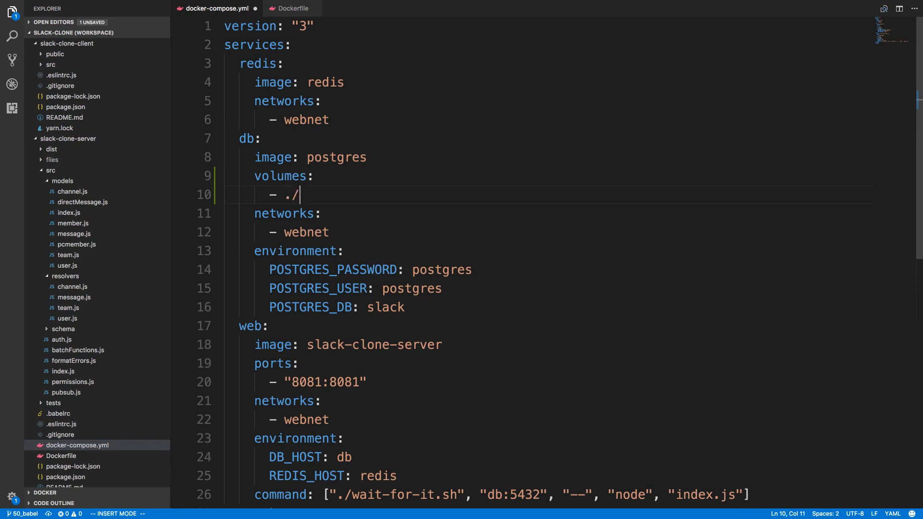
type("pgdata")
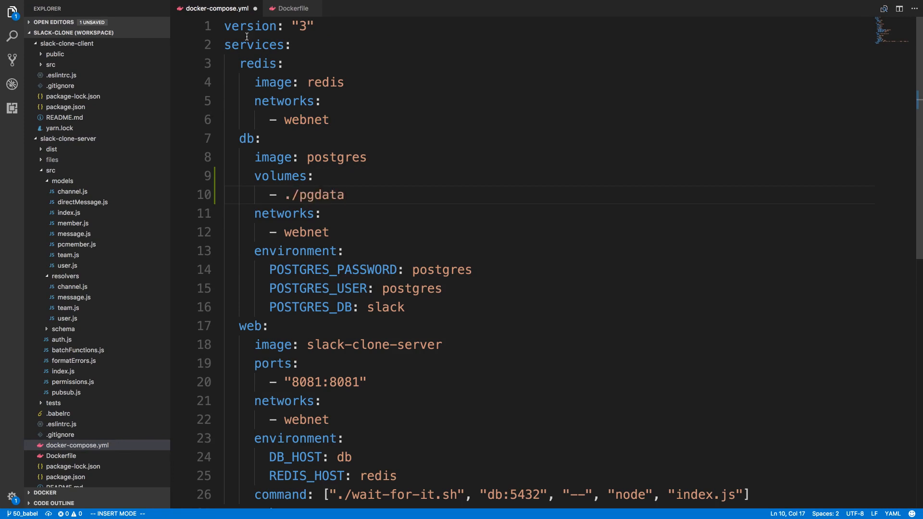
Create a new pgdata folder inside slack-clone-server.
right_click(69, 138)
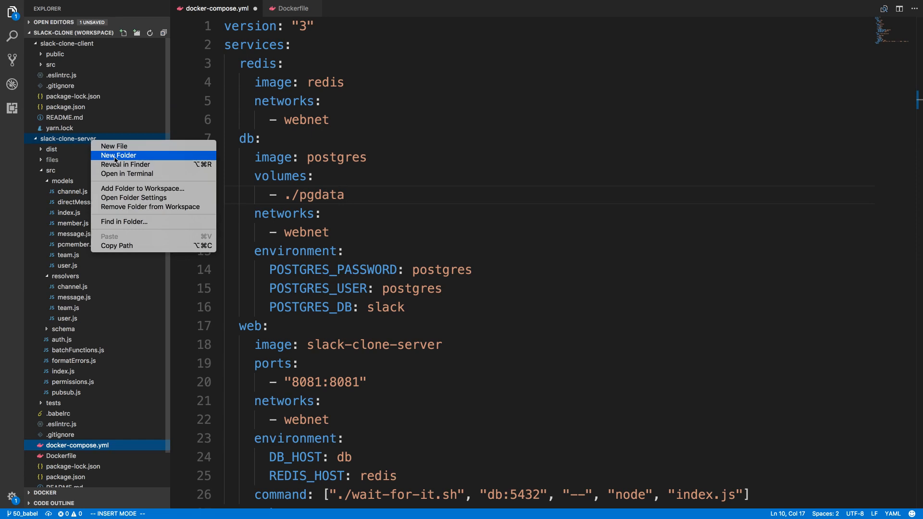
left_click(118, 154)
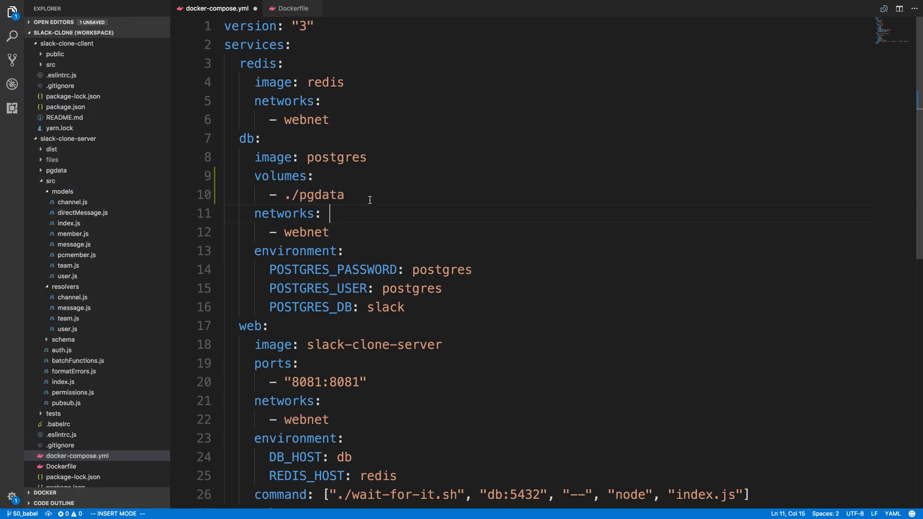
type(":")
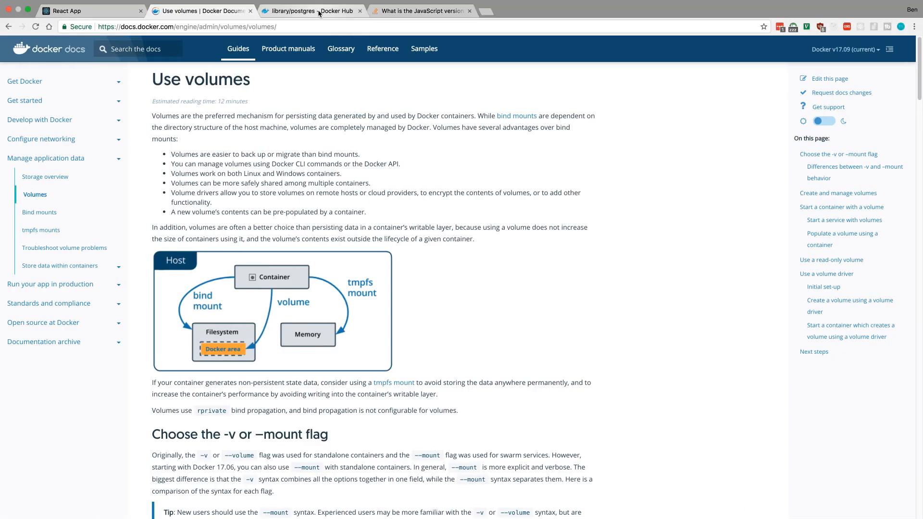
Copy the /var/lib/postgresql/data path from the postgres Docker Hub page.
left_click(315, 10)
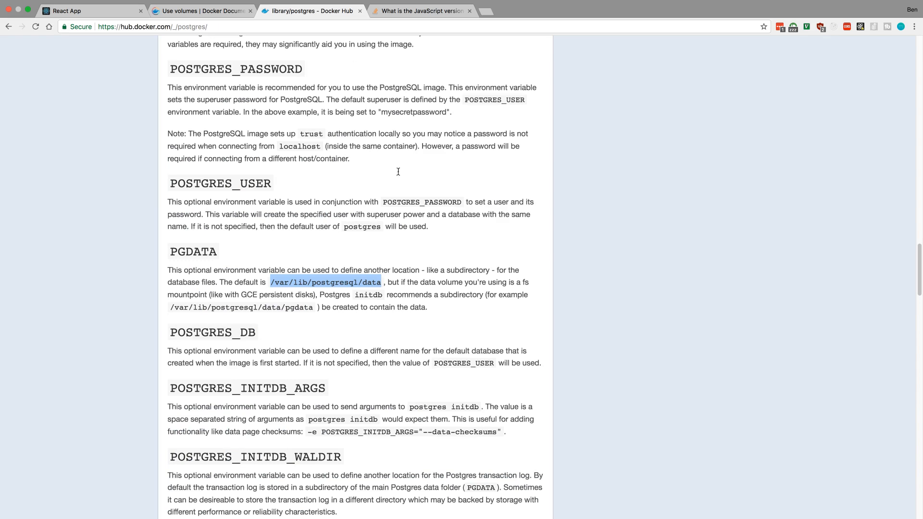
mouse_move(349, 287)
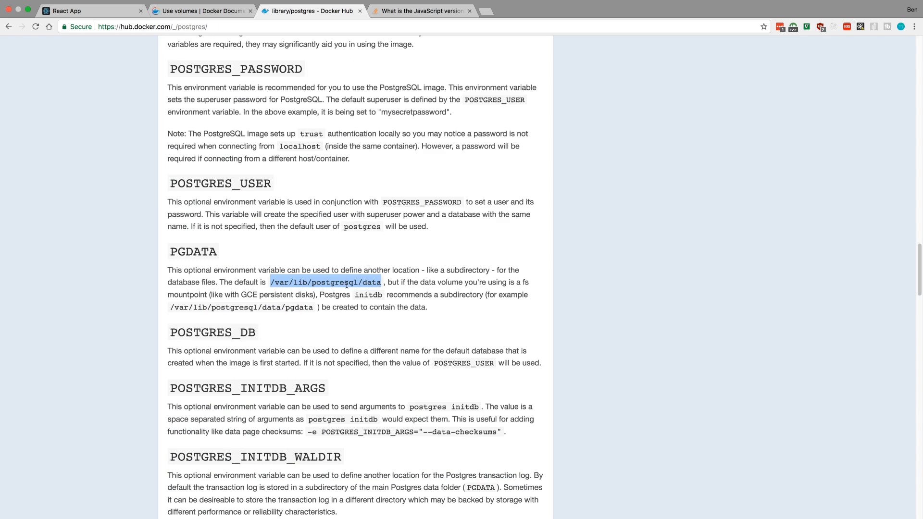
right_click(345, 282)
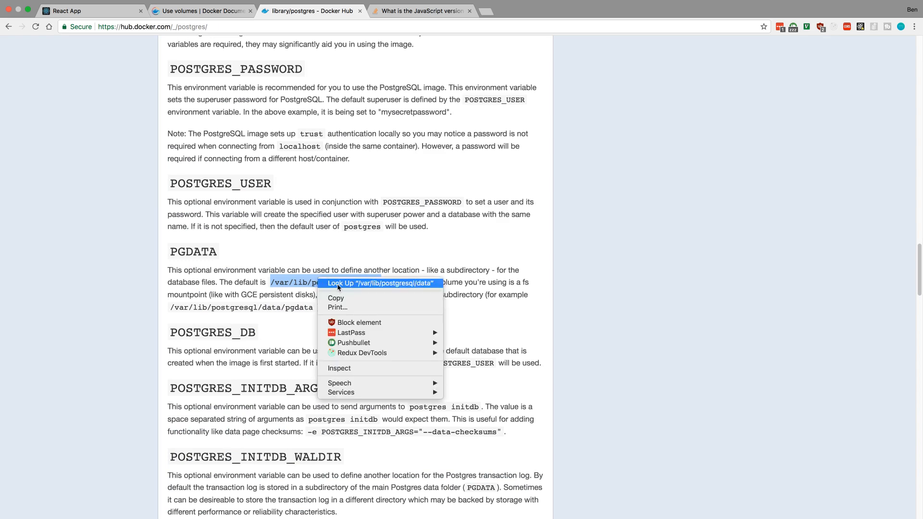
left_click(370, 282)
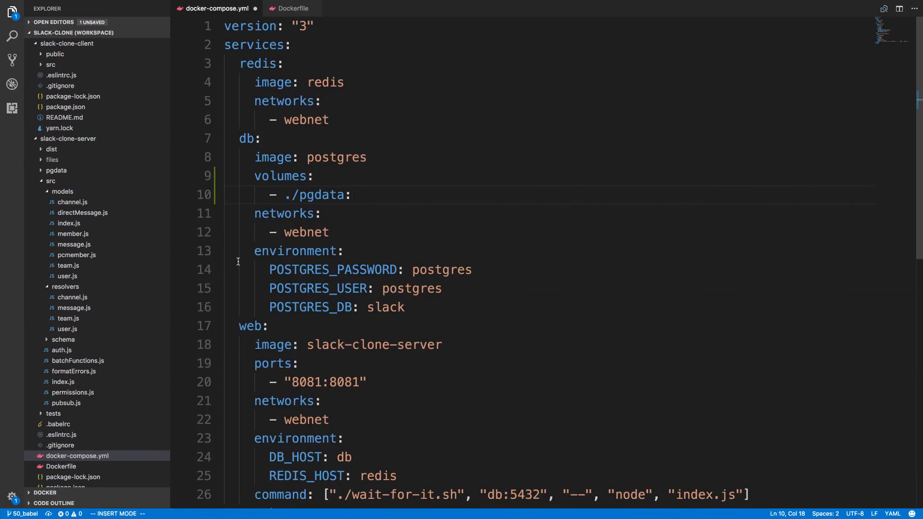
Append ':/var/lib/postgresql/data' to the ./pgdata volume and save docker-compose.yml.
type(":/var/lib/postgresql/data")
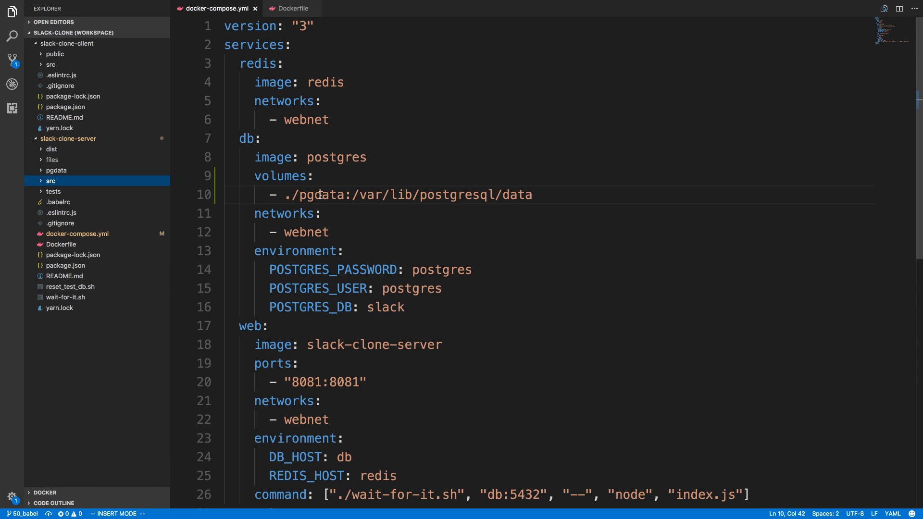
mouse_move(102, 181)
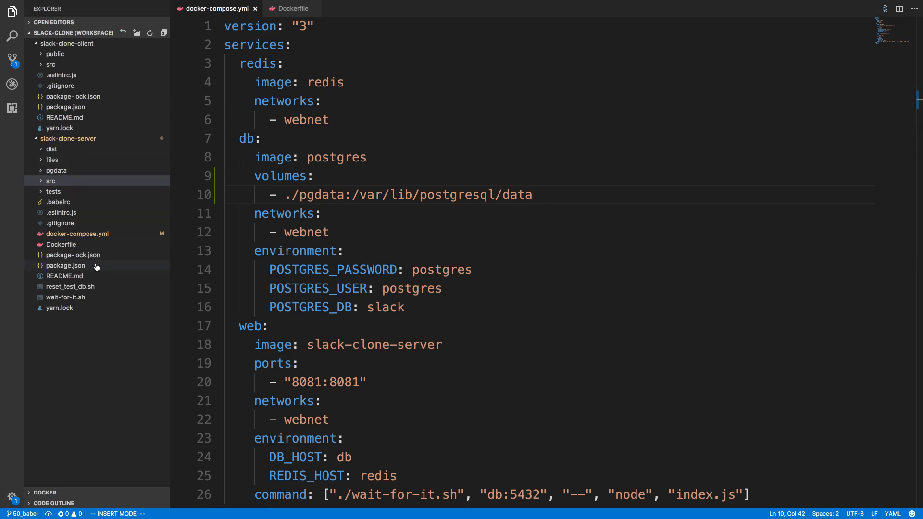
mouse_move(88, 234)
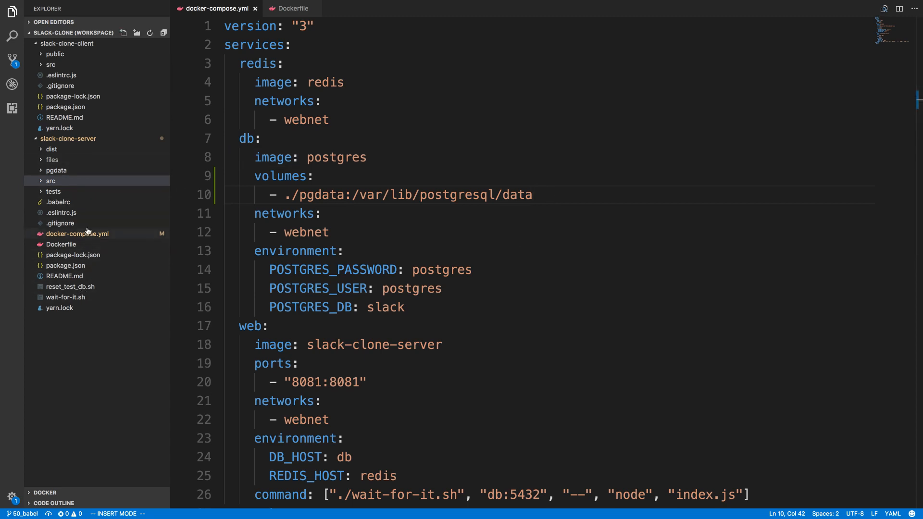
Add a pgdata line to .gitignore, then return to docker-compose.yml.
left_click(59, 223)
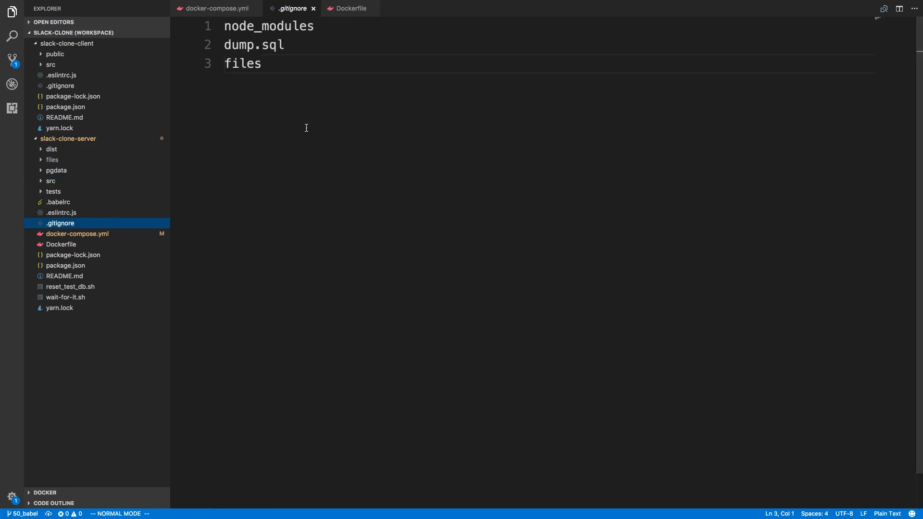
type("pgdat")
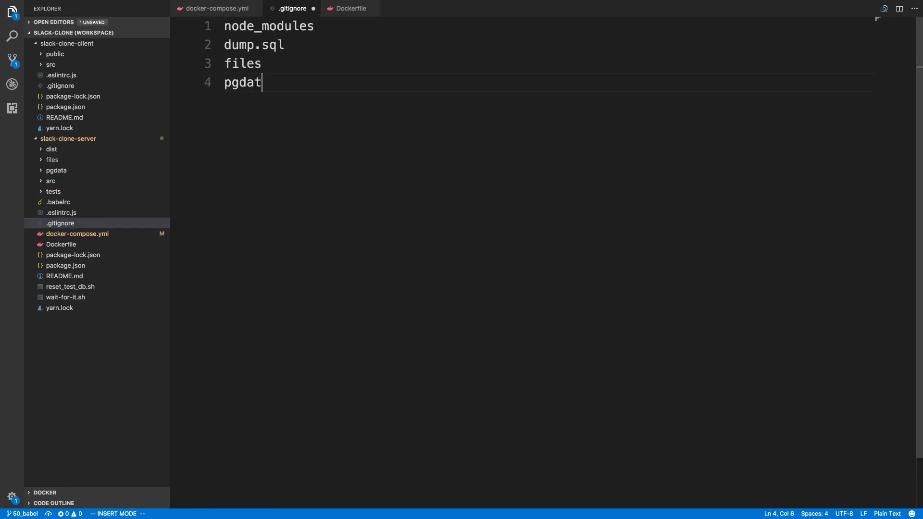
left_click(213, 8)
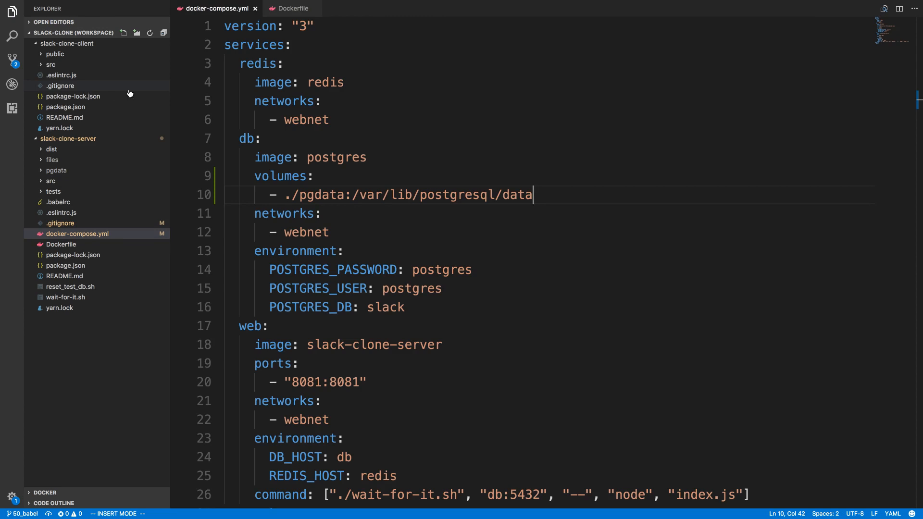
mouse_move(60, 85)
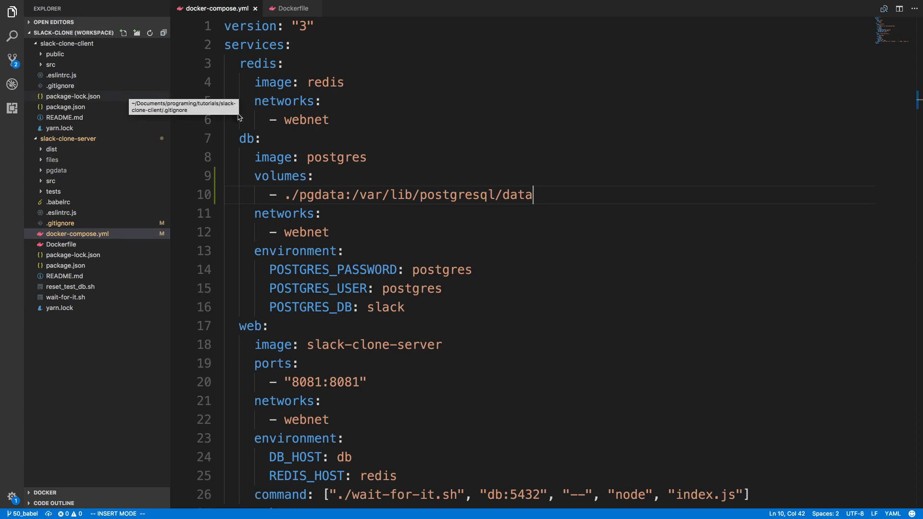
mouse_move(504, 238)
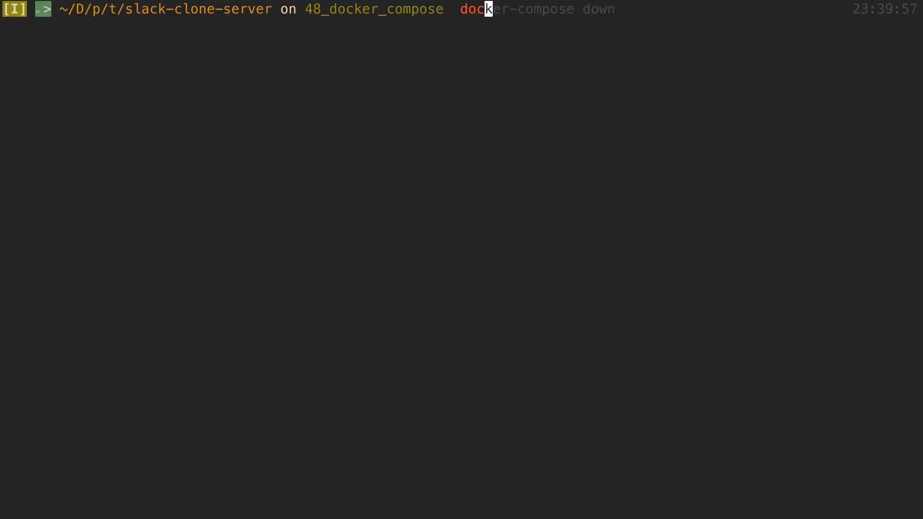
Run 'docker-compose up', follow the db, redis and web logs, then stop with Ctrl+C.
type("docker-compose up")
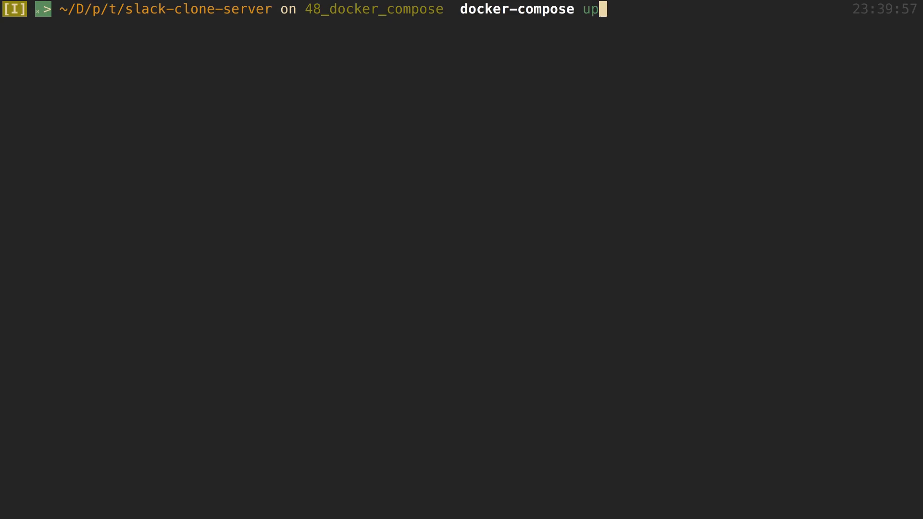
key("Enter")
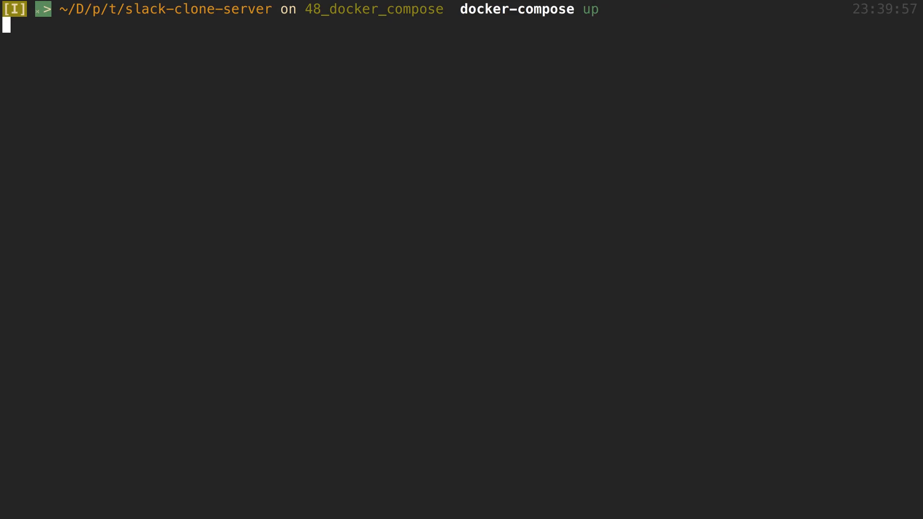
key("Enter")
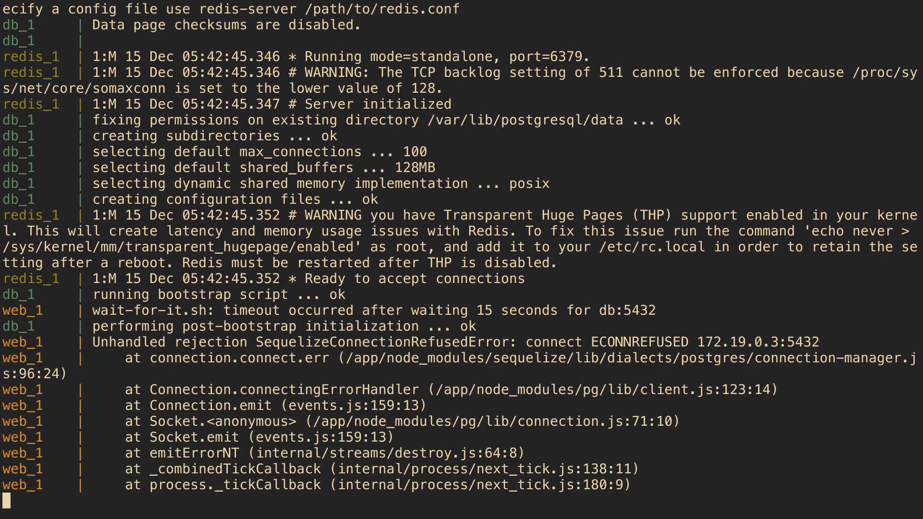
scroll("down", 3)
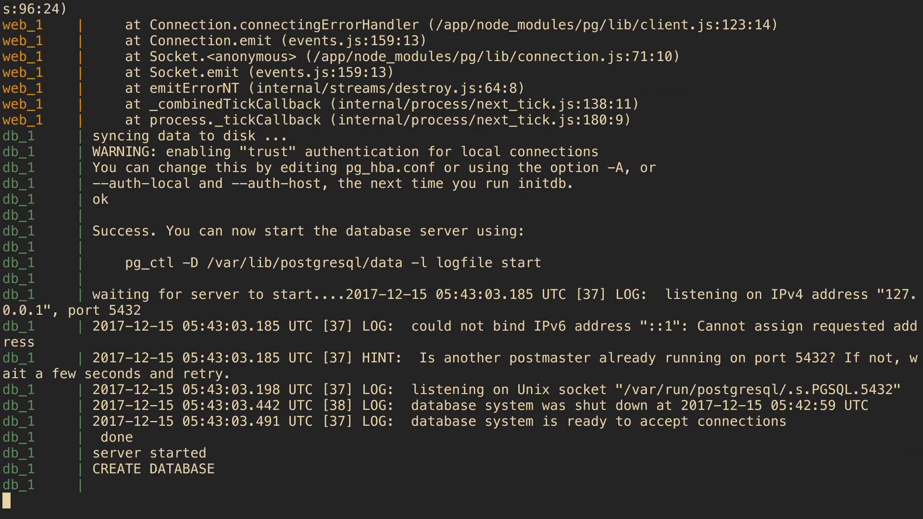
scroll("down", 3)
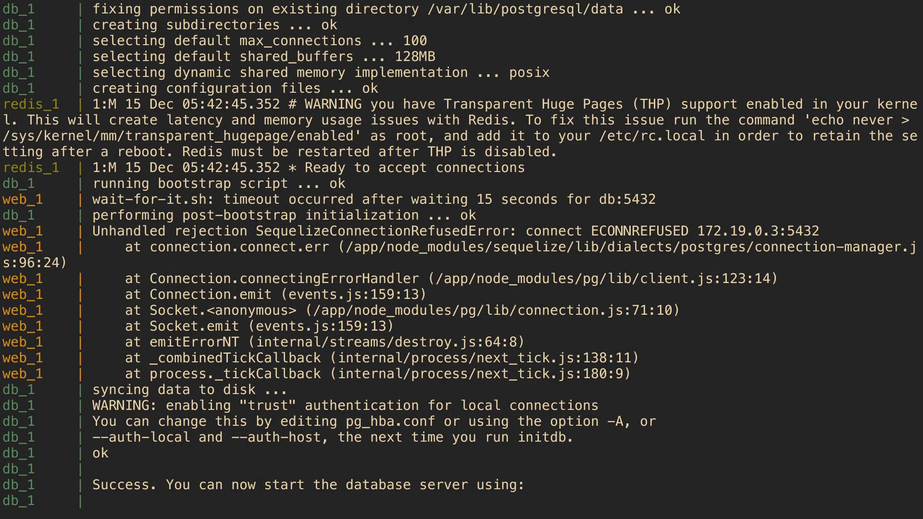
mouse_move(710, 268)
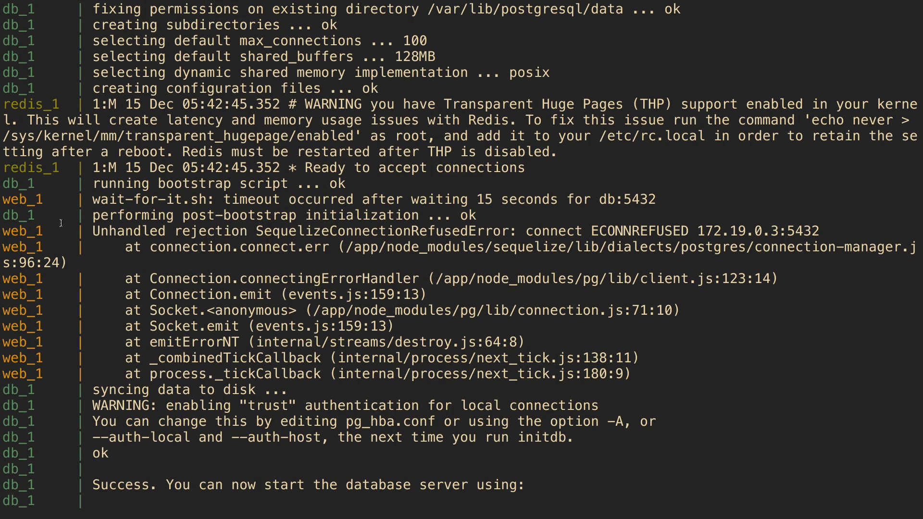
mouse_move(282, 215)
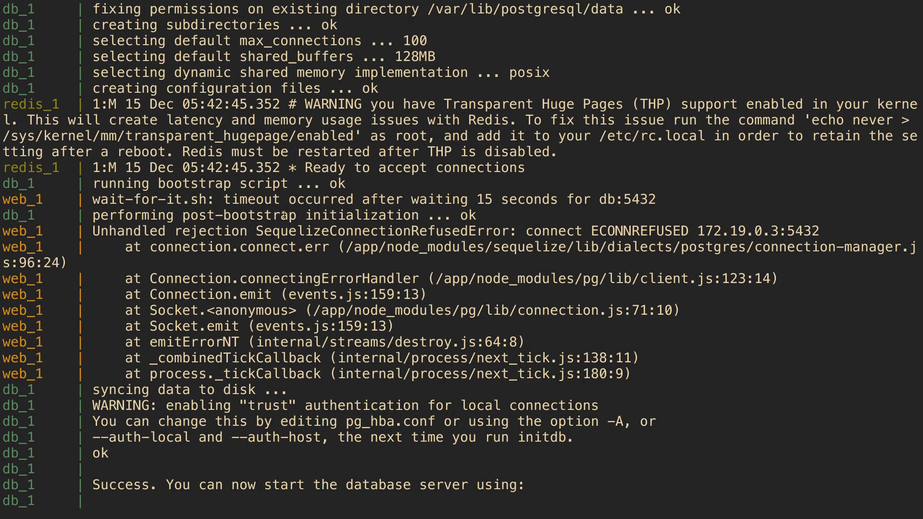
scroll("down", 3)
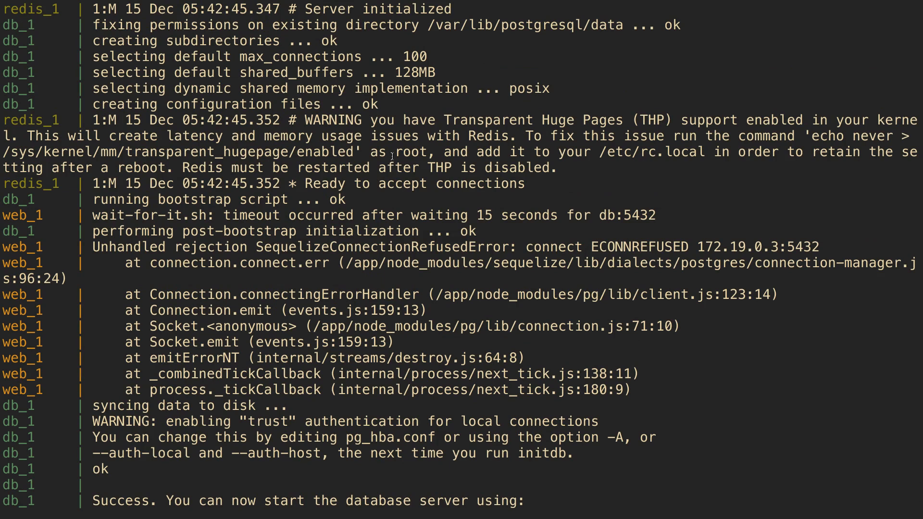
scroll("down", 3)
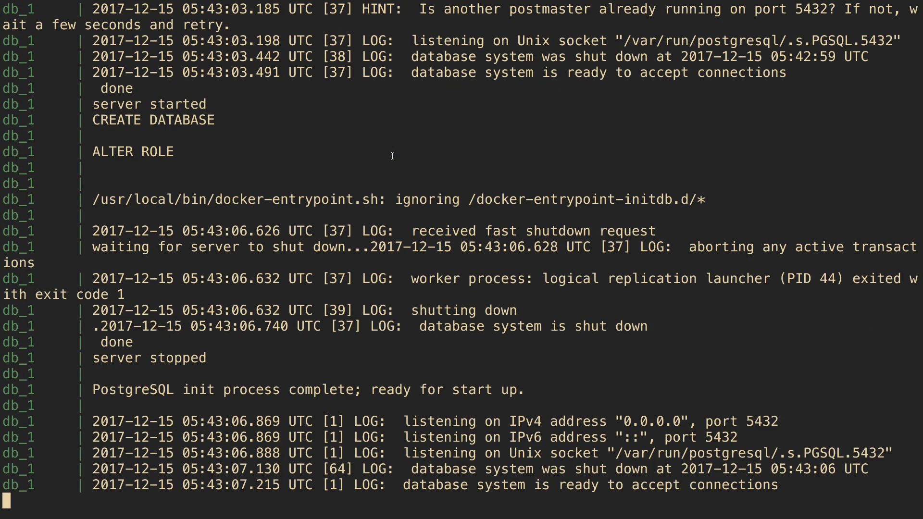
key("Ctrl+c")
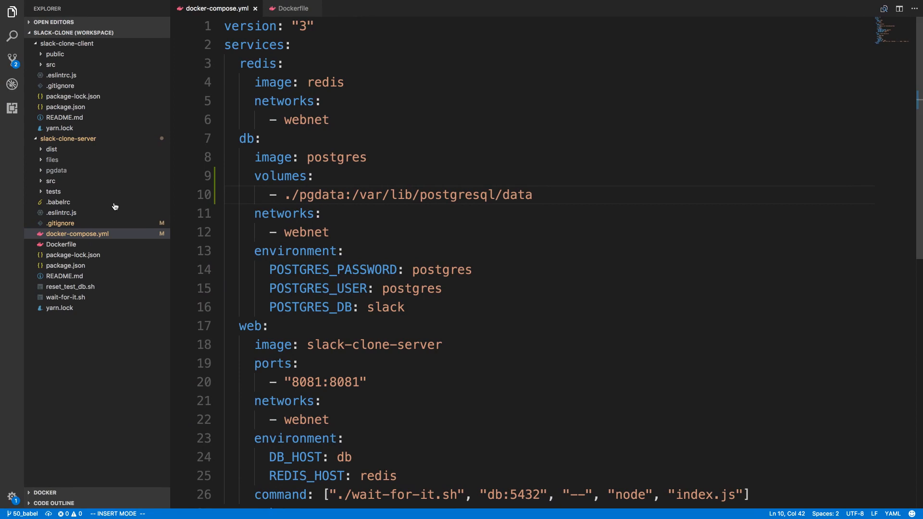
Expand slack-clone-server's src folder to show the models and resolvers files.
left_click(51, 181)
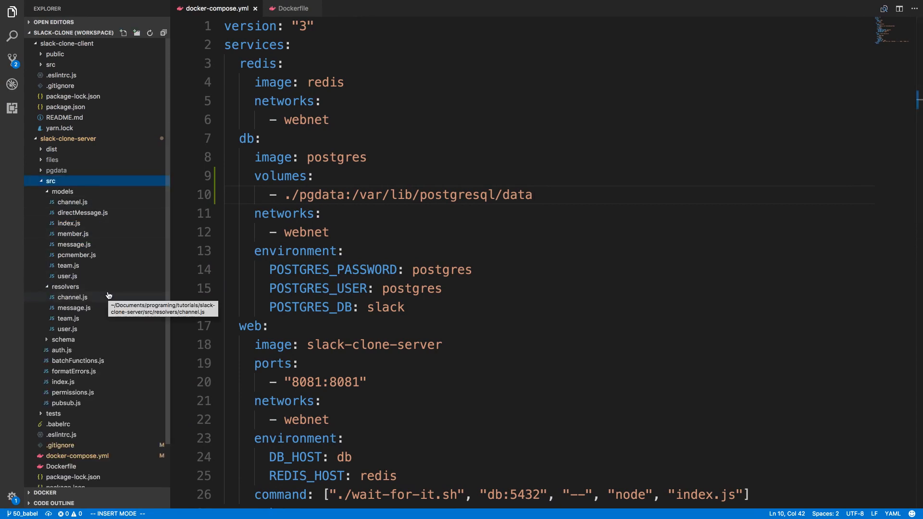
mouse_move(99, 264)
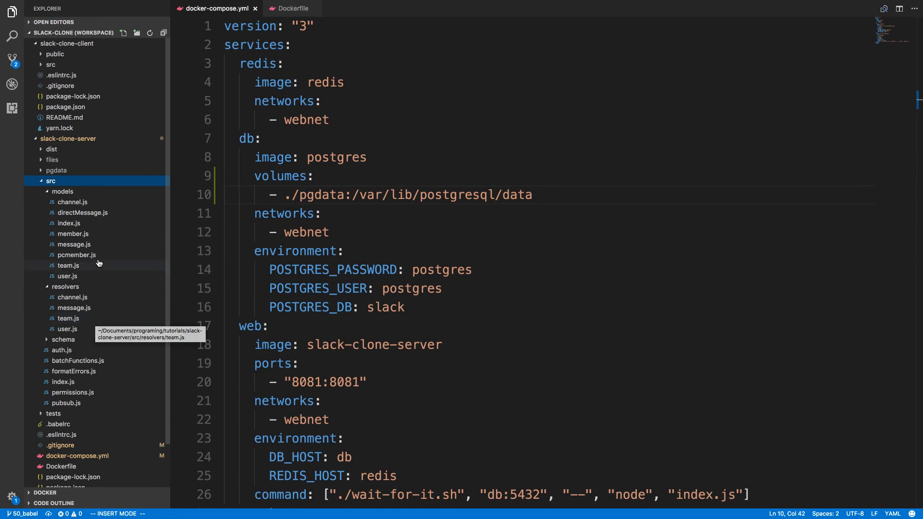
left_click(69, 223)
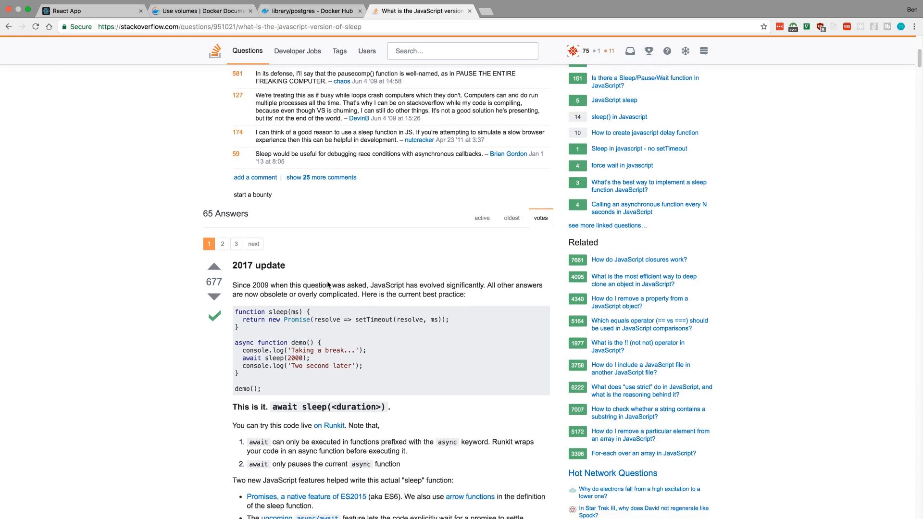
scroll("down", 3)
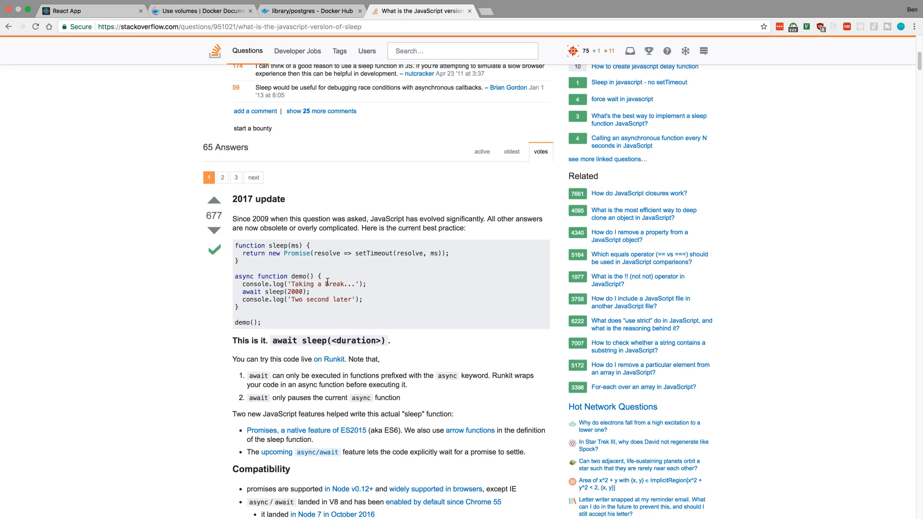
mouse_move(302, 313)
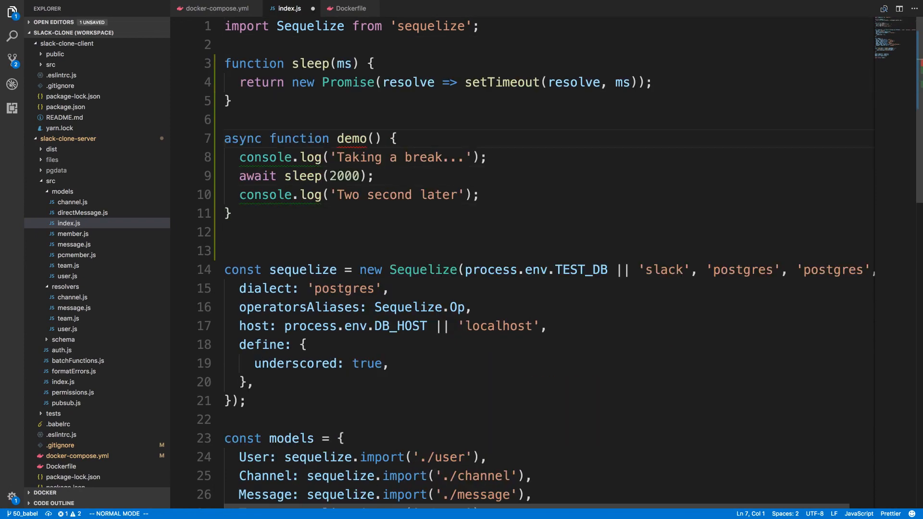
mouse_move(440, 109)
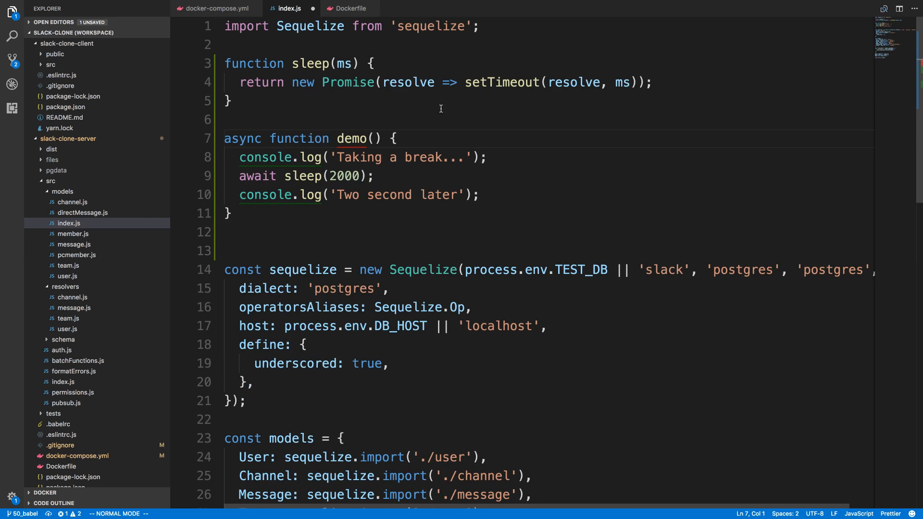
Turn demo into 'export default async () =>' wrapping the Sequelize setup, ending with 'return models;'.
scroll("down", 3)
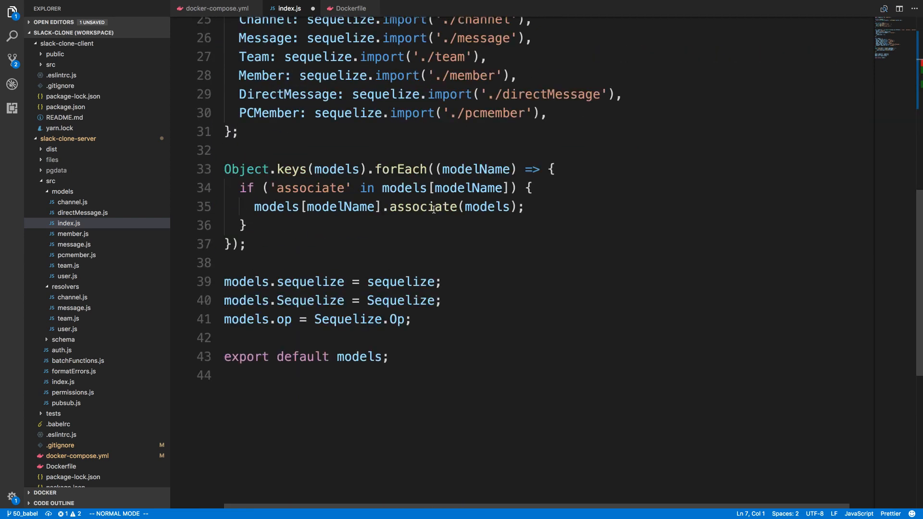
scroll("up", 3)
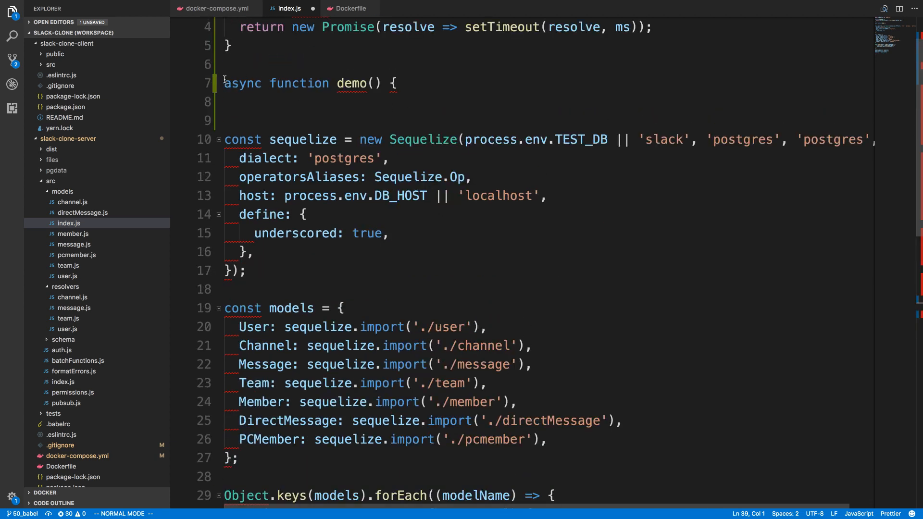
type("export default")
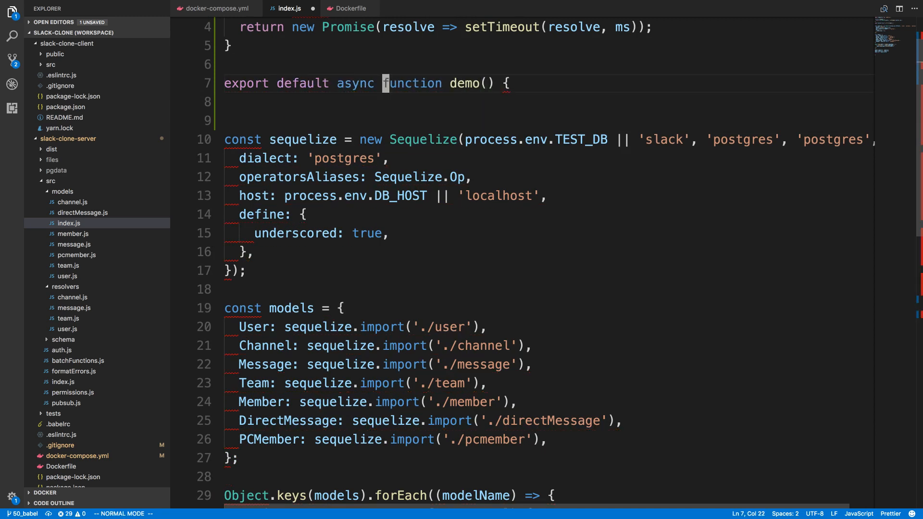
type("() =>")
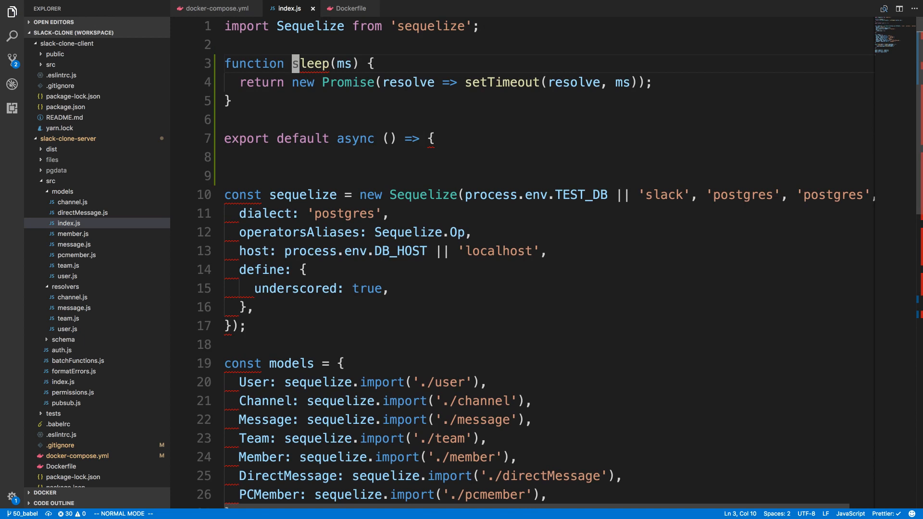
type("const")
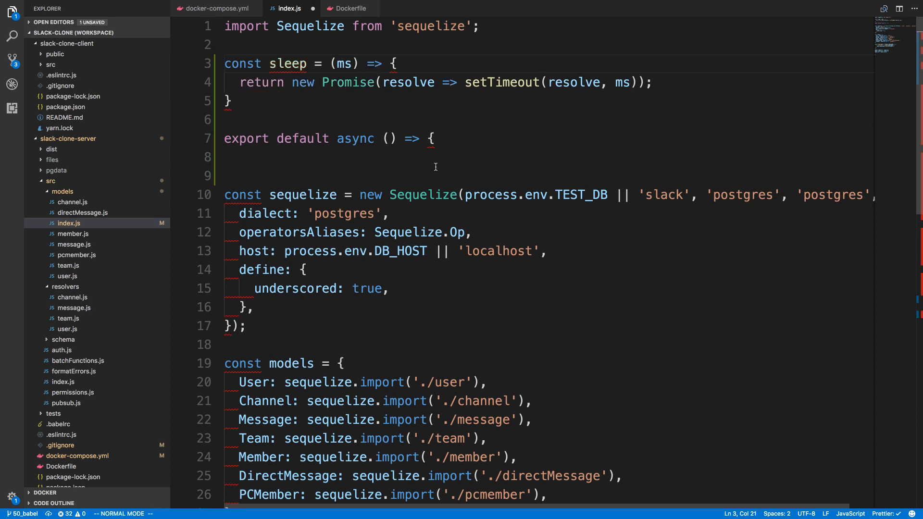
scroll("down", 3)
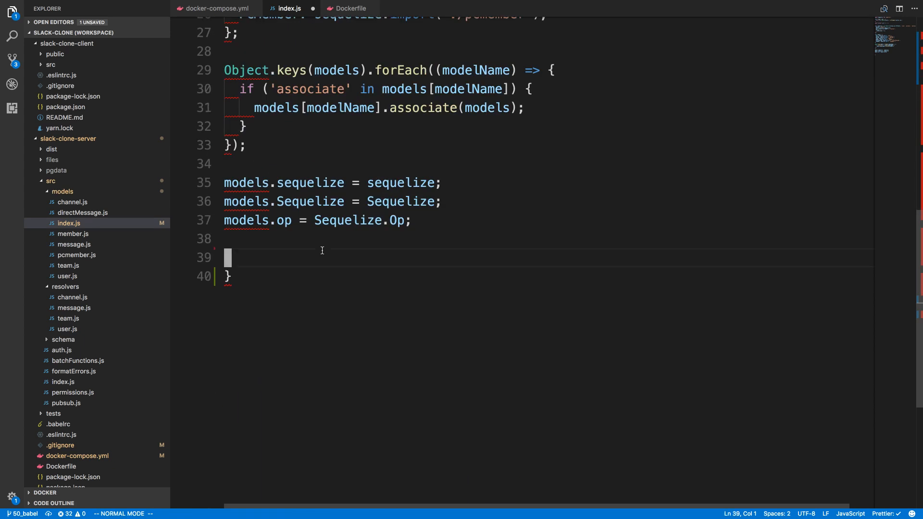
type("return")
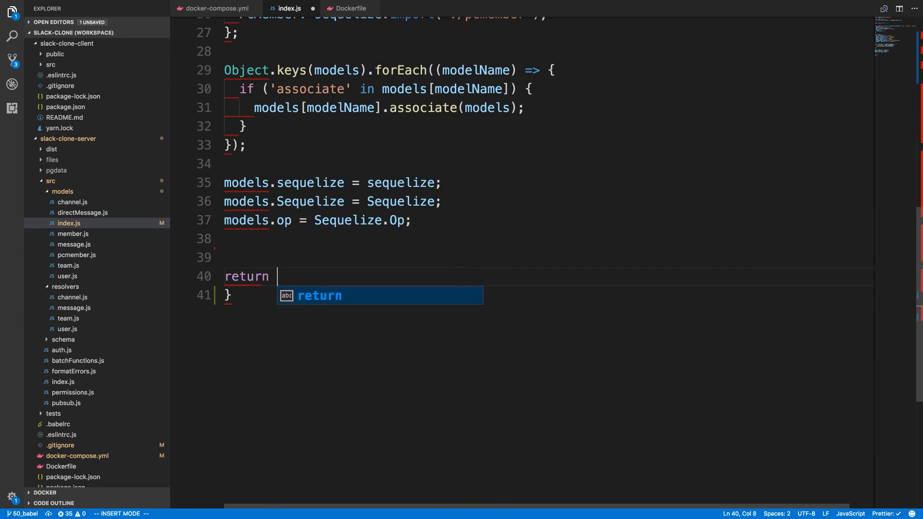
type("models;")
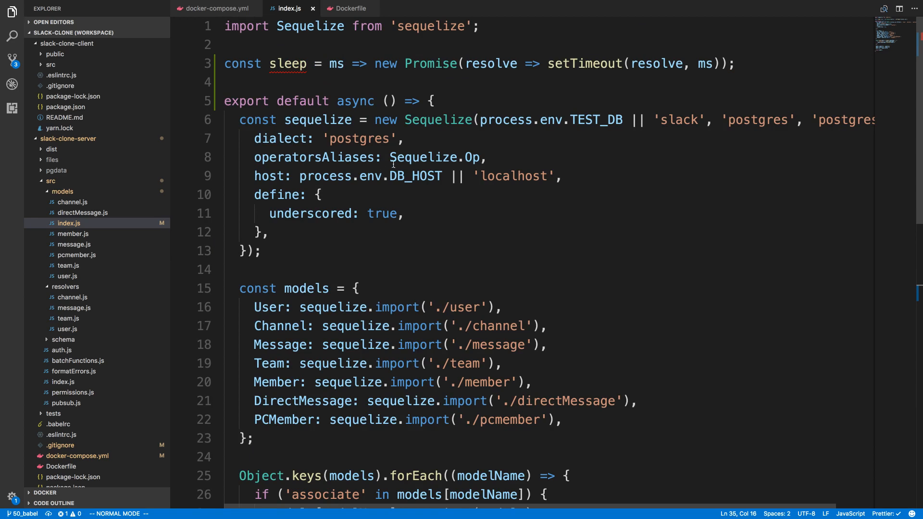
scroll("down", 3)
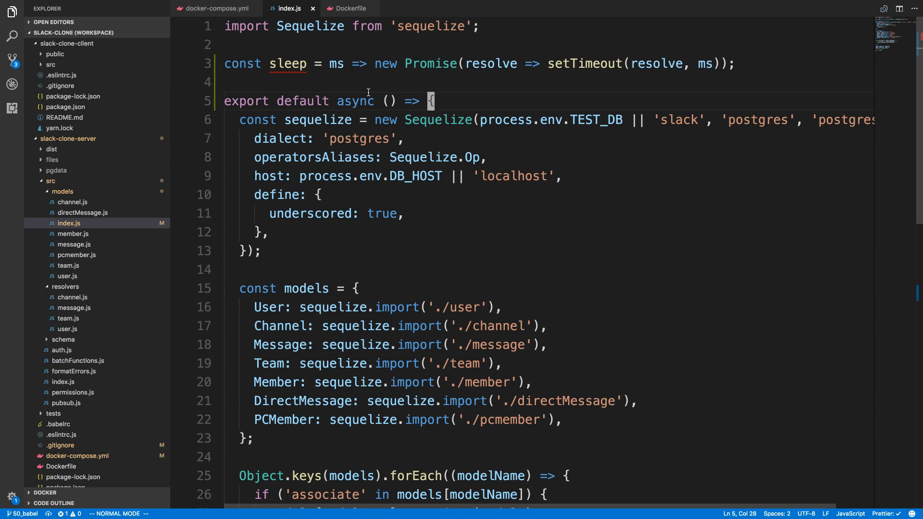
key("Enter")
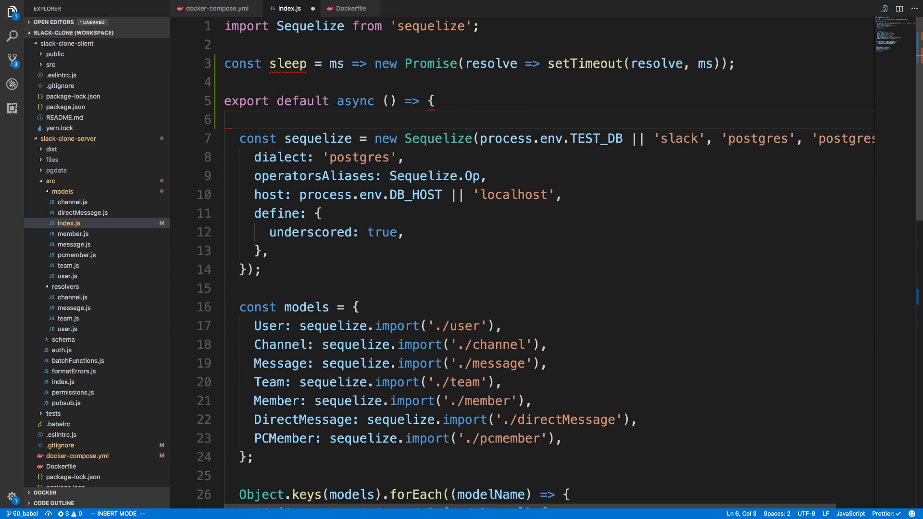
Add a 'connected' flag, a while(!connected) loop and 'let sequelize;' in index.js.
type("let")
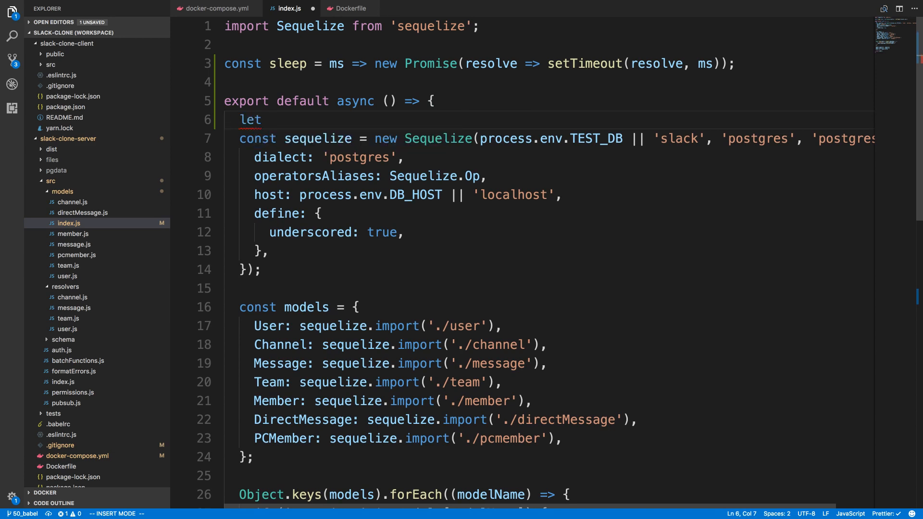
type("connected = false;")
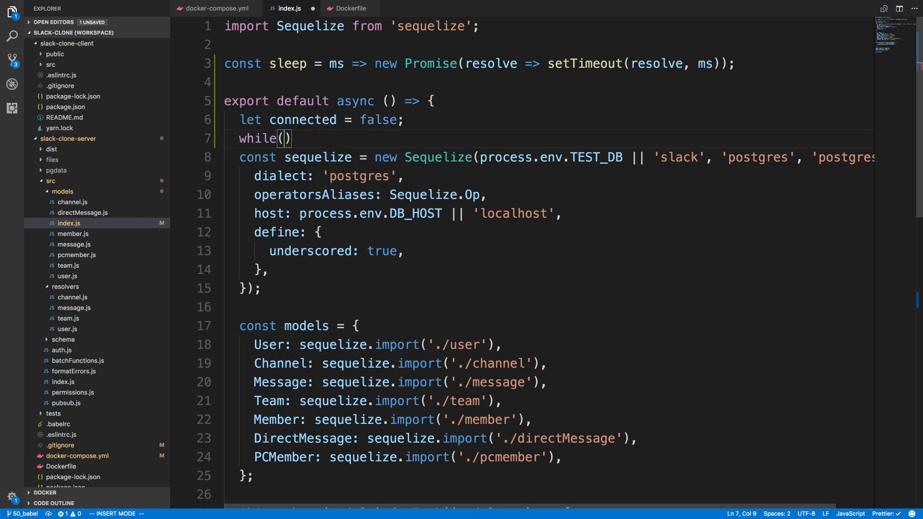
type("!connected")
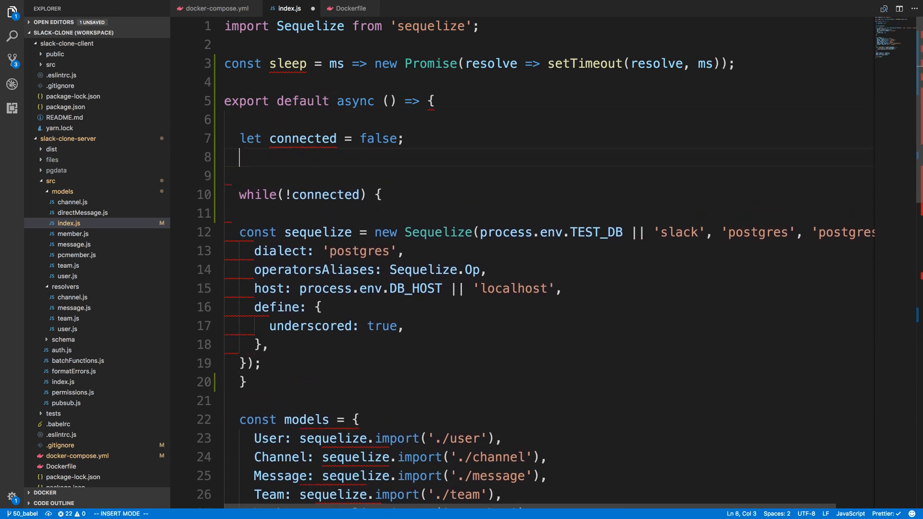
type("let sequelize;")
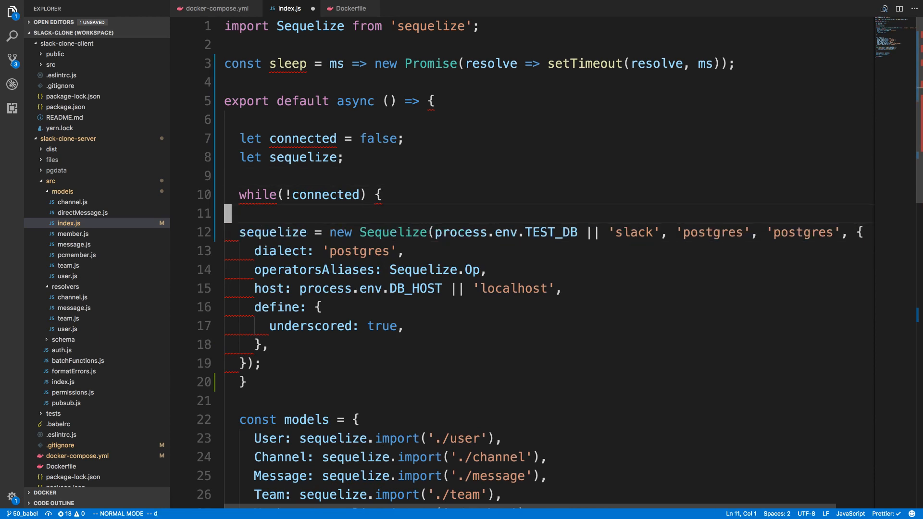
Add a try/catch that logs 'reconnecting in 5 seconds' and awaits sleep(5000).
type("try{}")
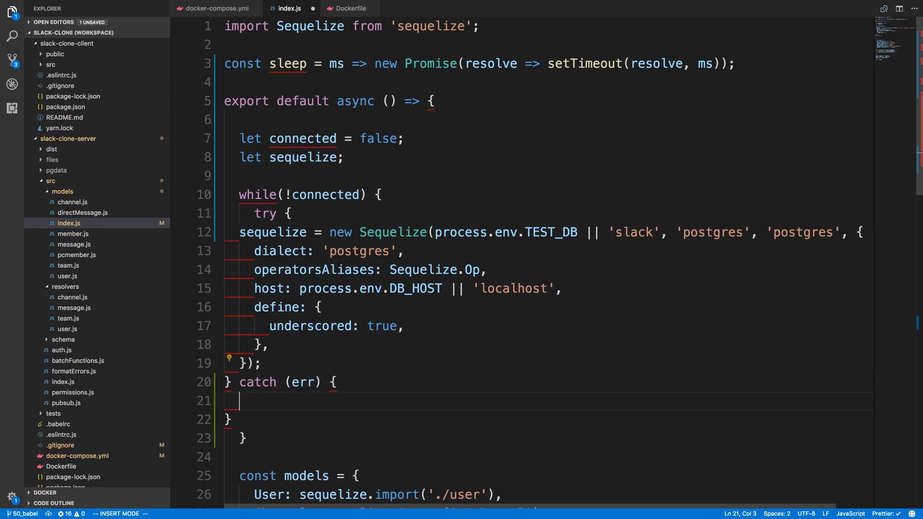
type("connected = true;")
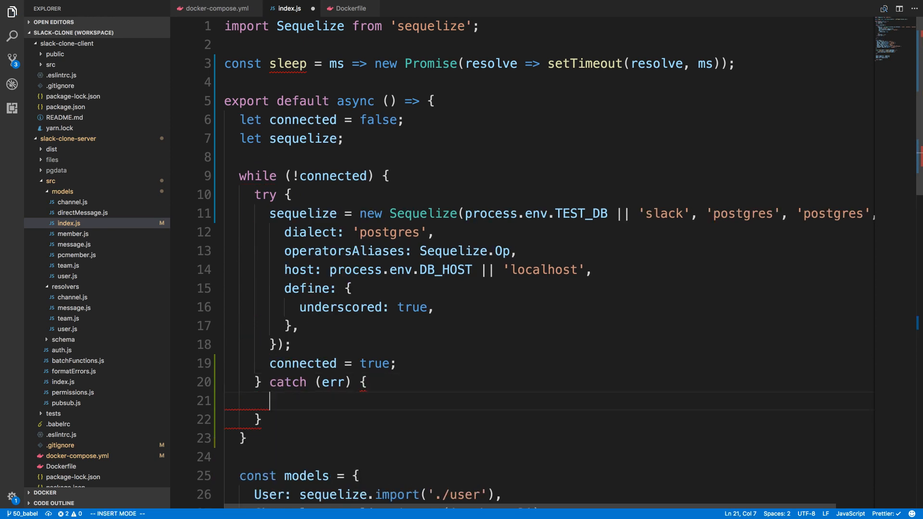
type("console.log('')")
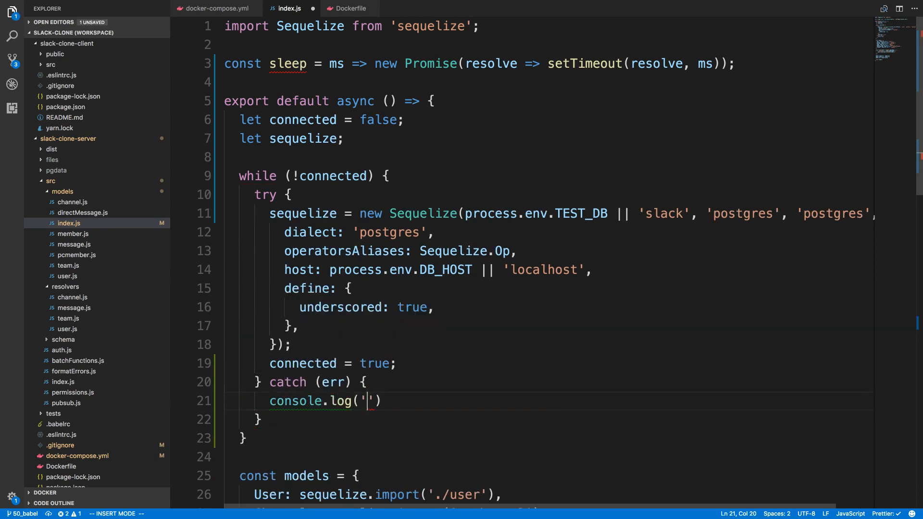
type("reconnec")
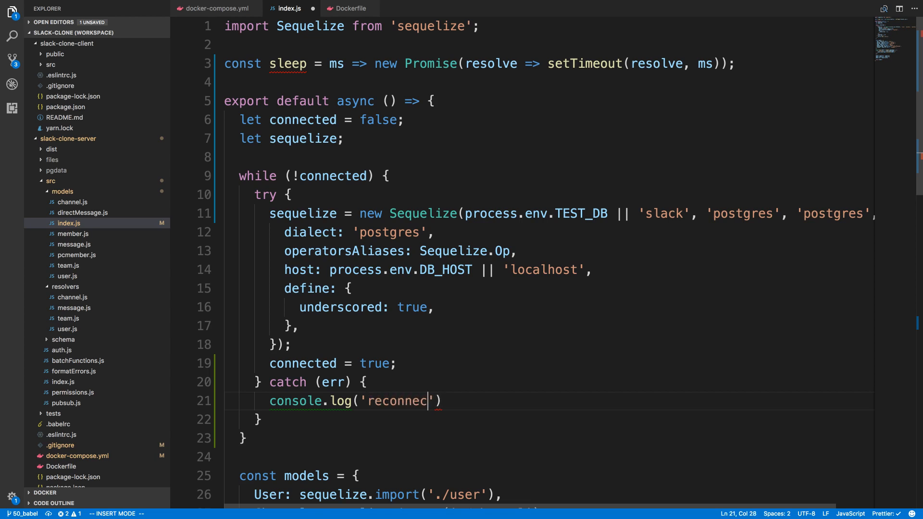
type("ting in")
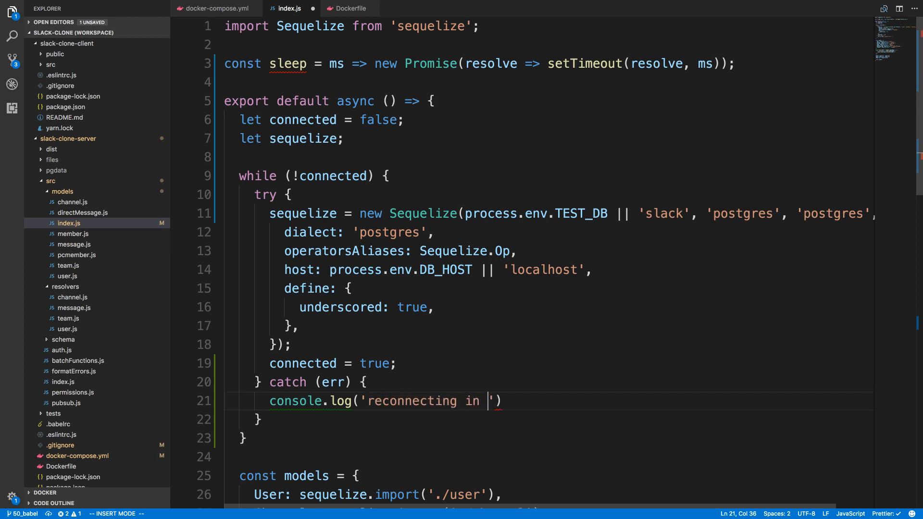
type("5 seconds")
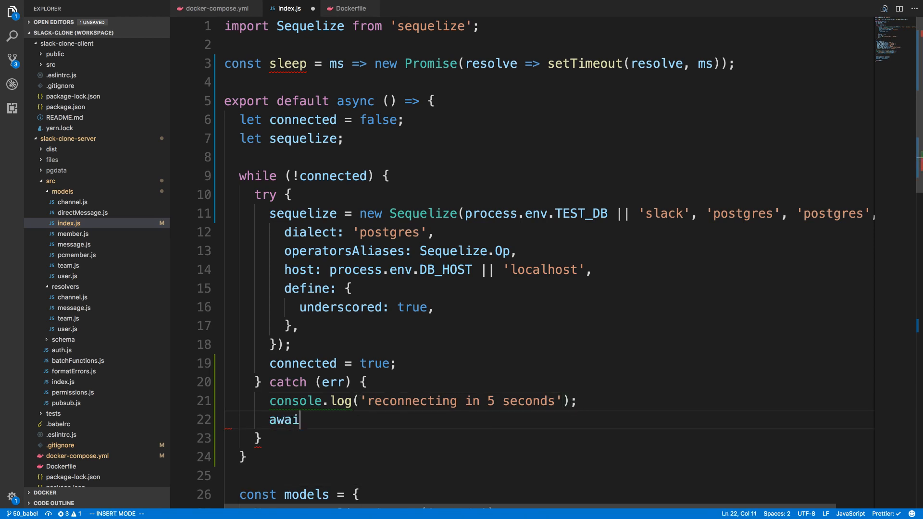
type("t sleep(5000);")
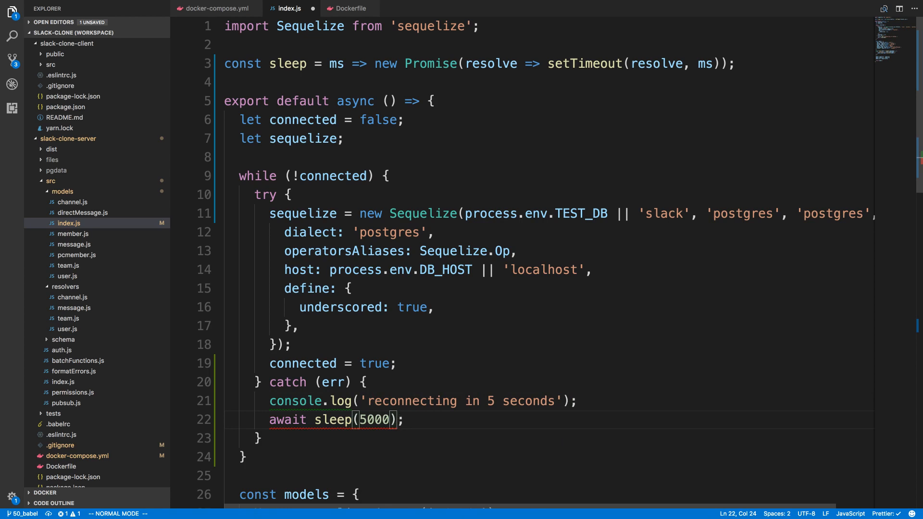
Insert '// eslint-disable-next-line no-await-in-loop' above the await sleep(5000) line.
scroll("down", 3)
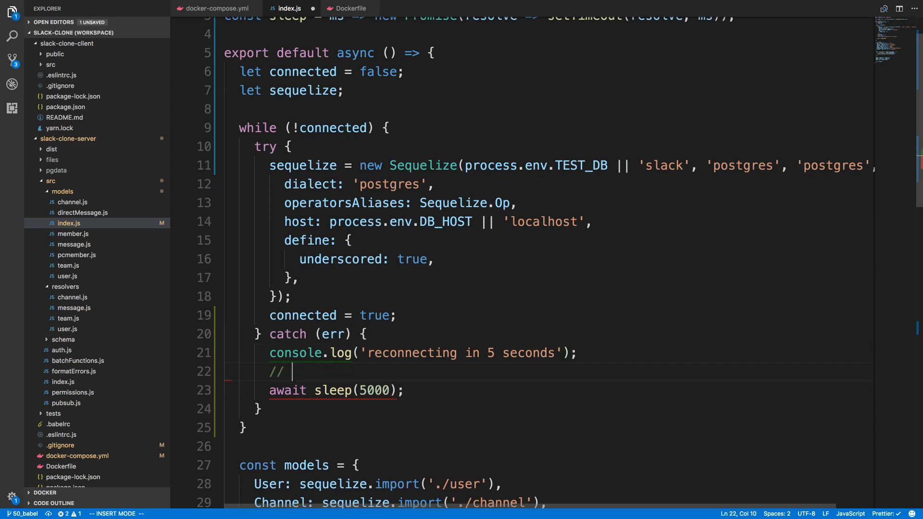
type("eslint-dsia")
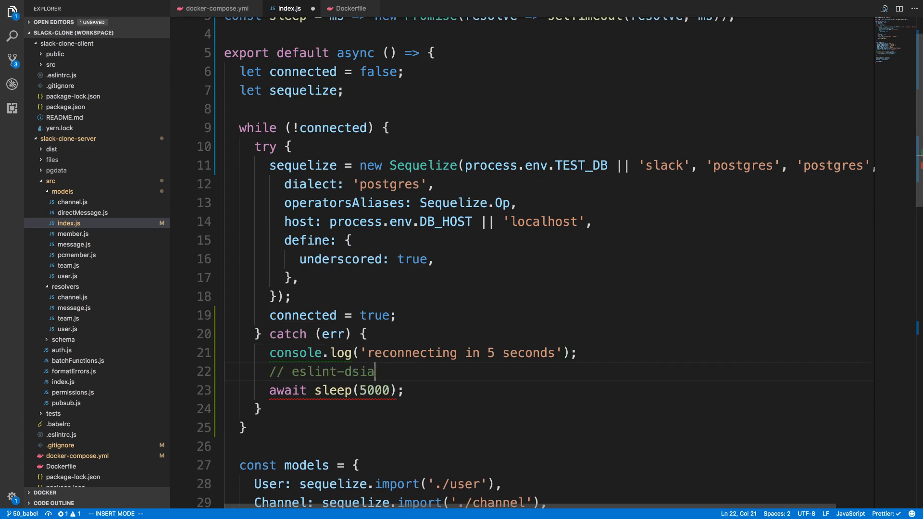
type("disable-")
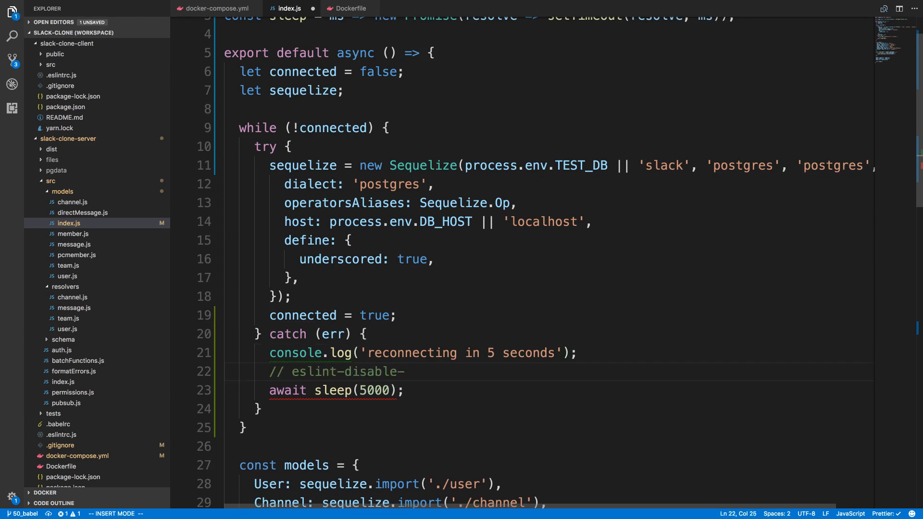
type("next-line")
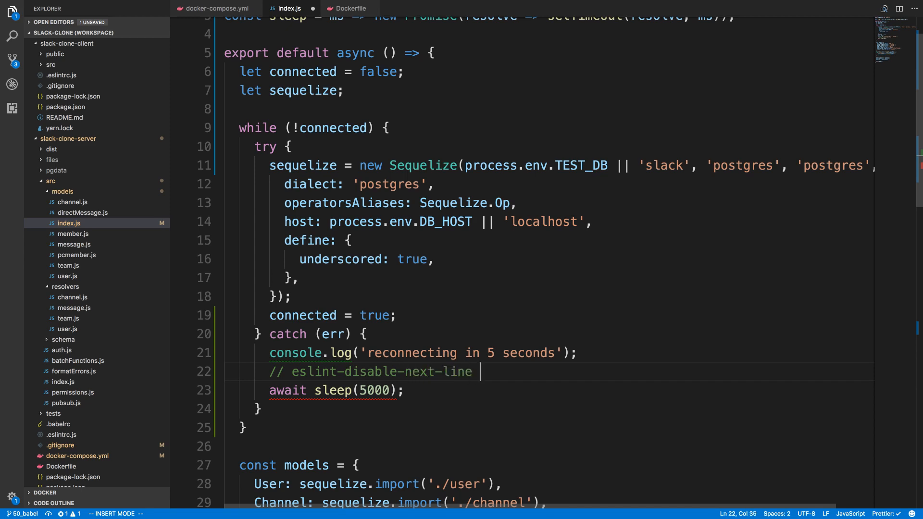
type("no-await-in-loop")
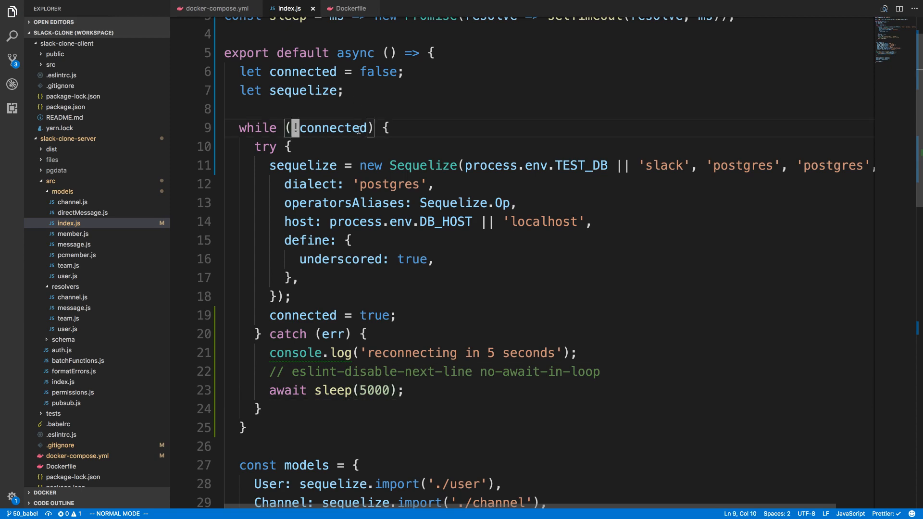
Declare 'let maxReconnects = 20' and add '&& maxReconnects' to the while condition.
left_click(340, 91)
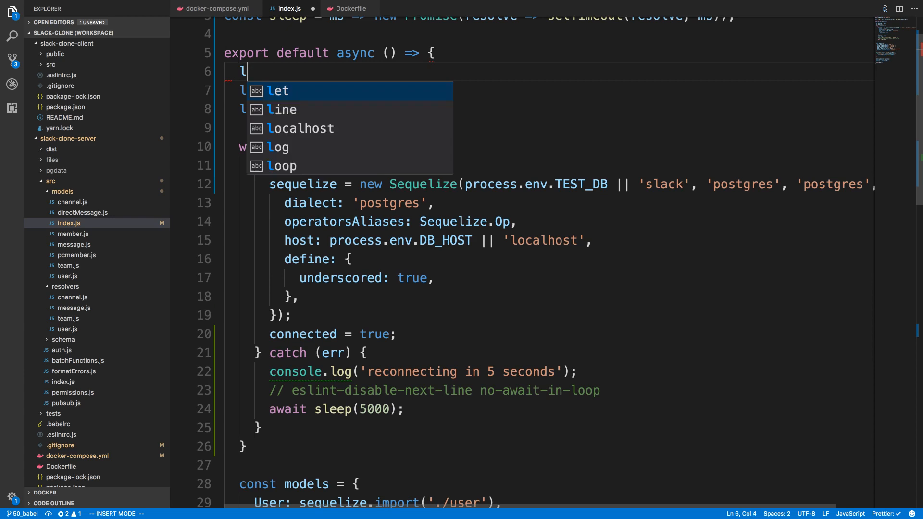
type("et maxRe")
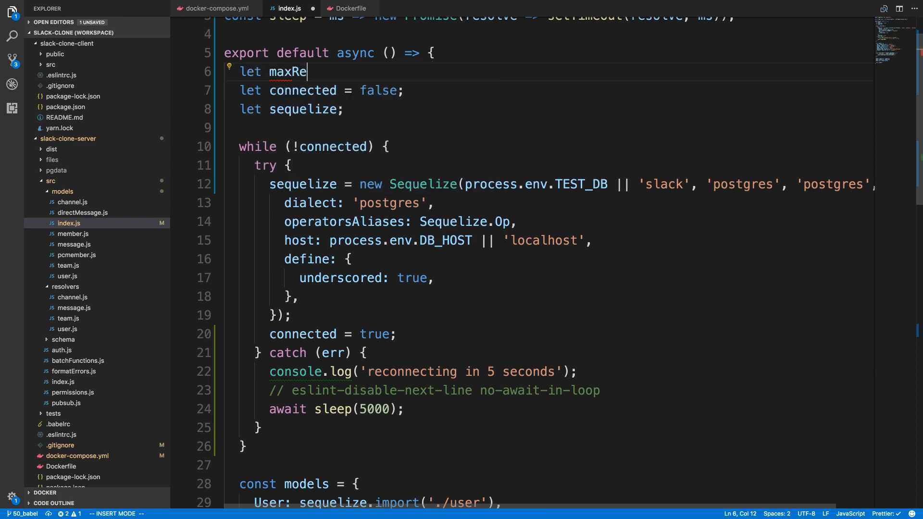
type("connects =")
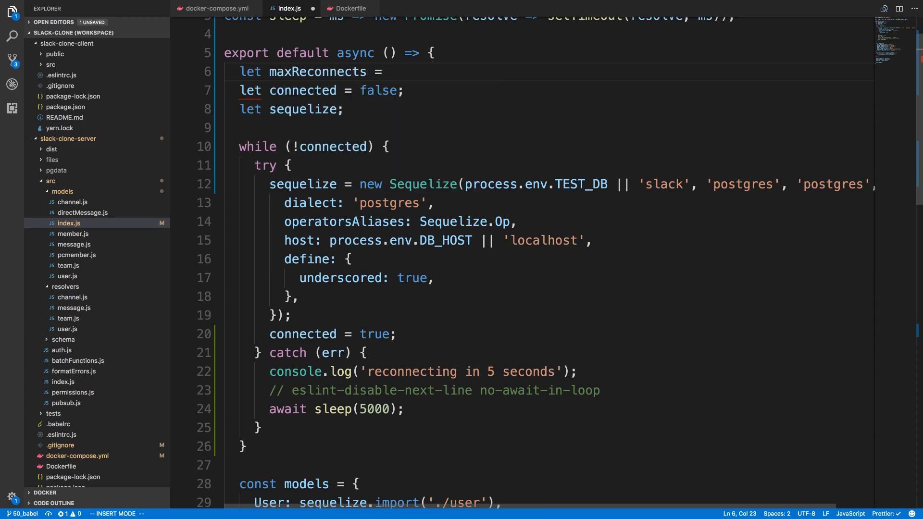
type("20l")
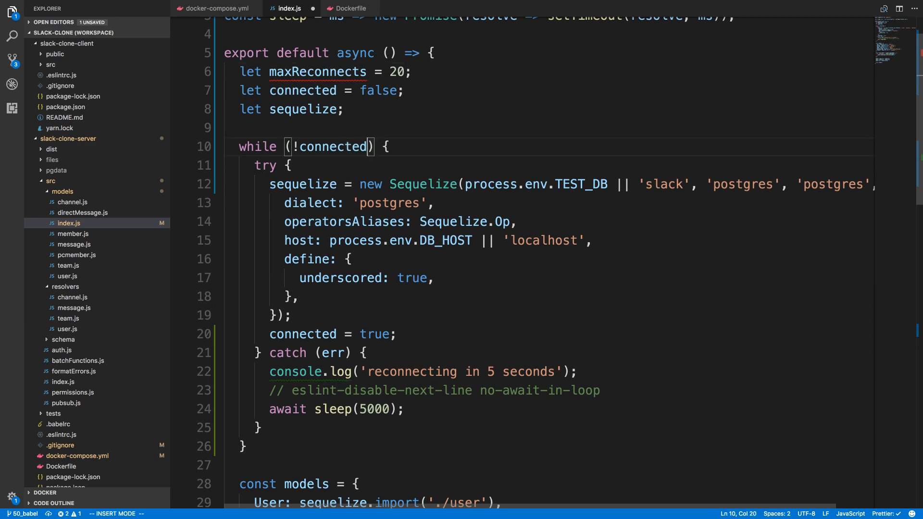
type("&&")
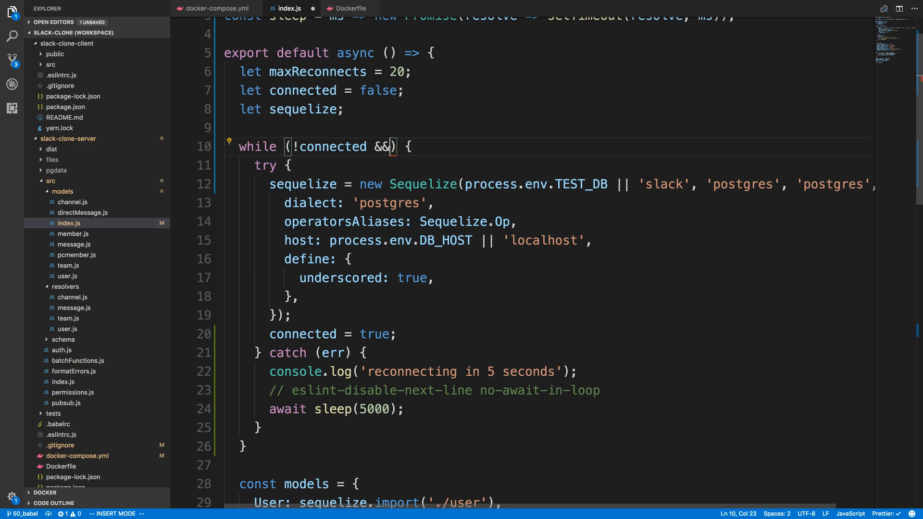
type("maxReconnects")
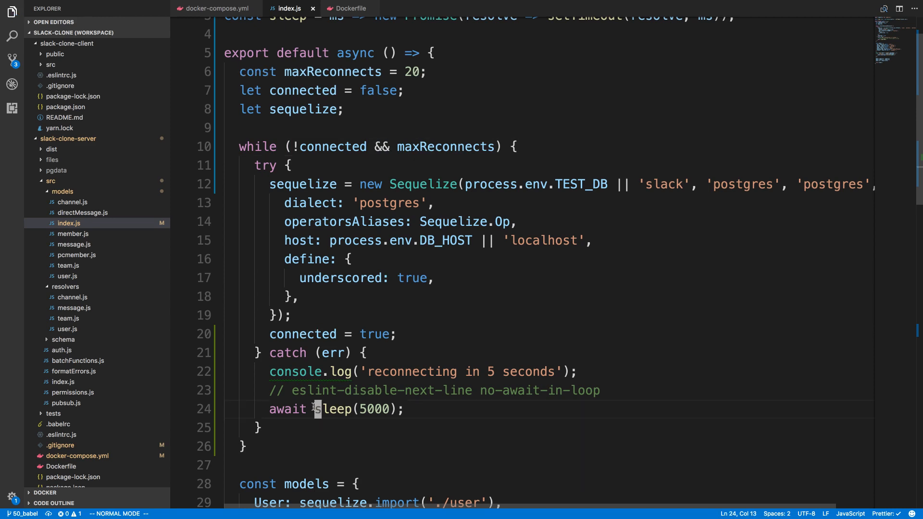
Fix the maxReconnects declaration line and move below the retry loop to add code.
type("maxCon")
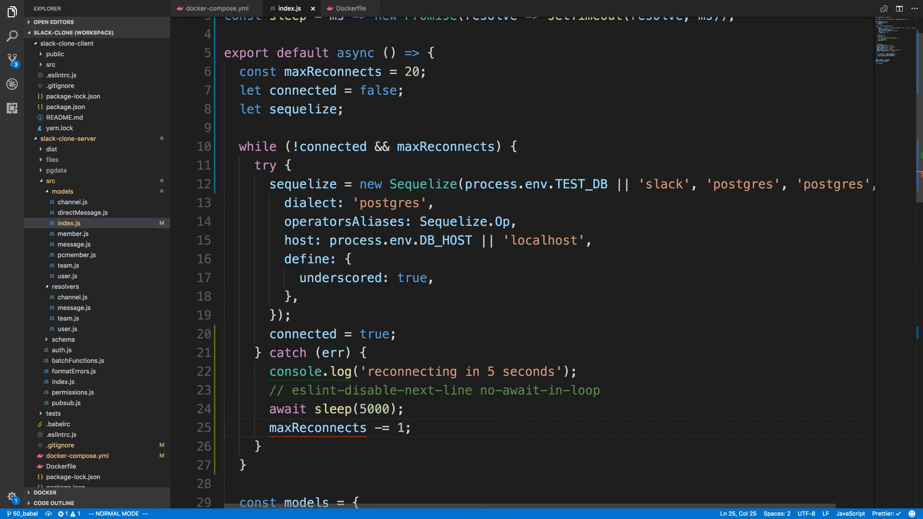
left_click(252, 71)
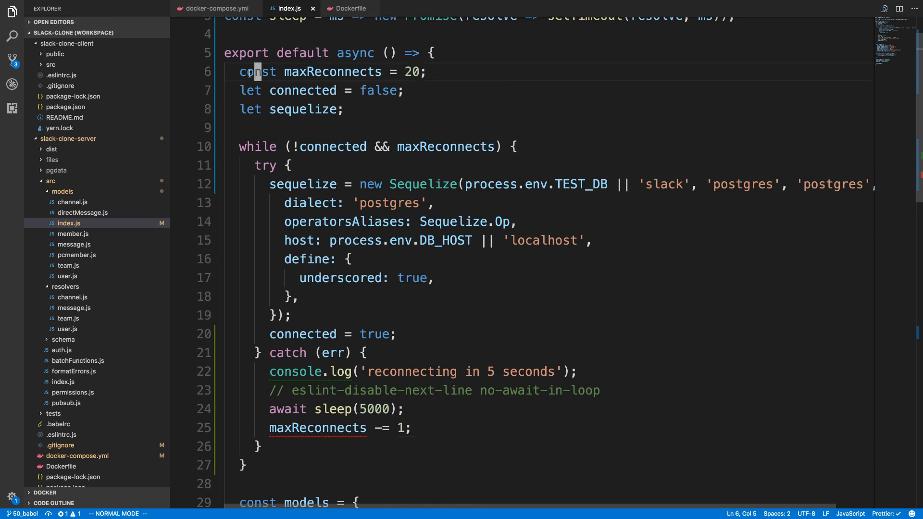
type("let")
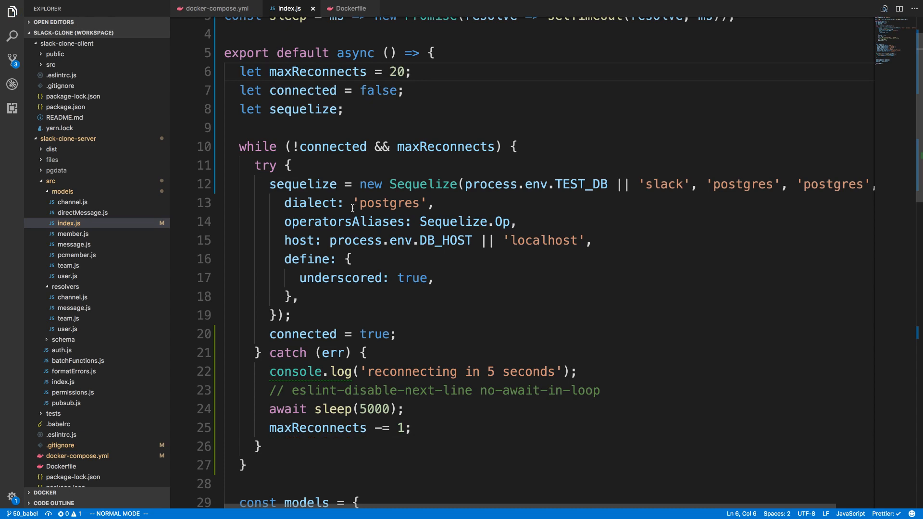
mouse_move(419, 135)
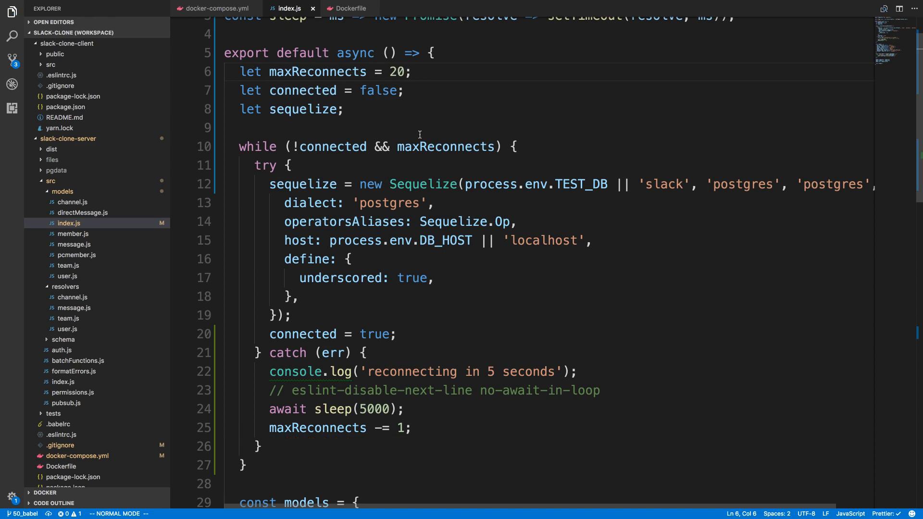
mouse_move(344, 222)
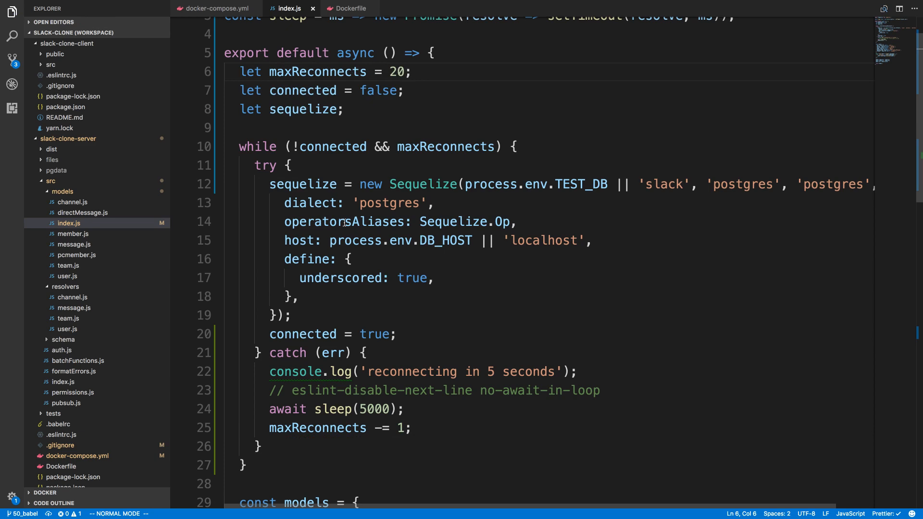
scroll("down", 3)
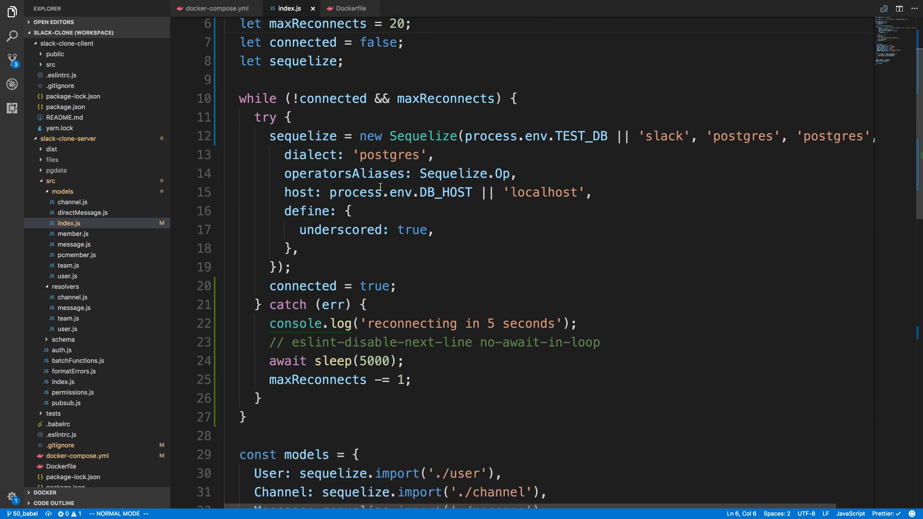
scroll("down", 3)
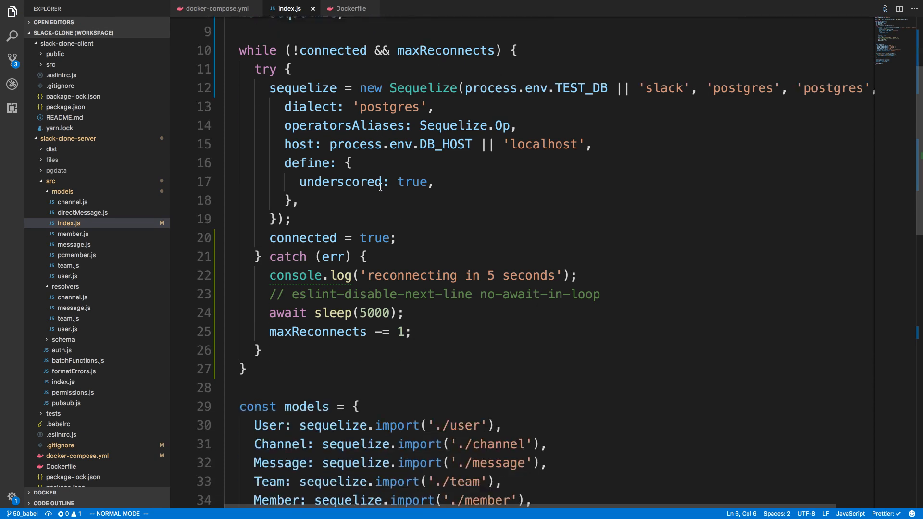
left_click(259, 350)
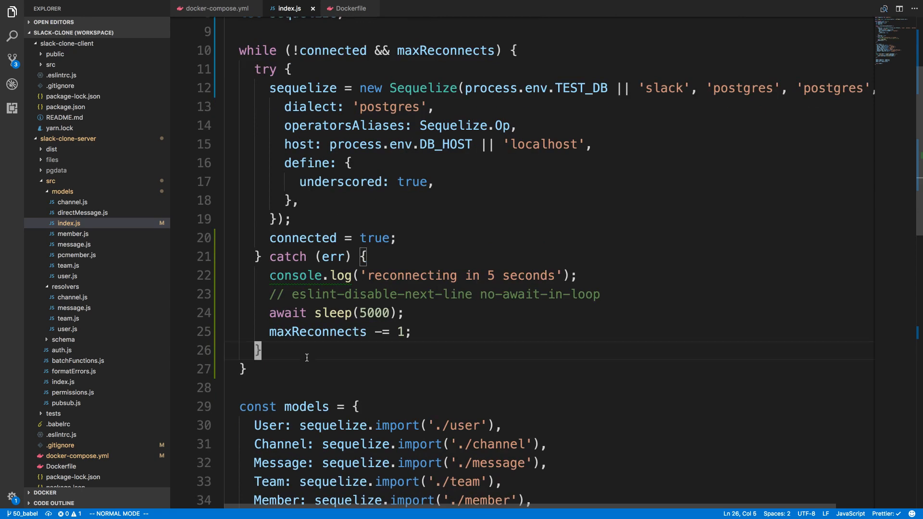
Add an if (!connected) check after the retry loop that returns null.
type("if (!connected) {")
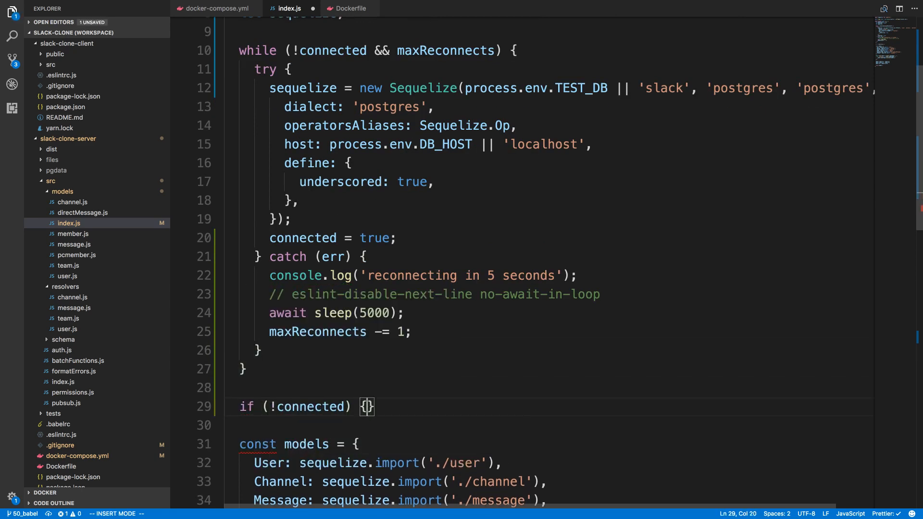
type("return null;")
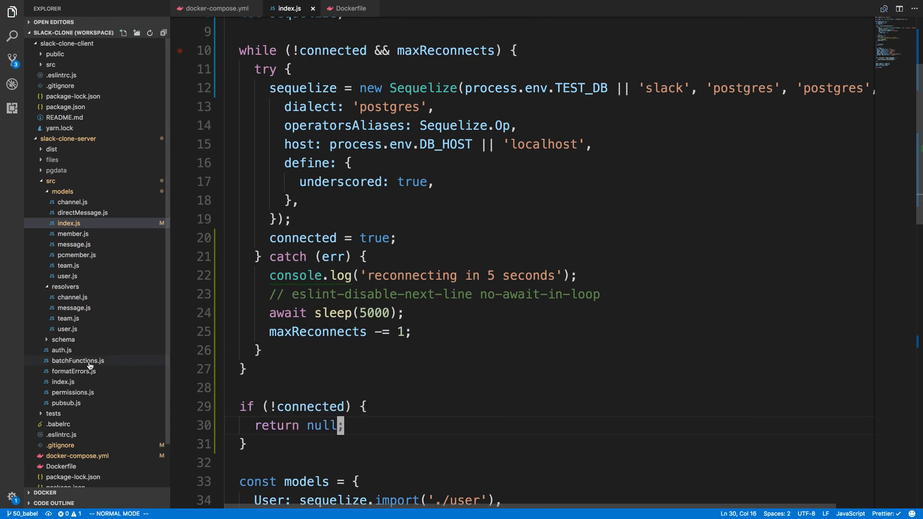
Open src/index.js, scroll to models.sequelize.sync, and begin typing getModels near the imports.
left_click(63, 381)
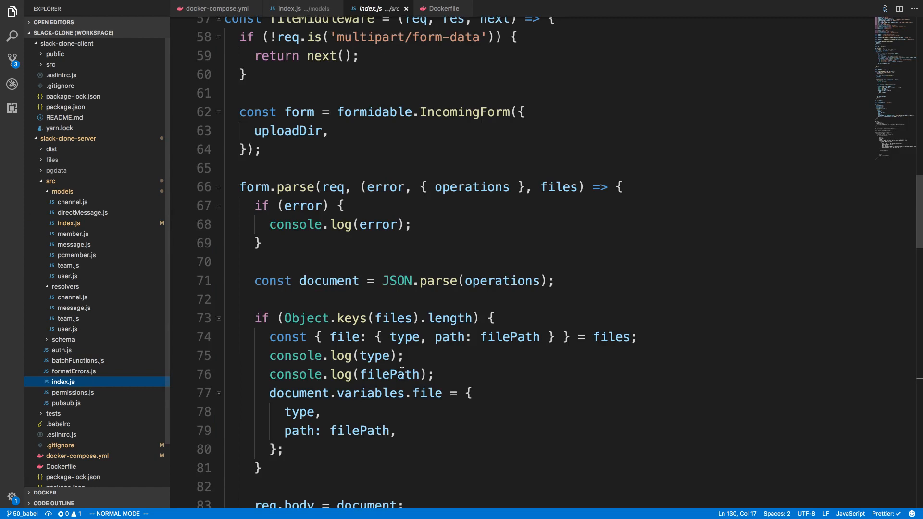
scroll("down", 3)
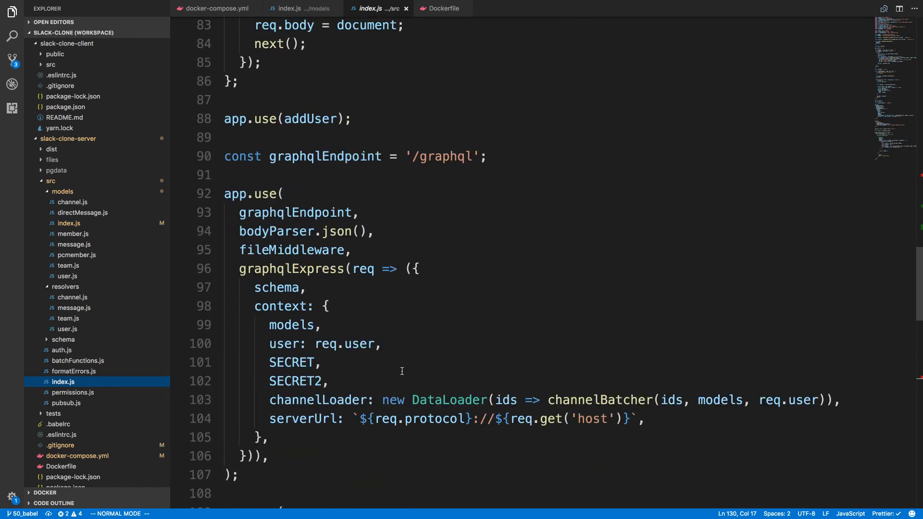
scroll("down", 3)
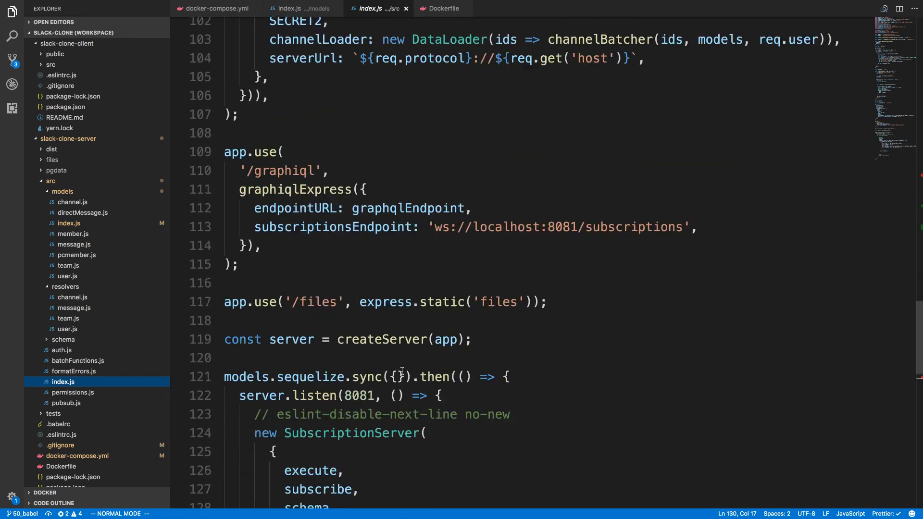
scroll("down", 3)
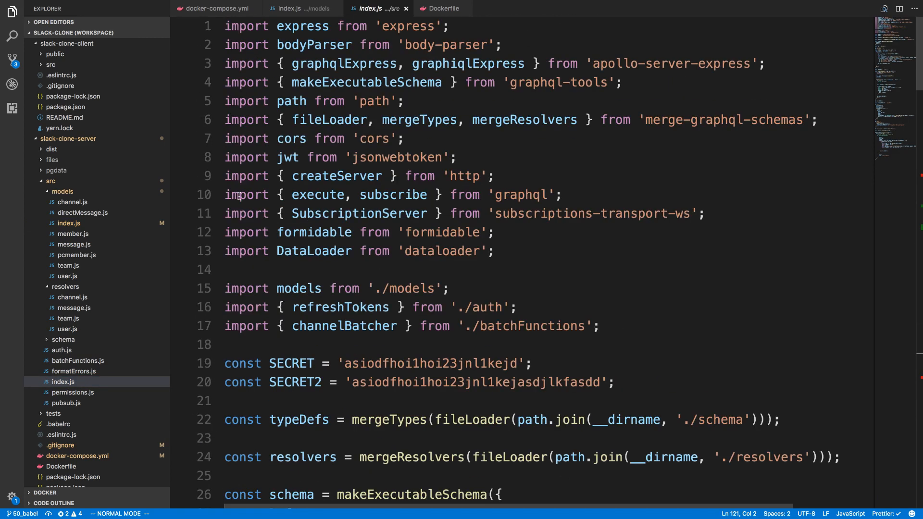
left_click(315, 270)
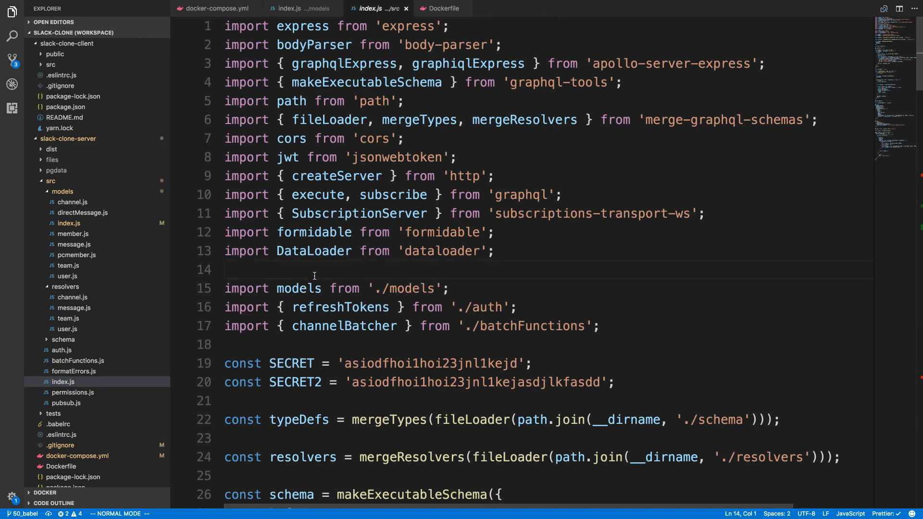
type("getMode")
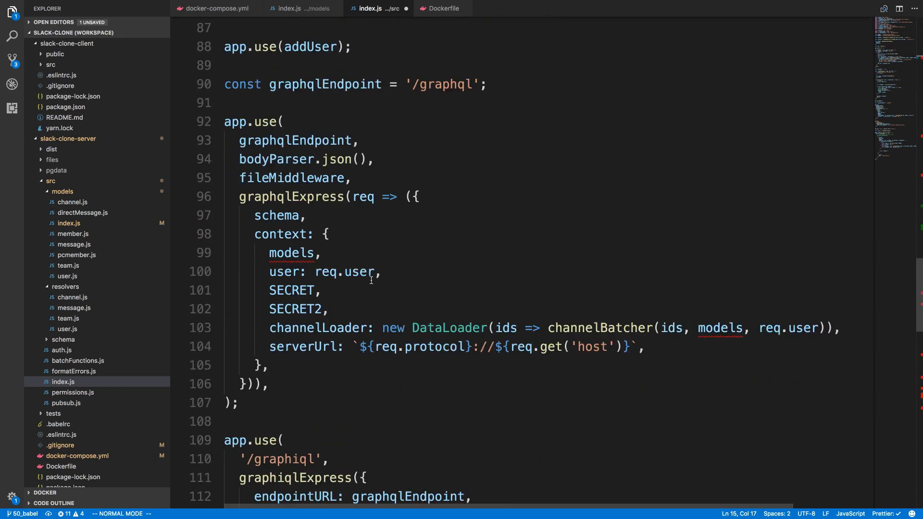
Wrap startup in getModels().then(models => ...), logging 'Could not connect to database' when models is null.
scroll("down", 3)
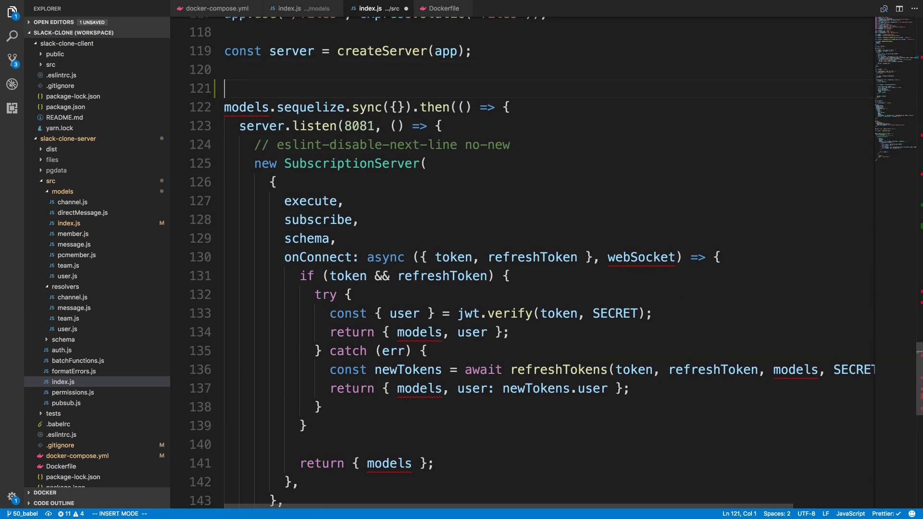
type("getModels().")
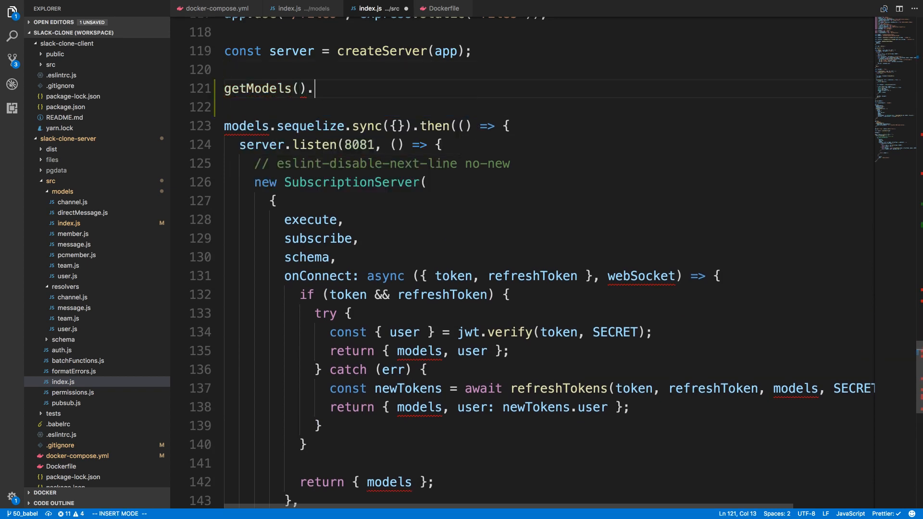
type("then(model")
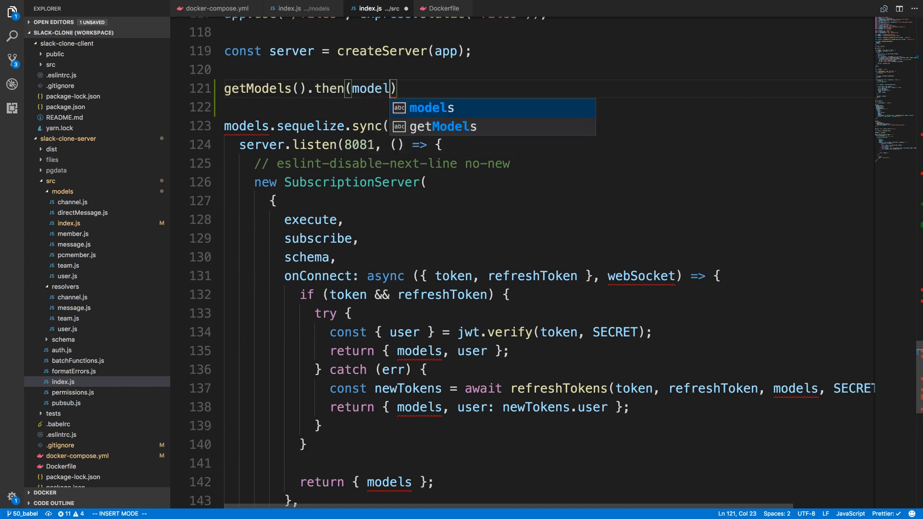
type("s => {")
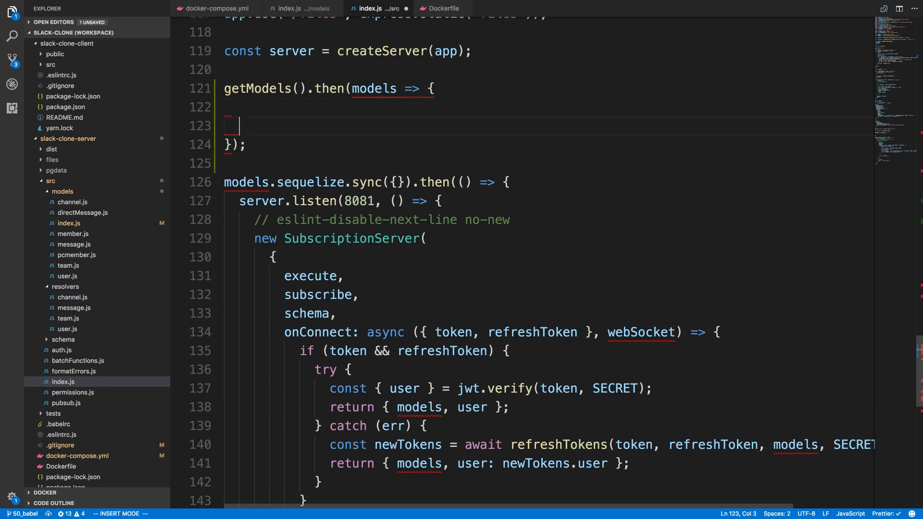
type("if (")
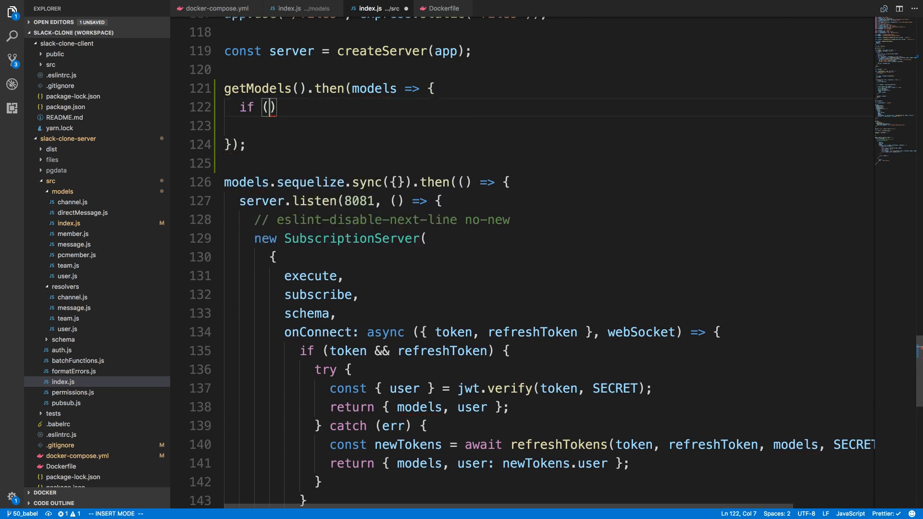
type("!Mod")
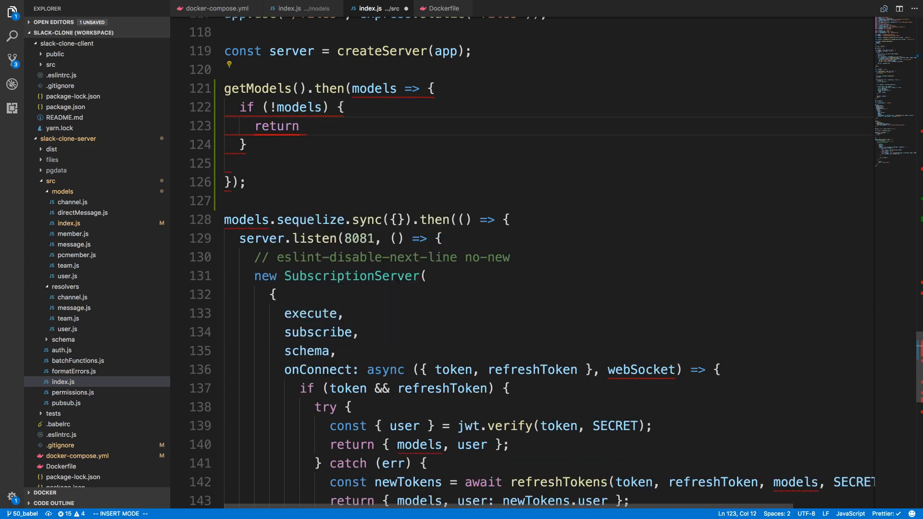
type("console.log('")
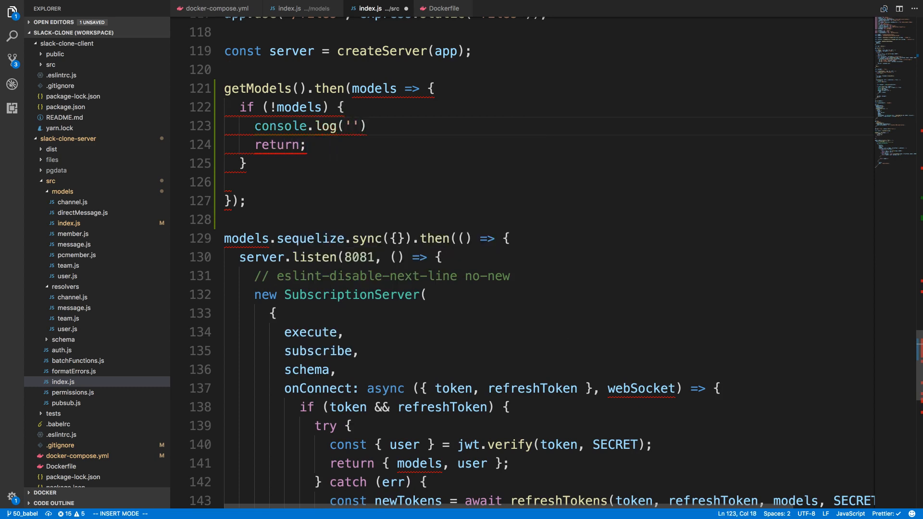
type("Could not connect")
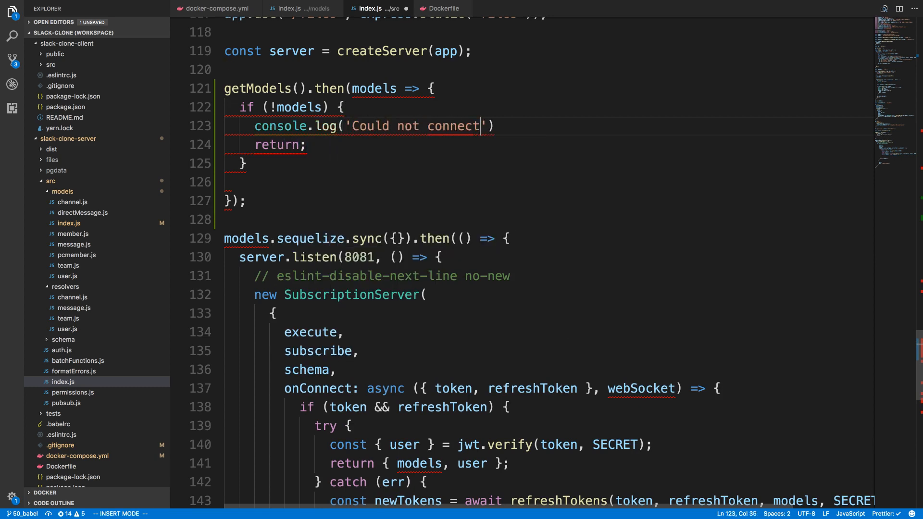
type("to database")
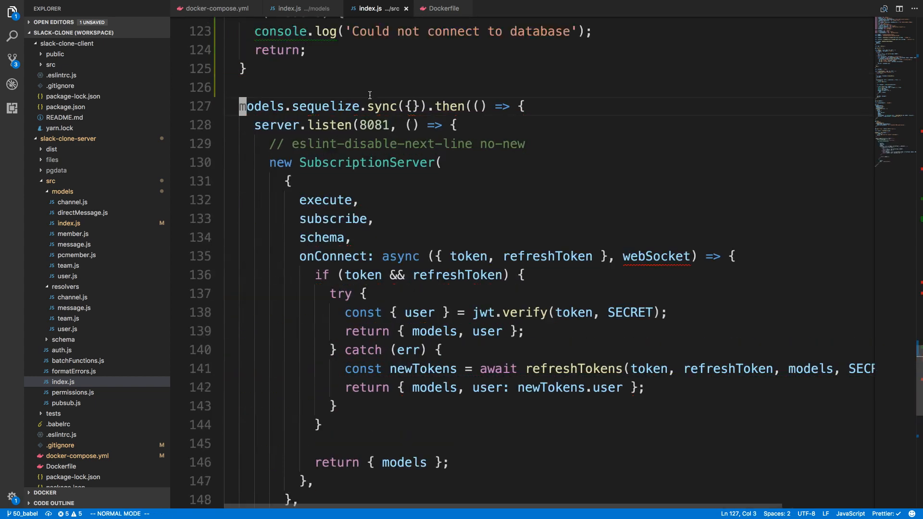
scroll("up", 3)
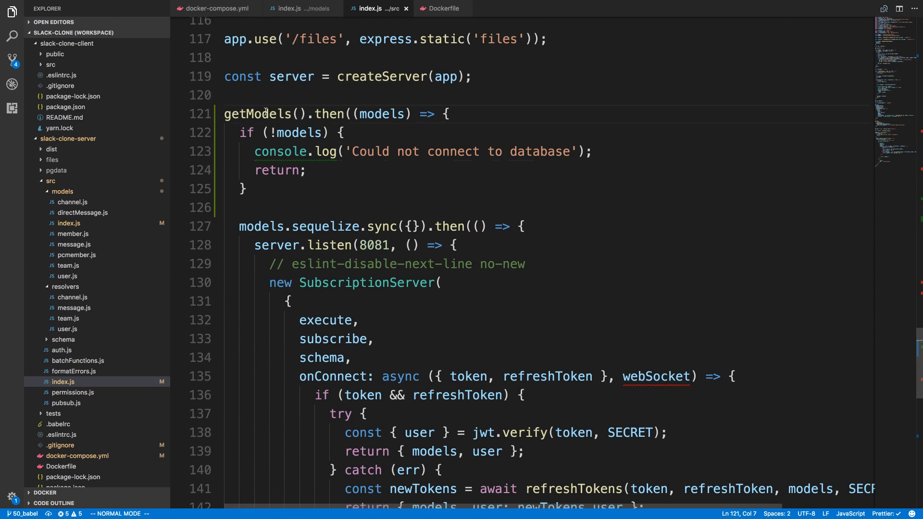
Run npm start in a new terminal, then check logs of container 57dfd3283bbe.
left_click(340, 133)
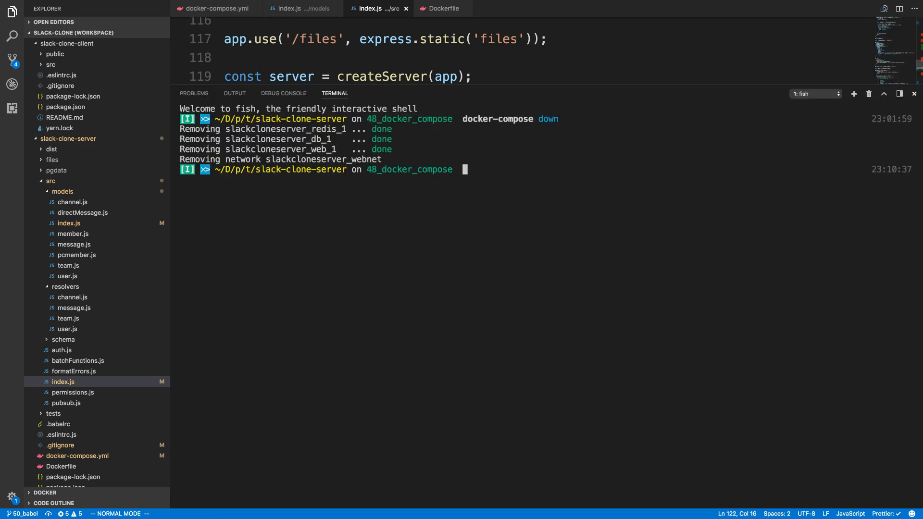
type("npm start")
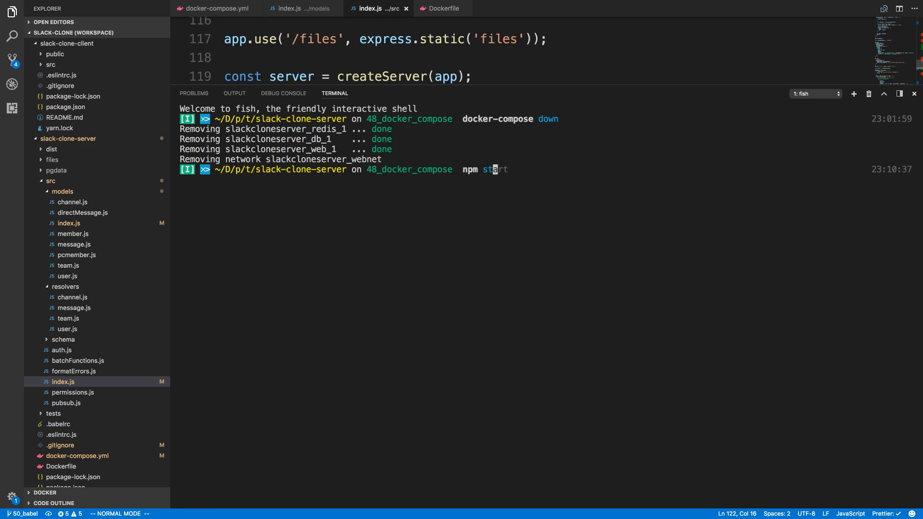
key("Enter")
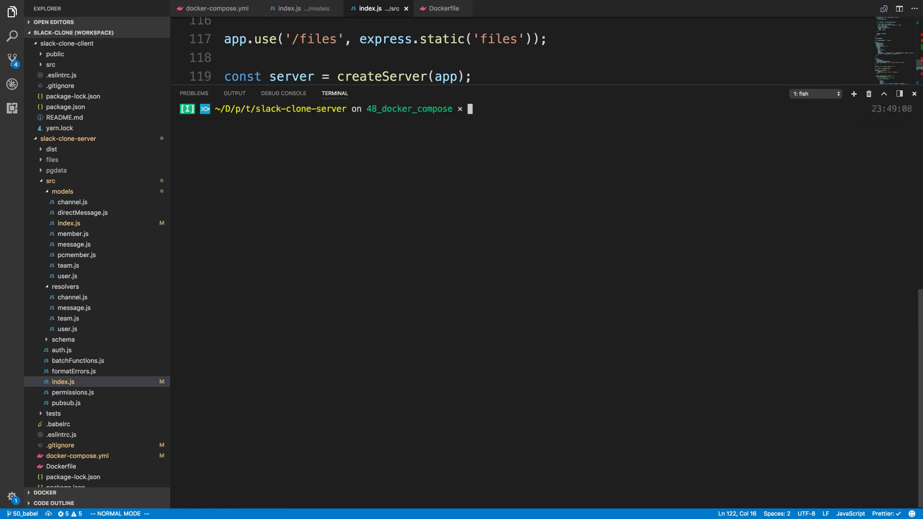
type("docker container logs 57dfd3283bbe")
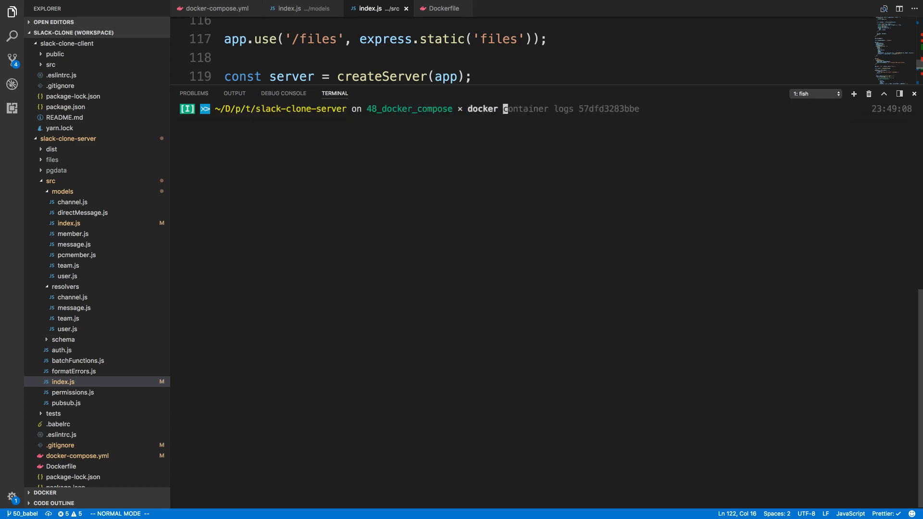
key("ctrl+u")
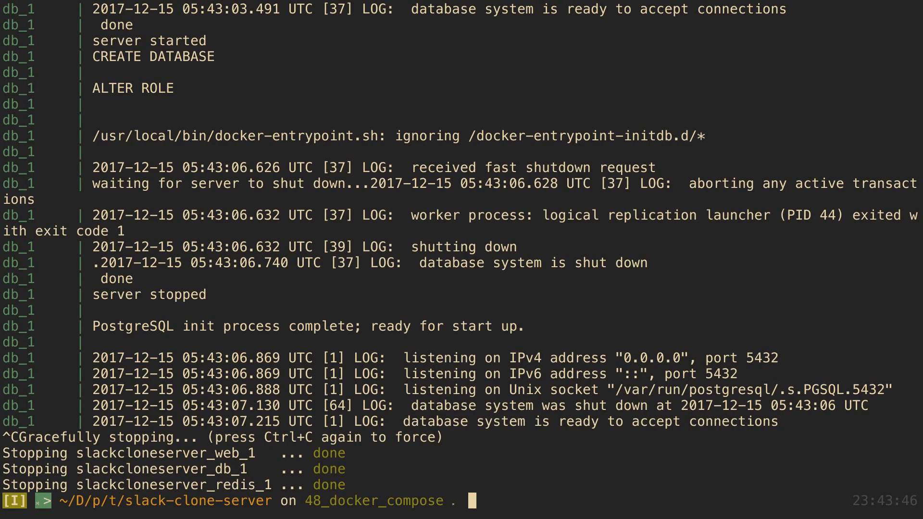
Run docker-compose down, then relaunch detached with docker-compose up -d and review the logs.
type("docker-compose up")
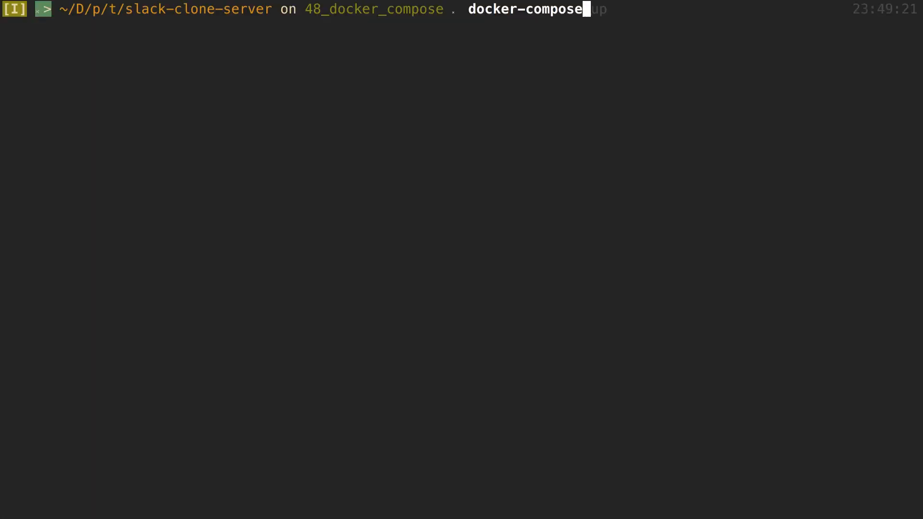
type("down")
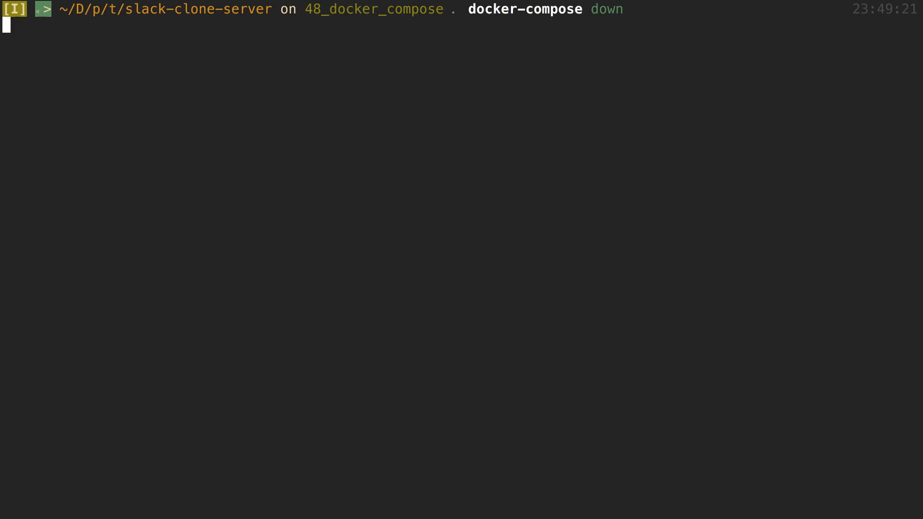
key("Enter")
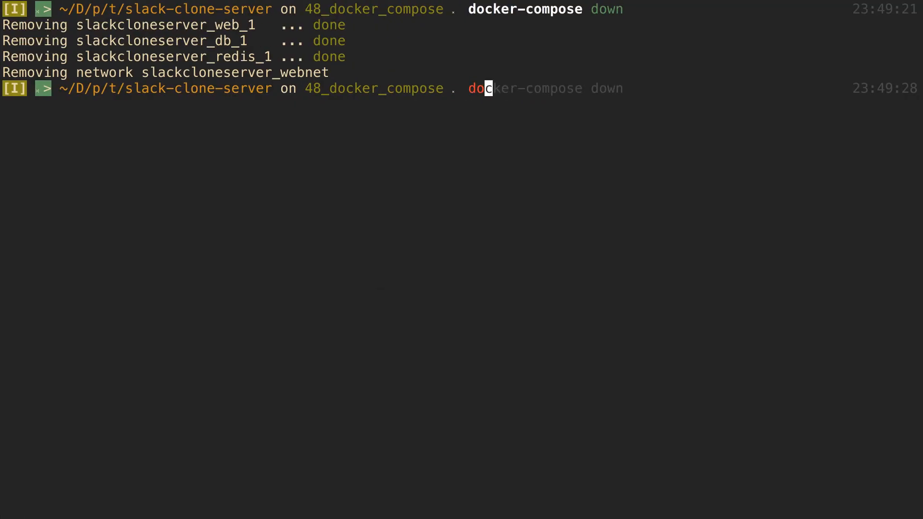
type("docker-compose up -d")
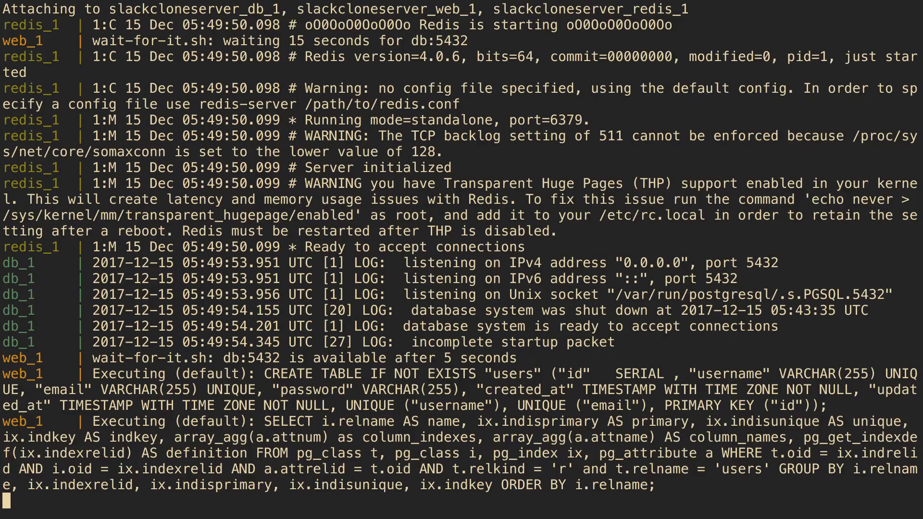
scroll("down", 3)
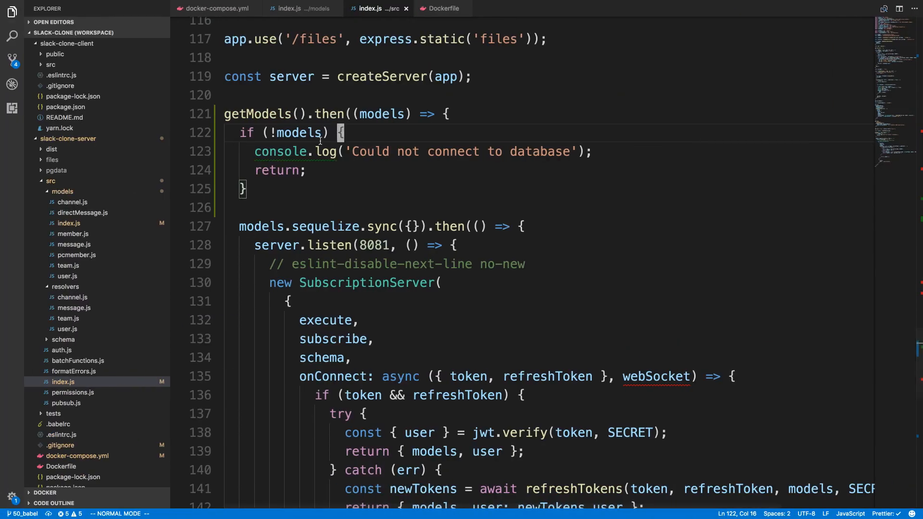
mouse_move(229, 7)
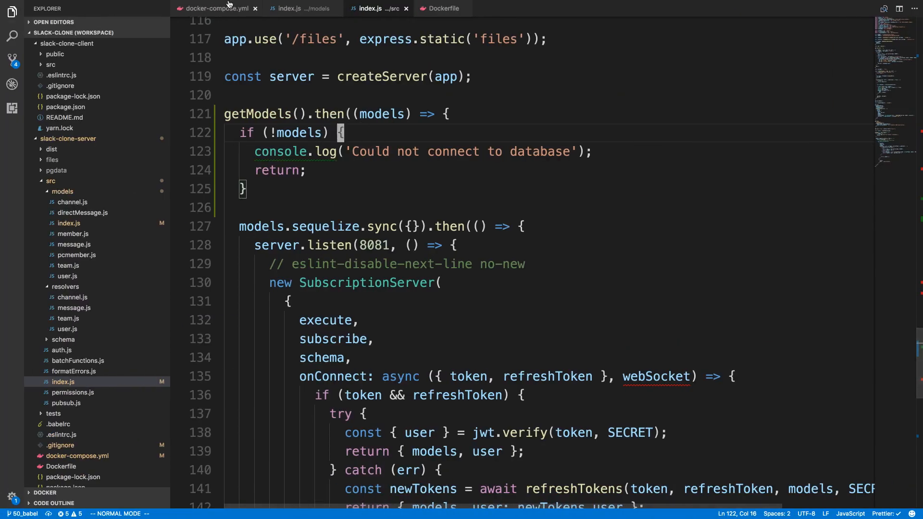
Show docker-compose.yml and expand the pgdata folder to see the Postgres data files.
left_click(216, 9)
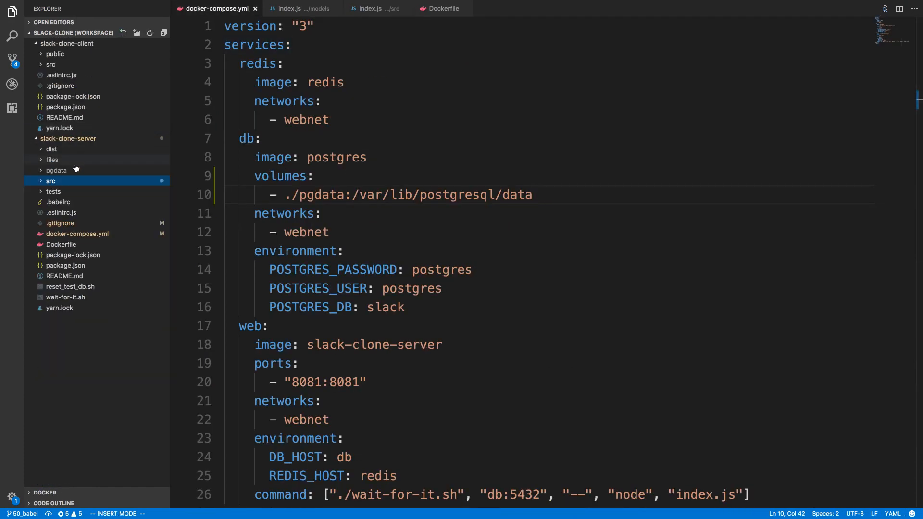
left_click(56, 170)
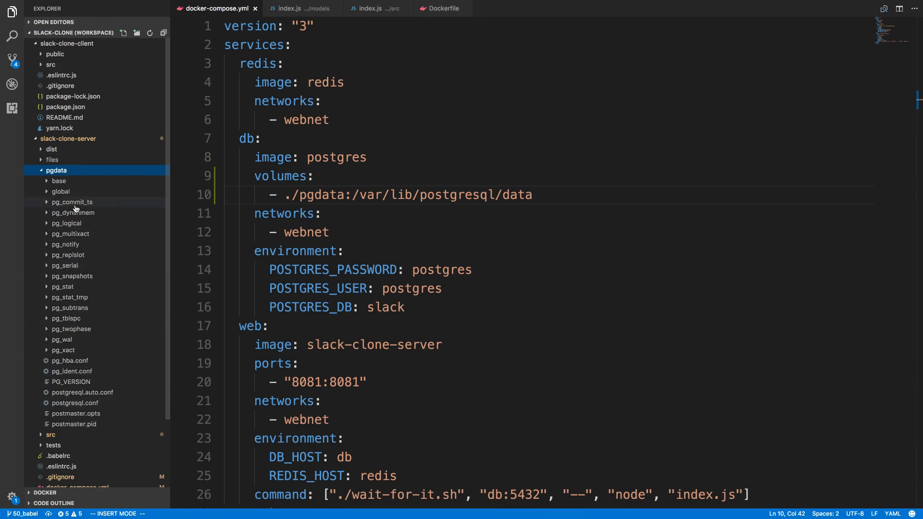
mouse_move(92, 171)
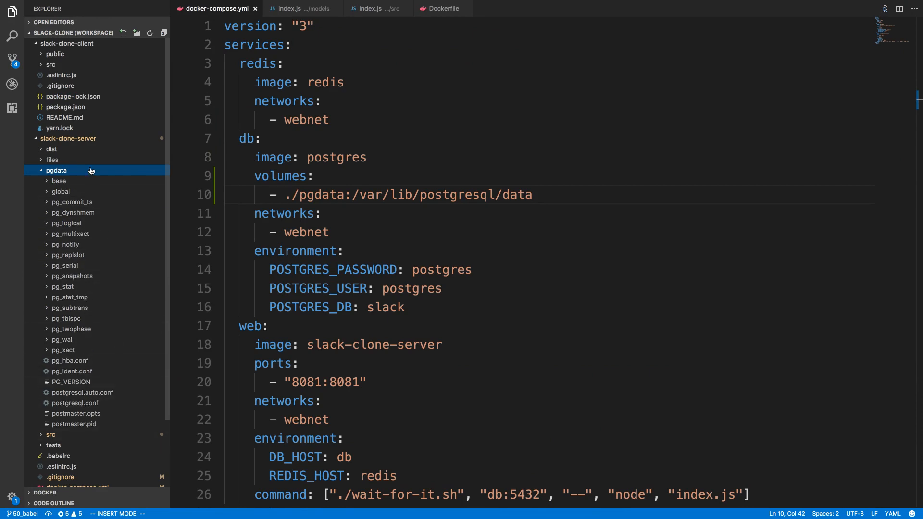
left_click(57, 170)
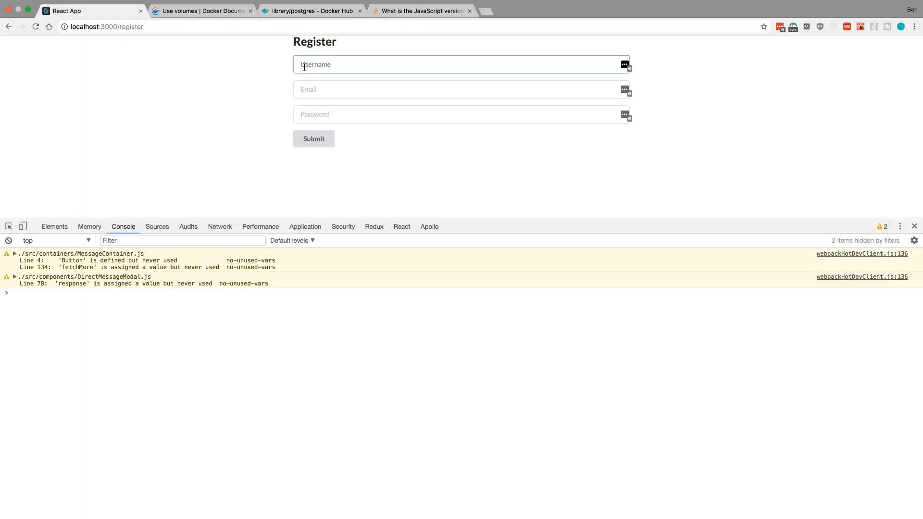
type("jon")
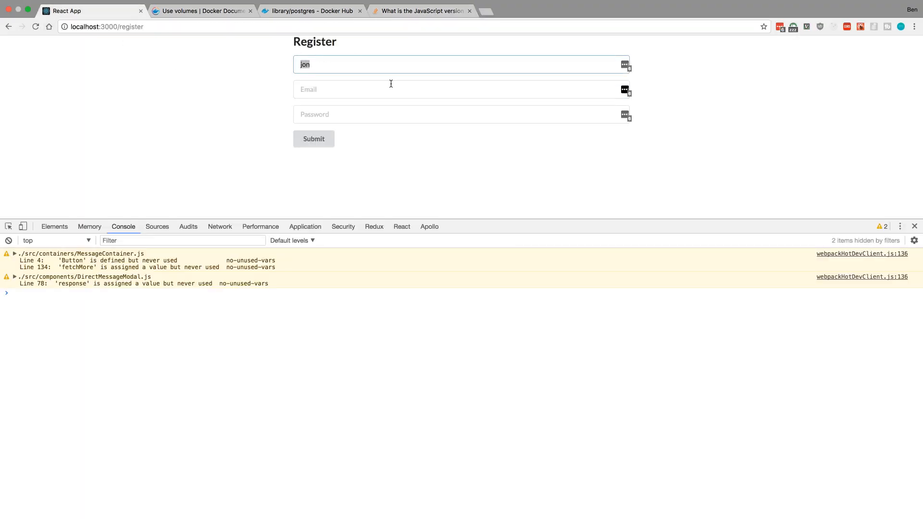
type("jon@jon.com")
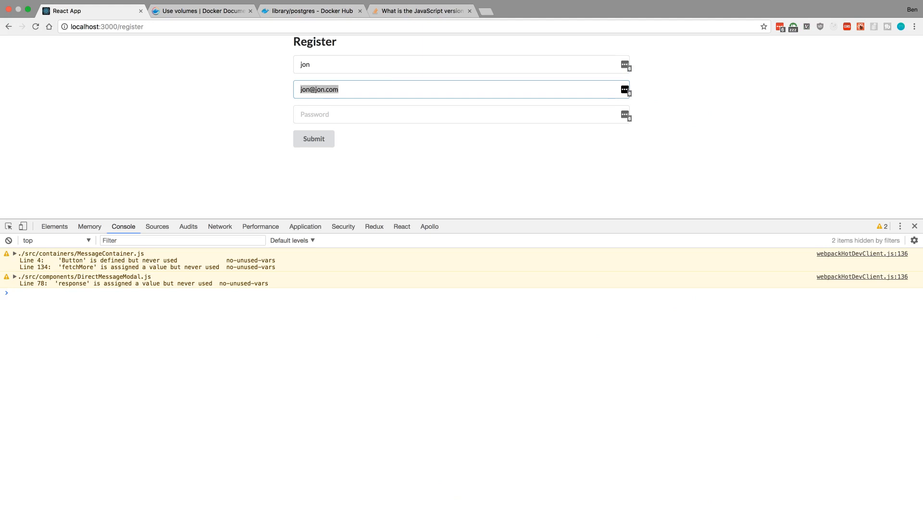
type("password123")
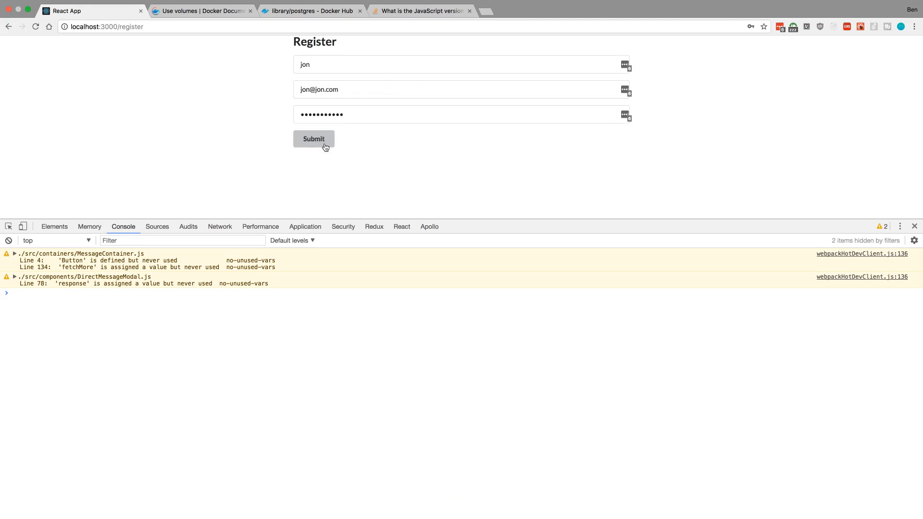
left_click(313, 139)
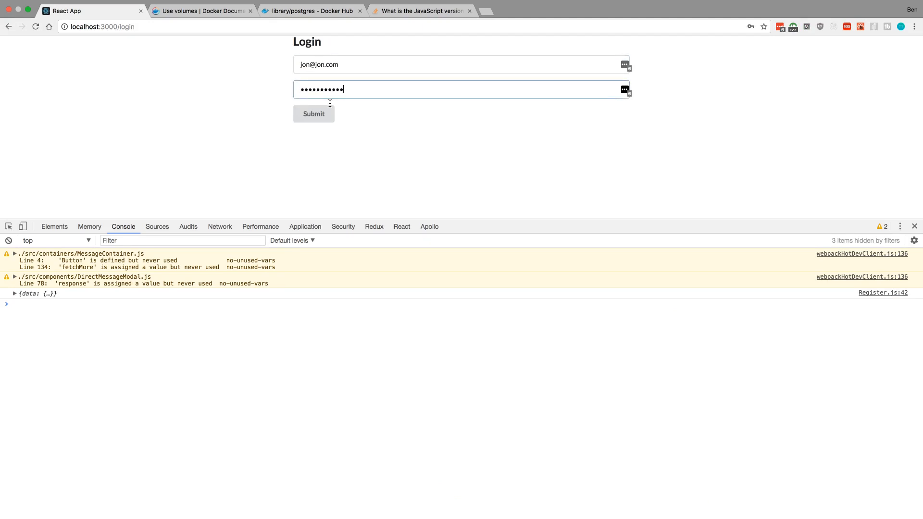
left_click(314, 114)
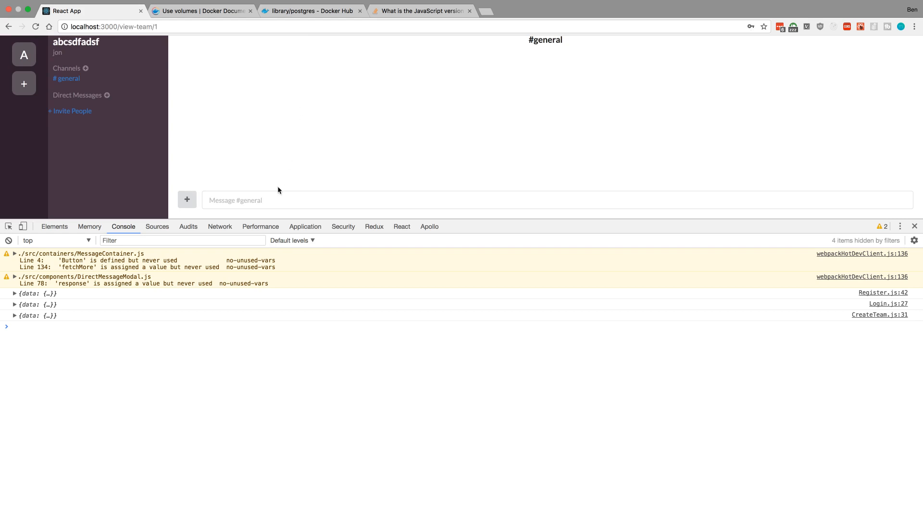
type("hello")
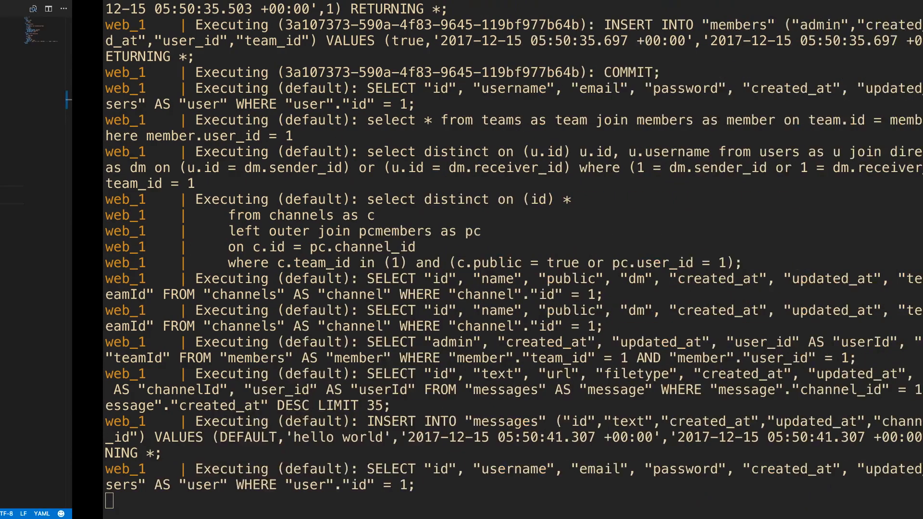
Stop the stack, run docker-compose down, then docker-compose up and review the recovery logs.
key("ctrl+c")
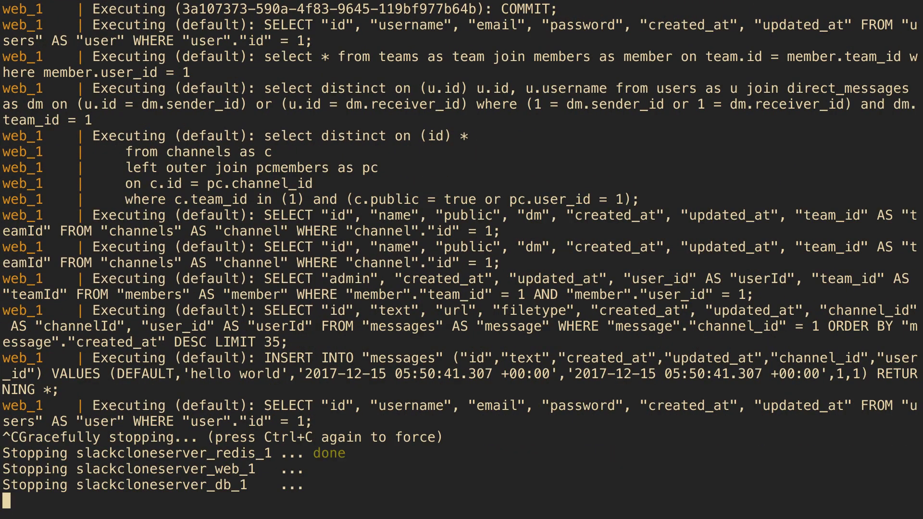
type("docker-")
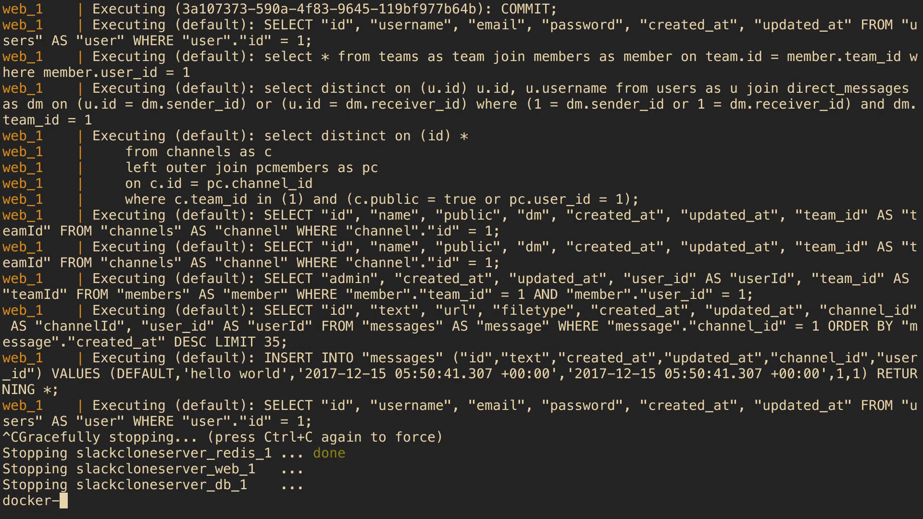
type("compose down")
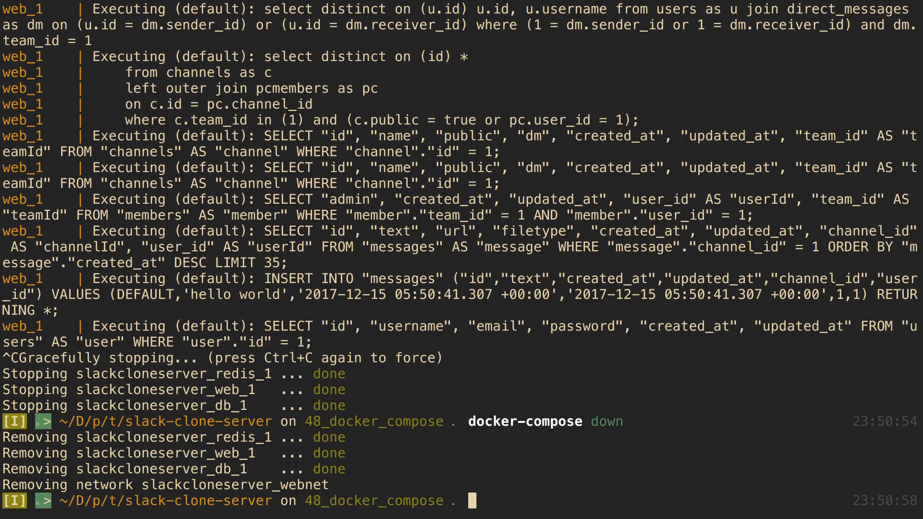
type("docker-compose up")
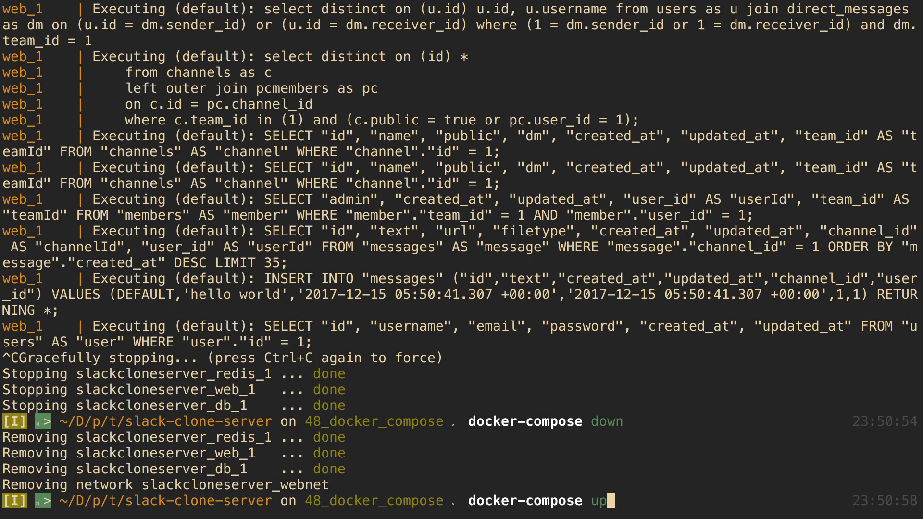
key("Enter")
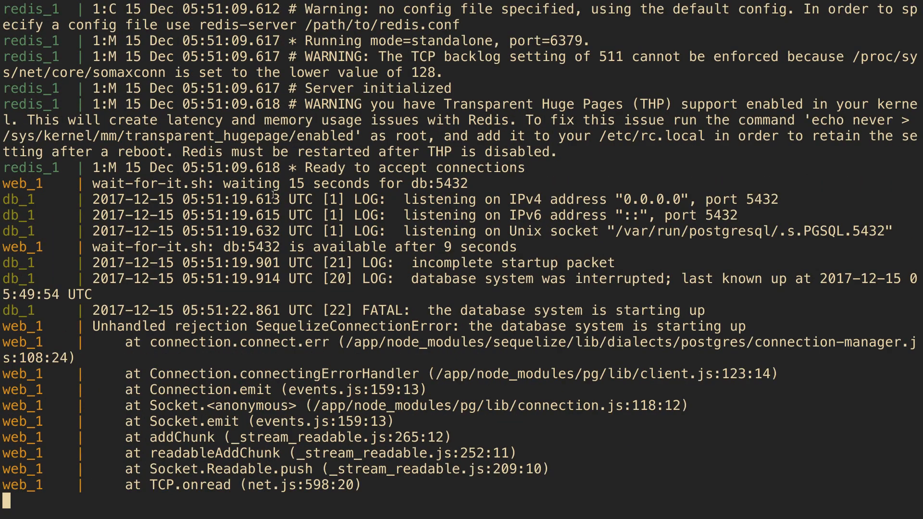
scroll("down", 3)
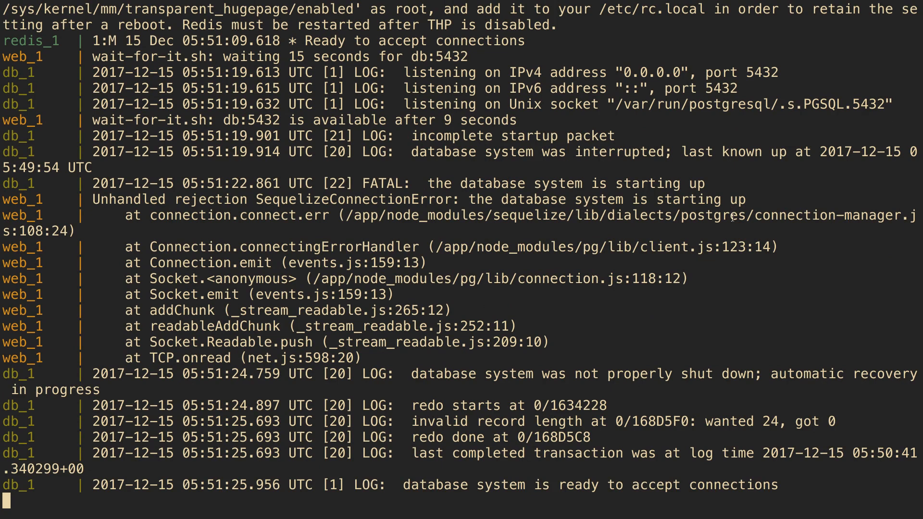
mouse_move(540, 236)
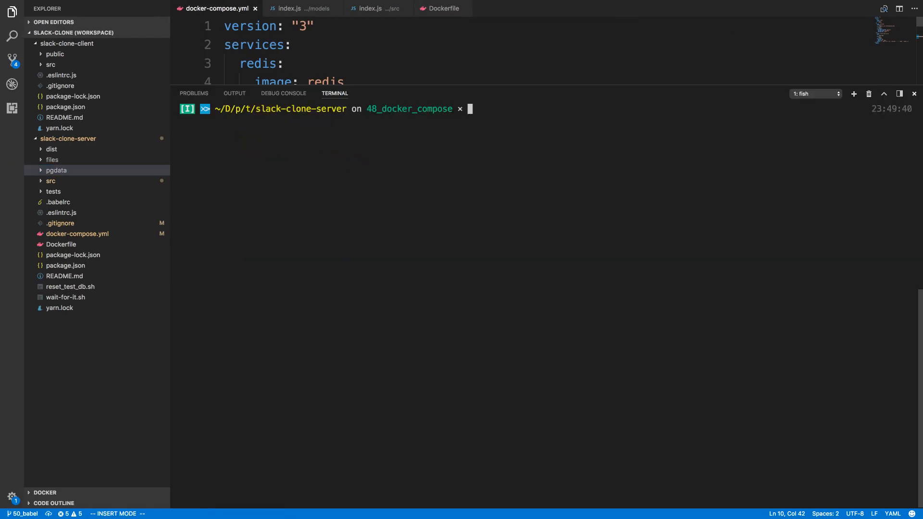
Run npm run build, then docker build -t slack-clone-server . to rebuild the image.
type("npm run build")
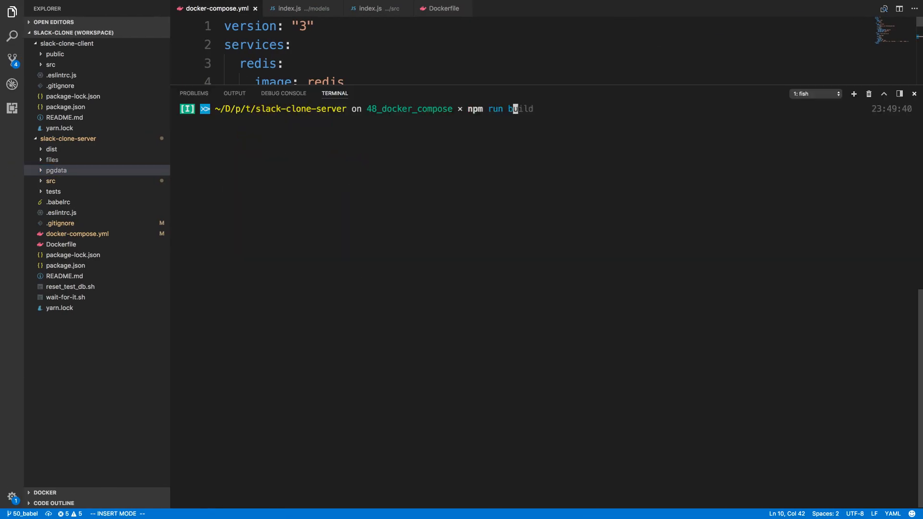
key("Enter")
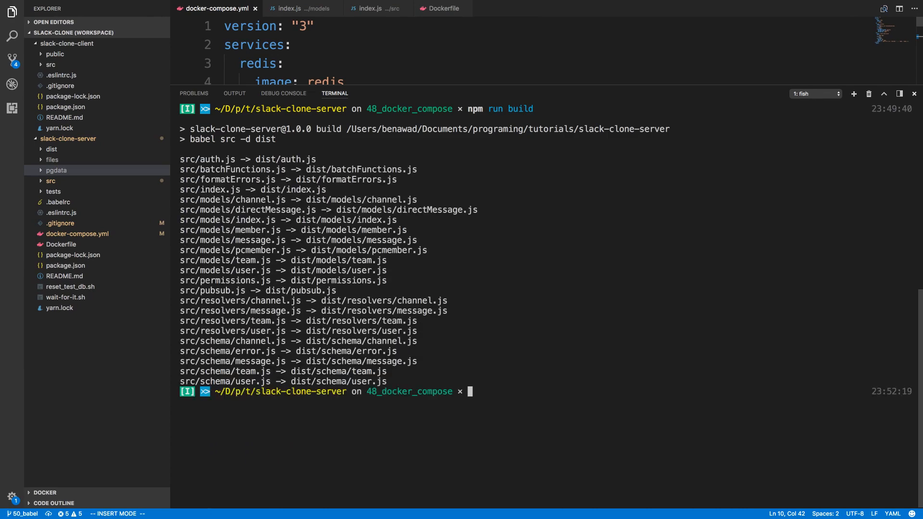
type("docker build -t slack-clone-server .")
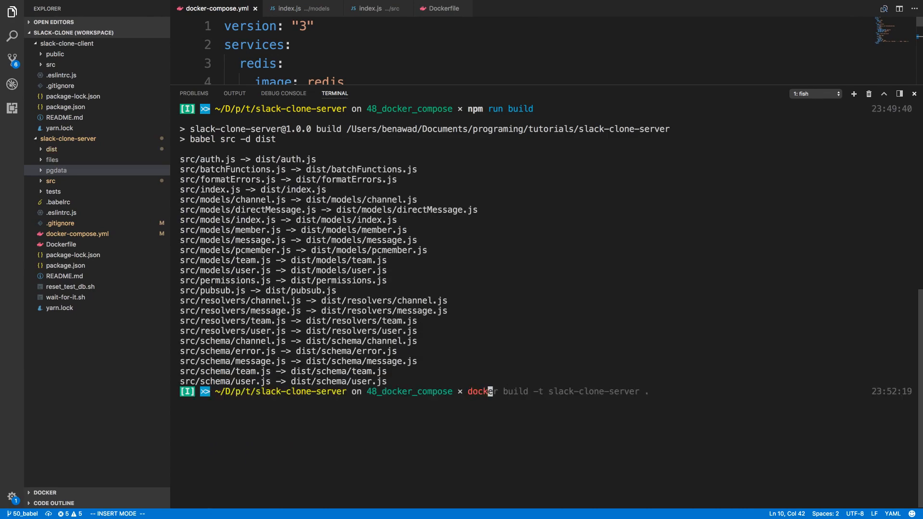
key("Enter")
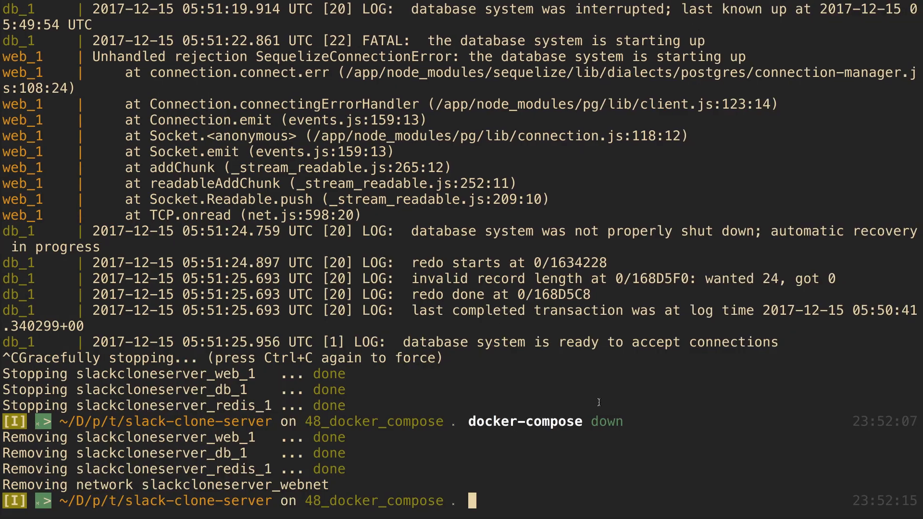
Run docker-compose down and scroll through the relaunch logs as tables are recreated.
type("docker-compose down")
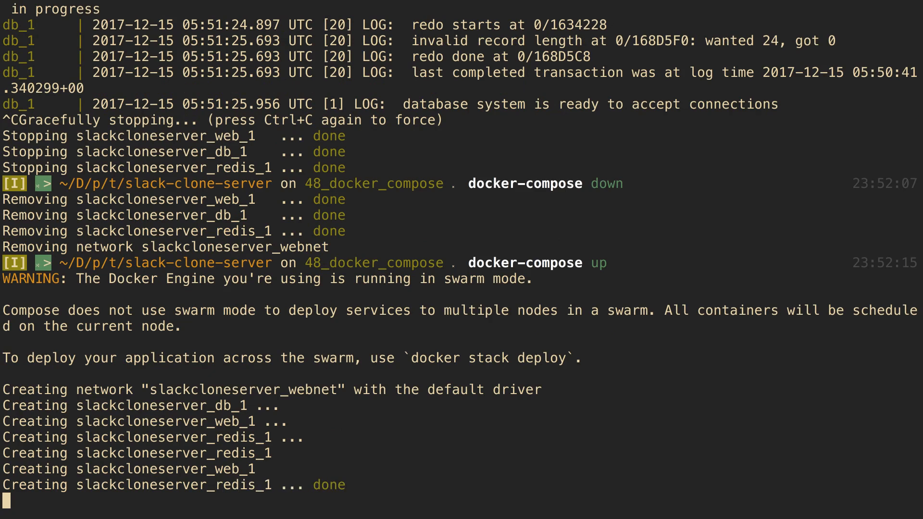
scroll("down", 3)
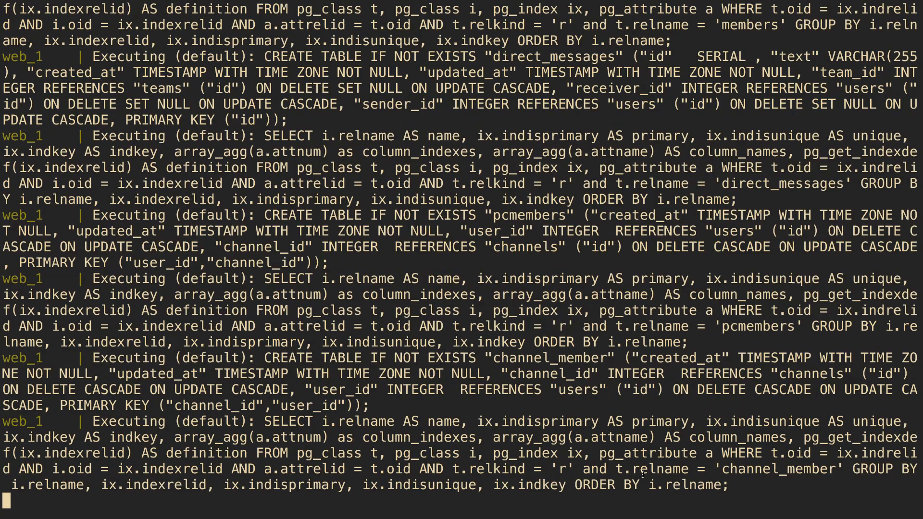
scroll("down", 3)
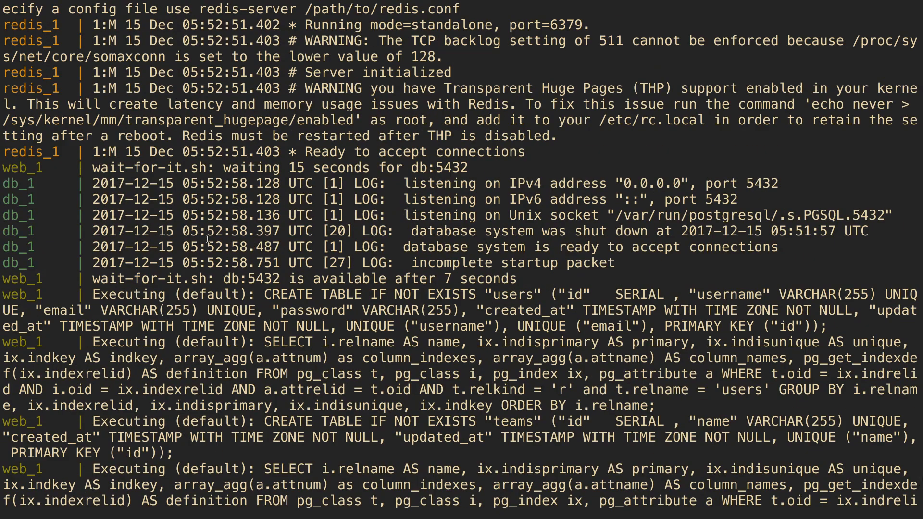
scroll("down", 3)
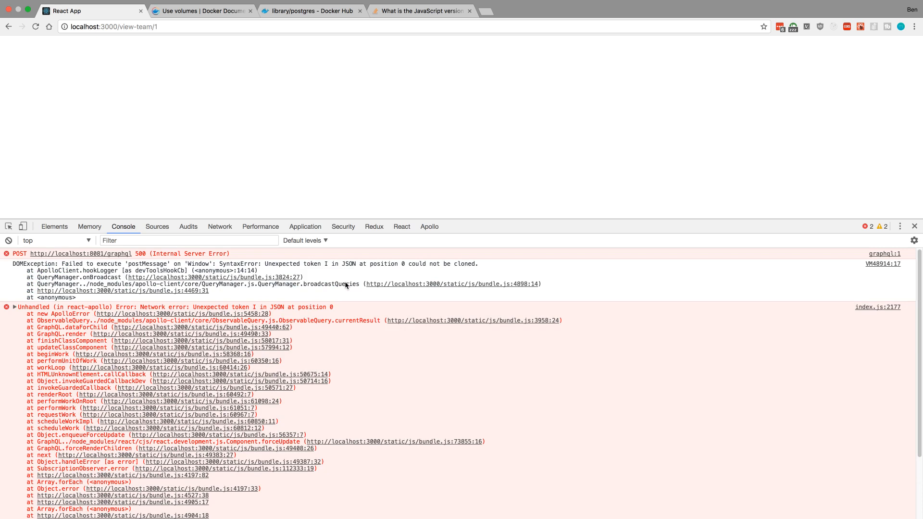
mouse_move(302, 130)
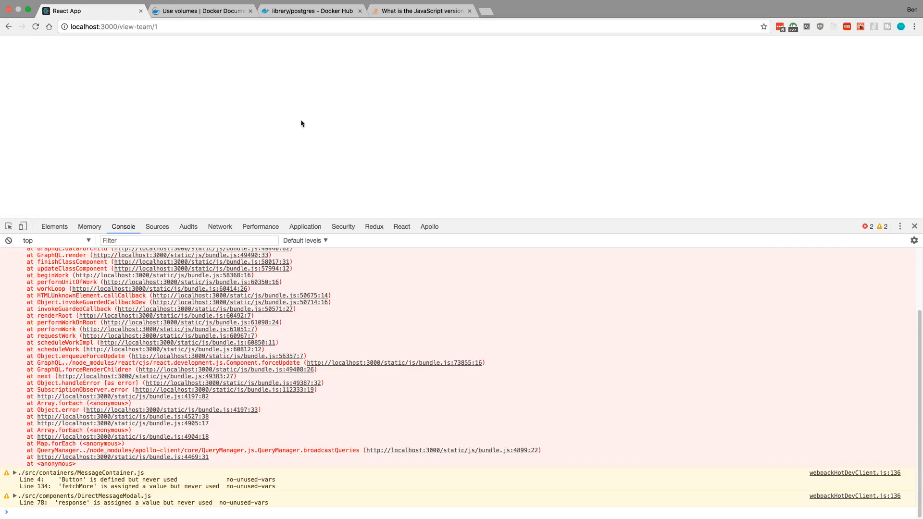
Preview the failing graphql request in the Network panel, revealing 'models is not defined'.
left_click(220, 226)
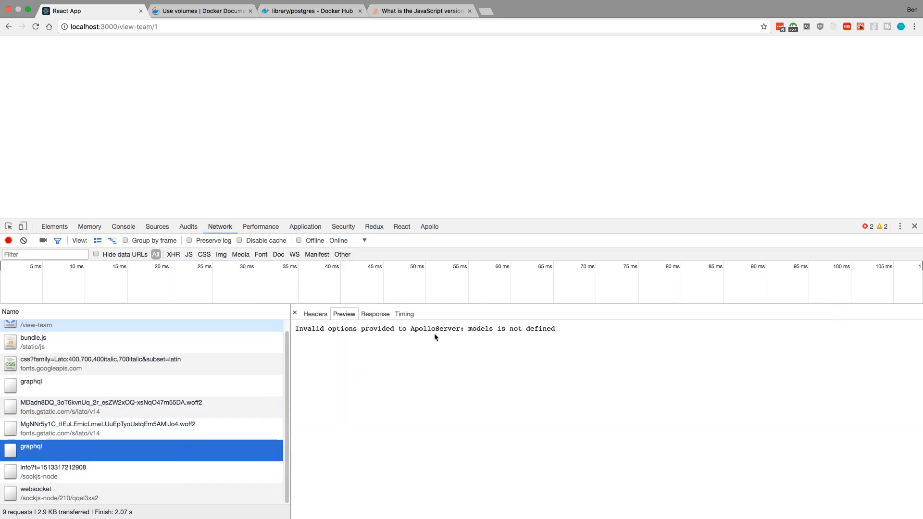
mouse_move(539, 333)
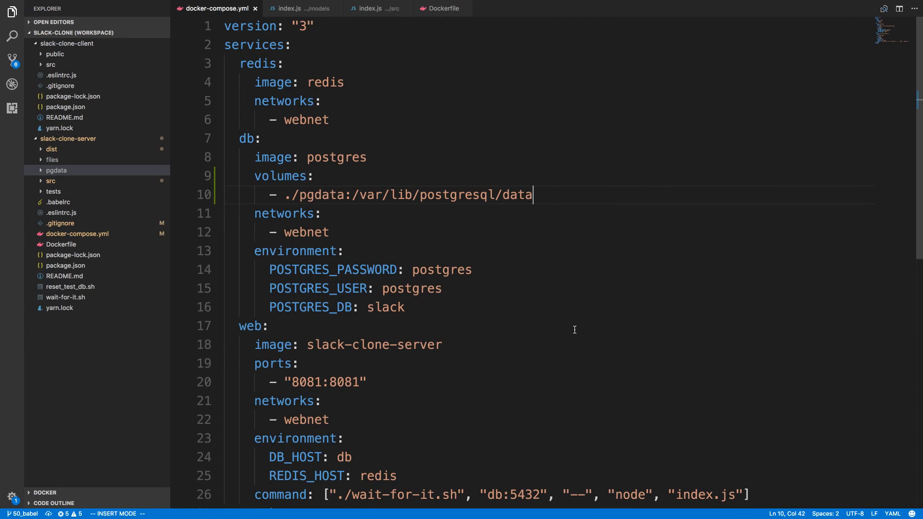
Check models/index.js, then scroll src/index.js to the app.use(graphqlEndpoint, ...) block.
left_click(301, 8)
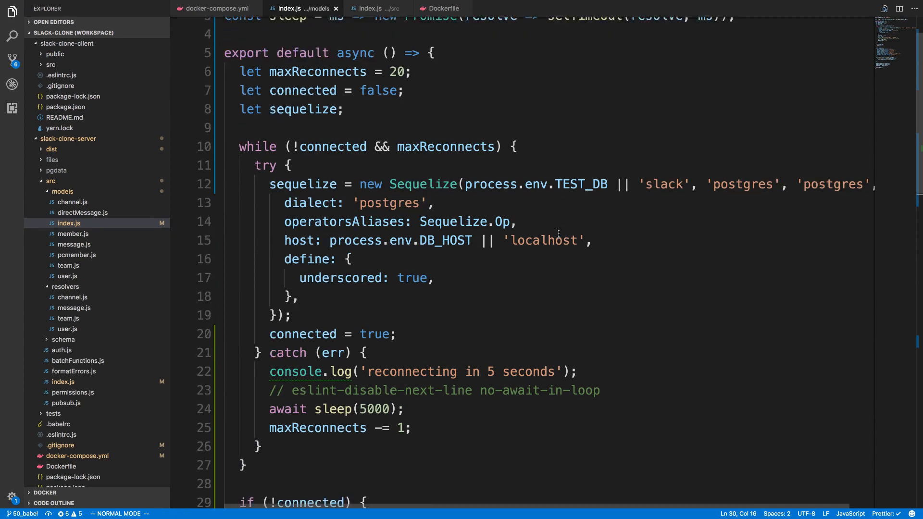
scroll("down", 3)
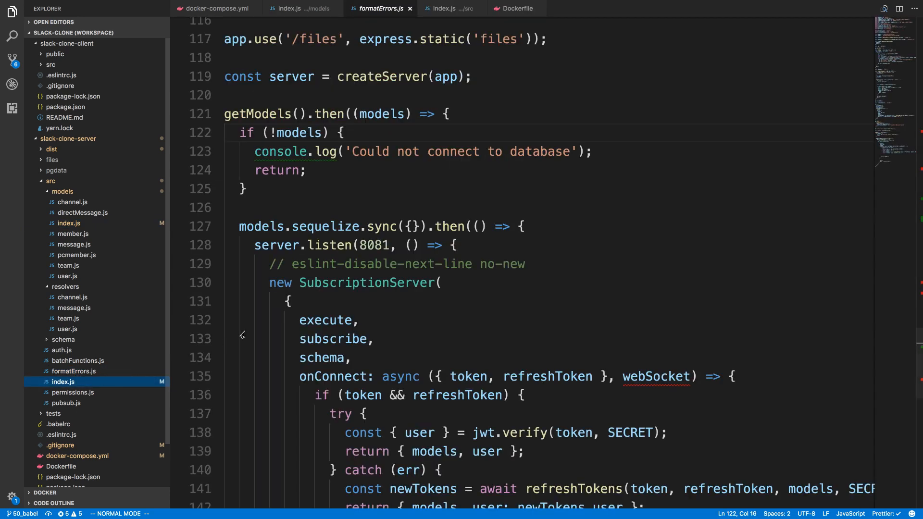
left_click(448, 8)
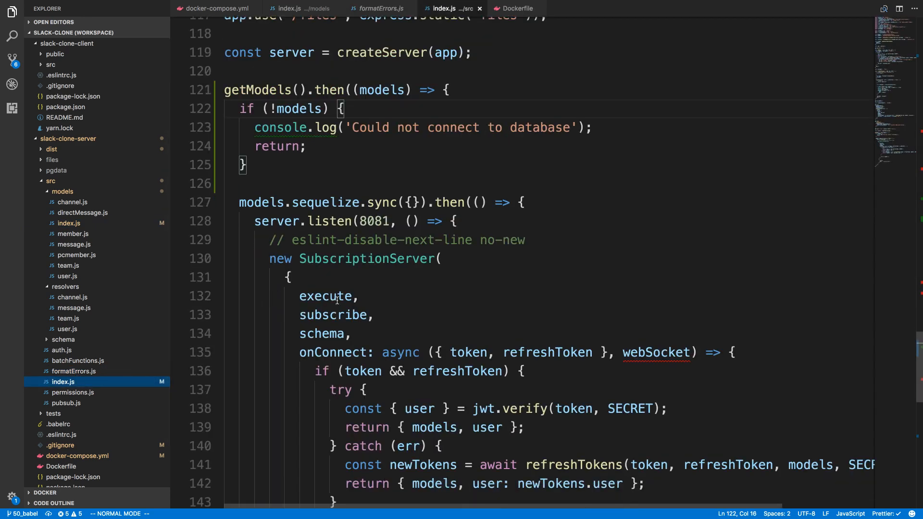
mouse_move(370, 104)
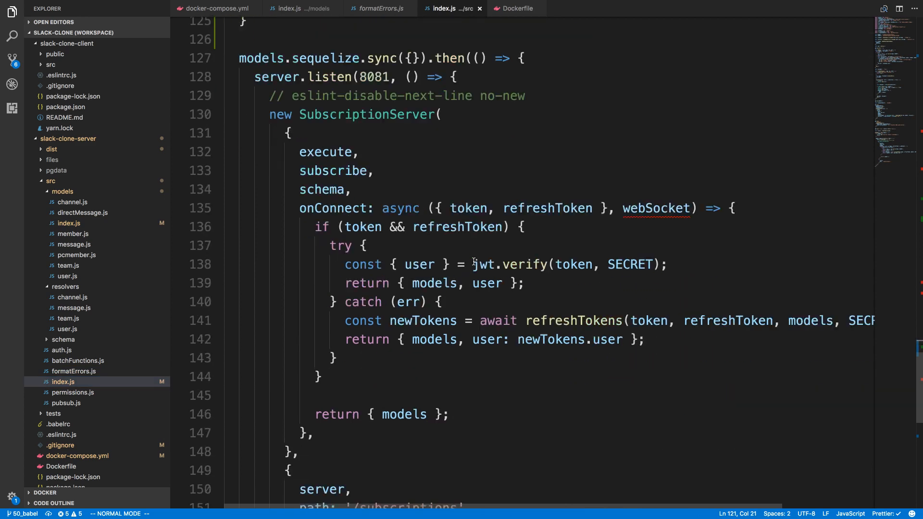
scroll("down", 3)
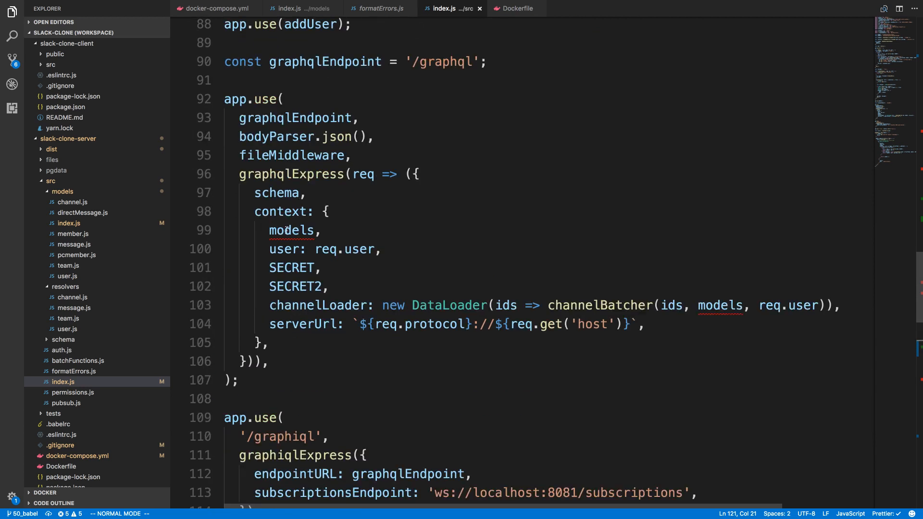
left_click(287, 239)
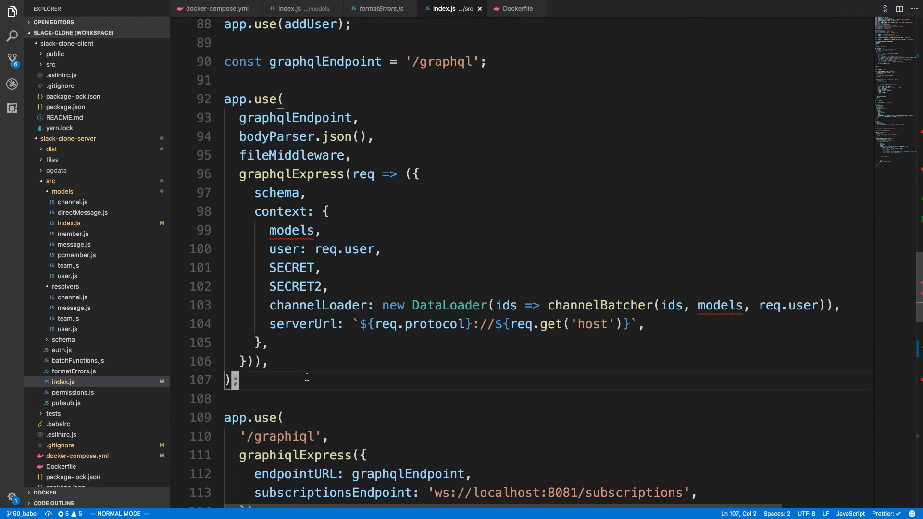
scroll("down", 3)
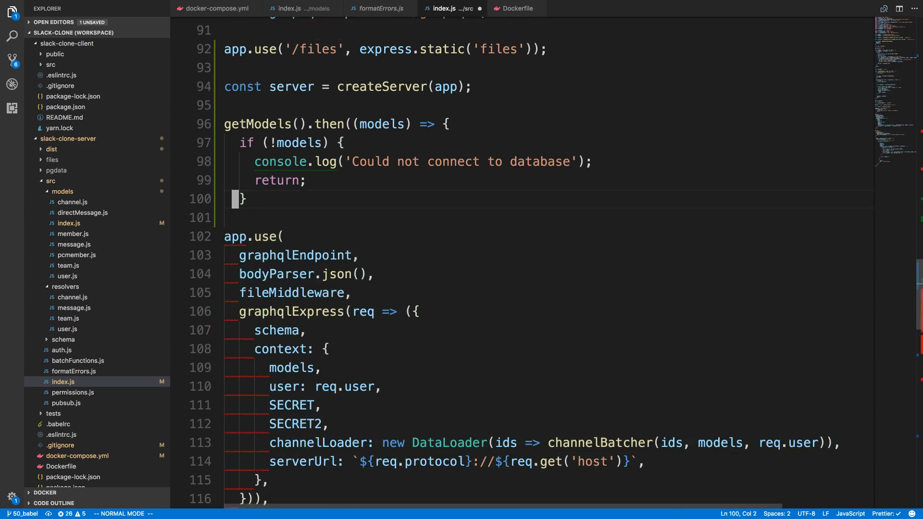
Scroll src/index.js to place the server setup inside the getModels().then callback.
scroll("up", 3)
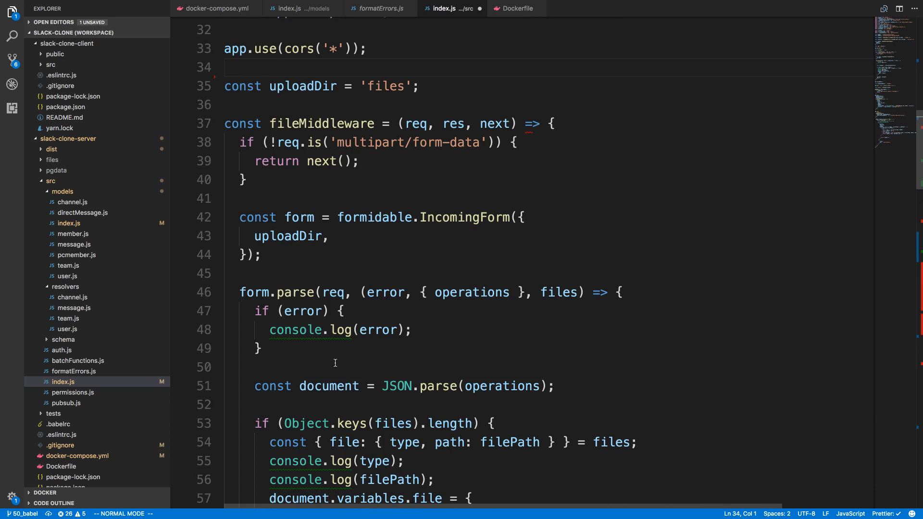
scroll("down", 3)
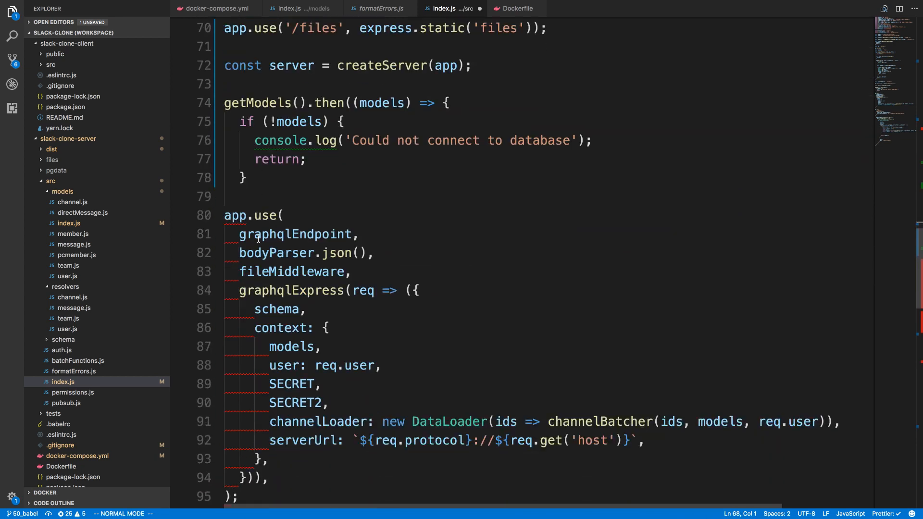
scroll("down", 3)
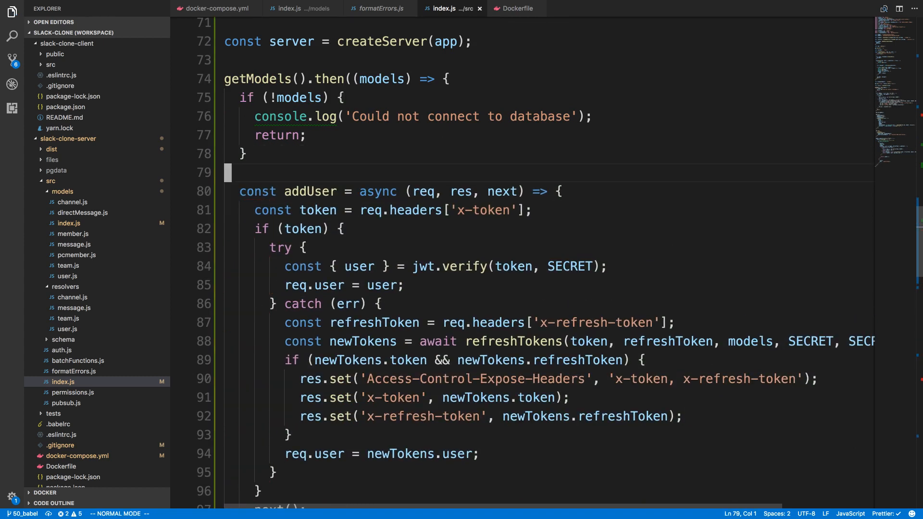
scroll("down", 3)
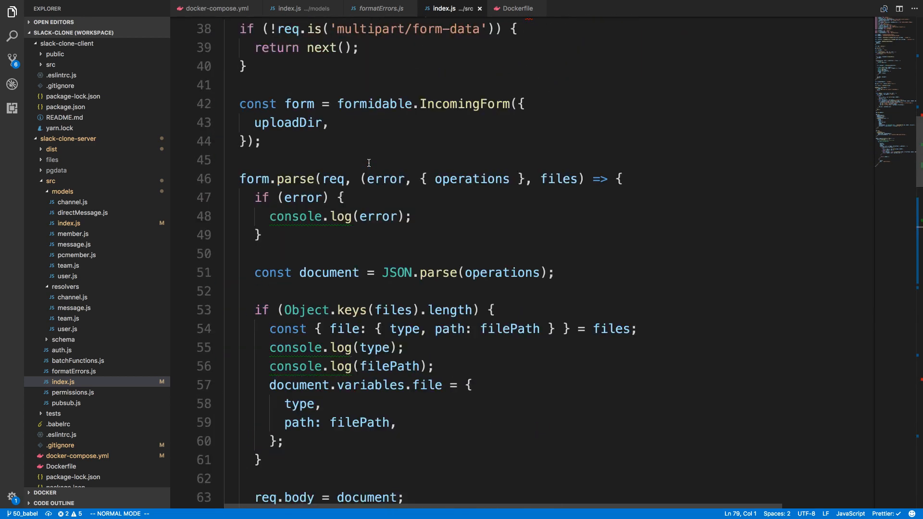
scroll("down", 3)
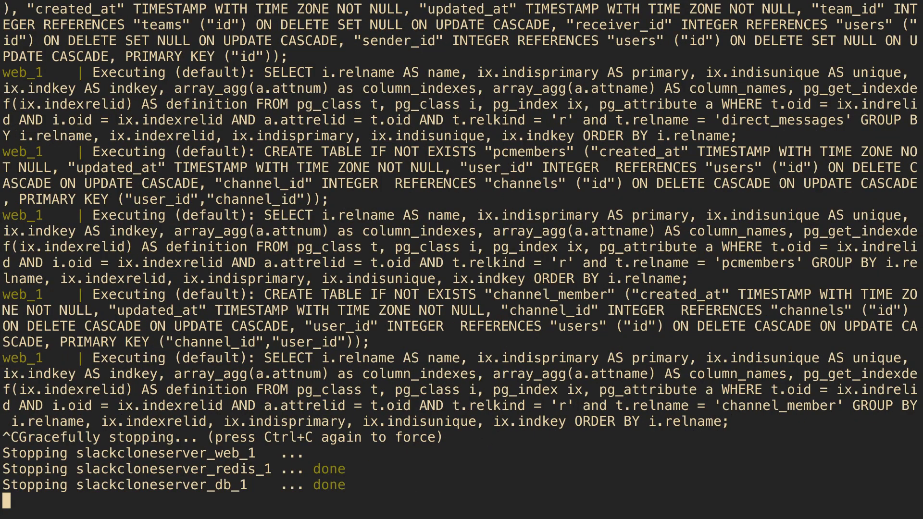
Rebuild the slack-clone-server Docker image and relaunch the stack with docker-compose.
type("docker-c")
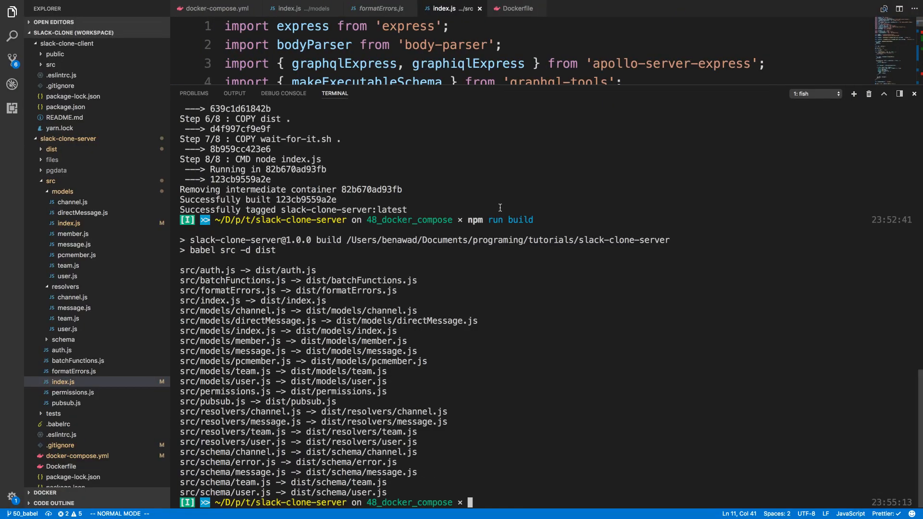
type("docker build -t slack-clone-server .")
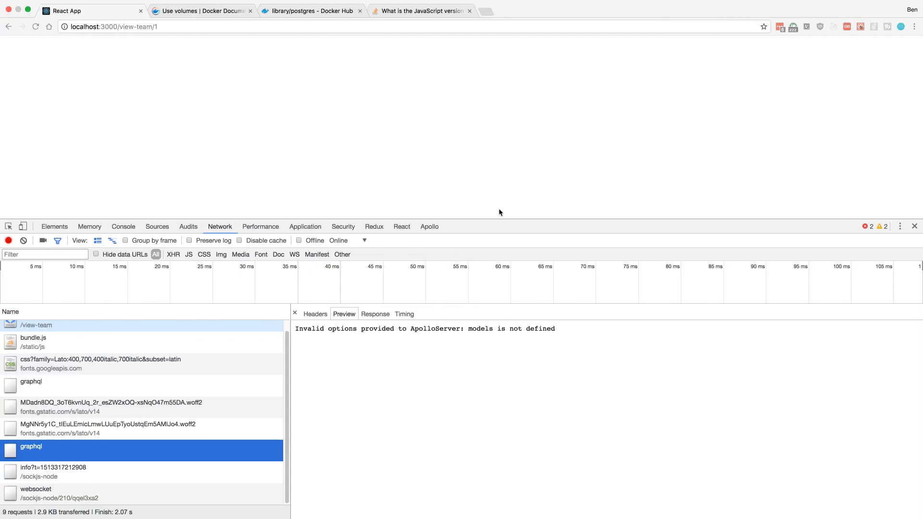
mouse_move(160, 22)
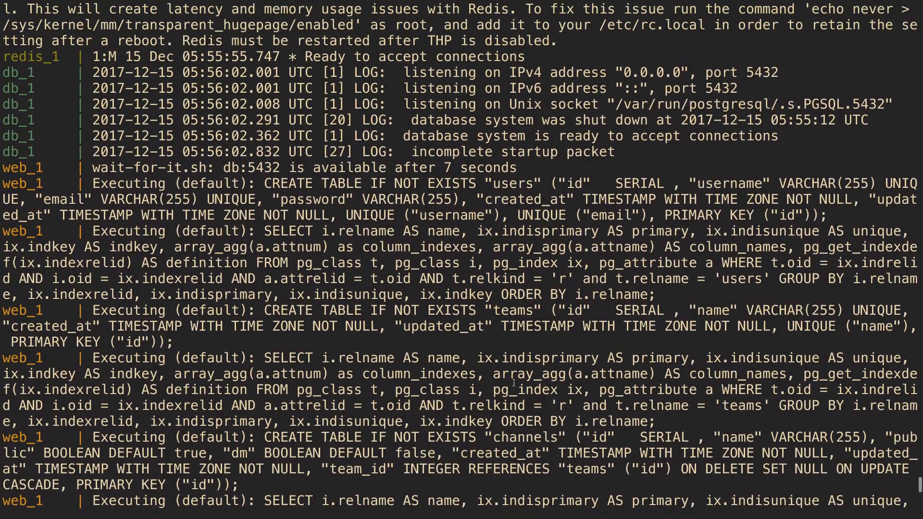
scroll("down", 3)
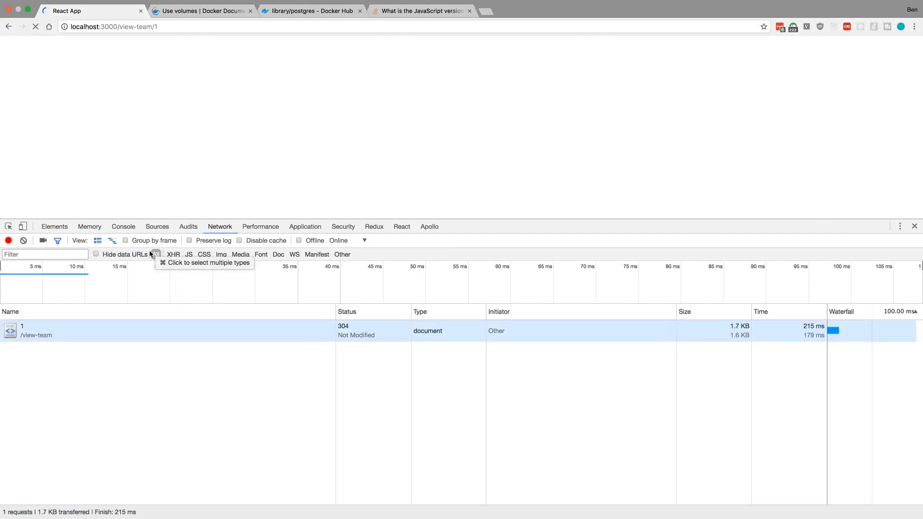
Check the Console, then post 'hey' and 'you are a...' messages in #general.
left_click(123, 226)
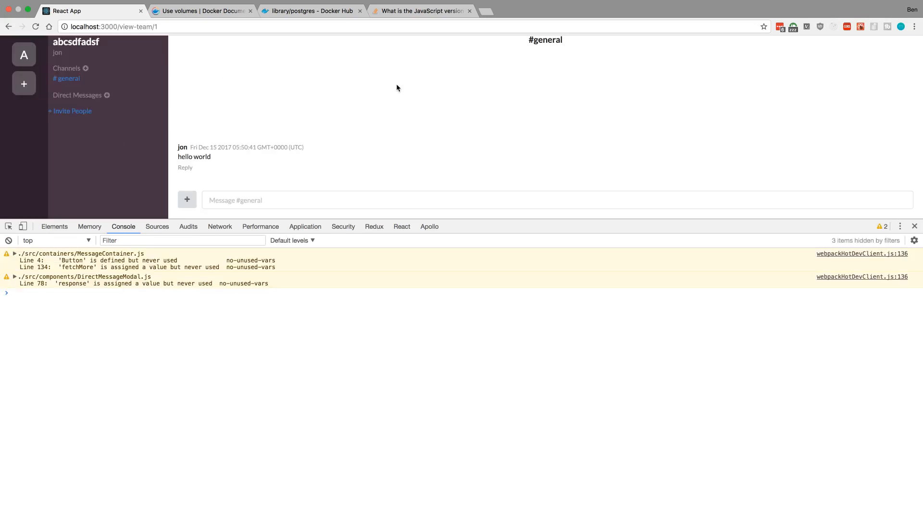
left_click(334, 201)
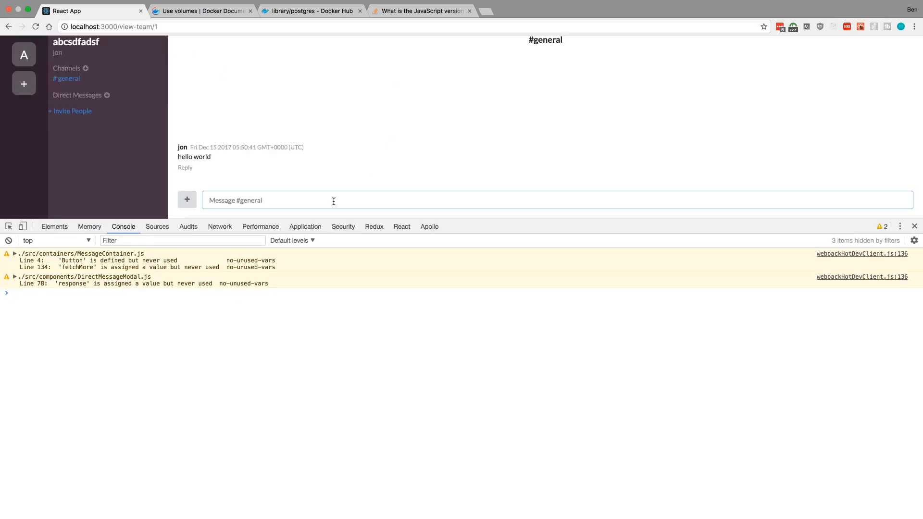
mouse_move(368, 156)
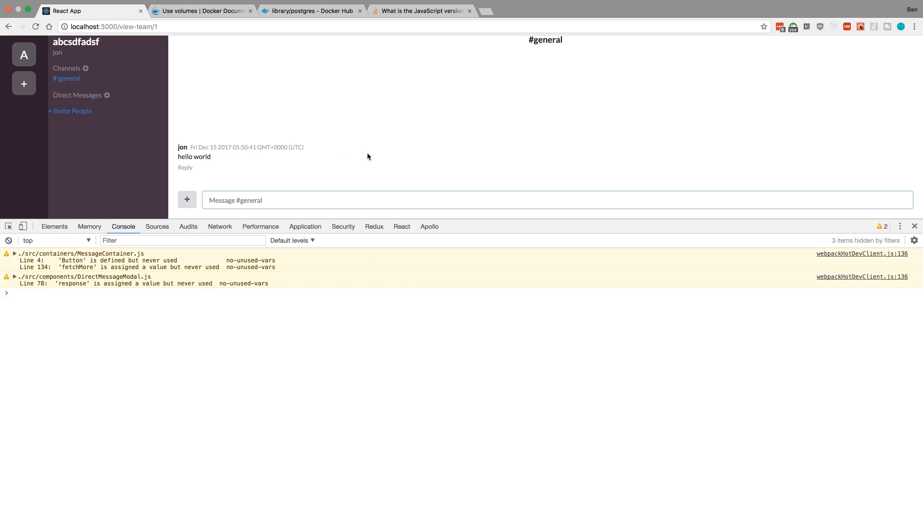
type("hey")
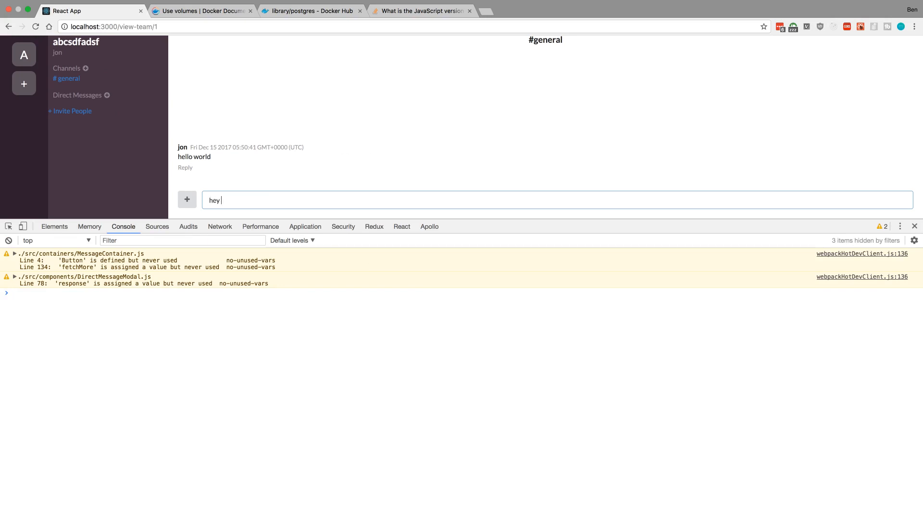
type("you are a")
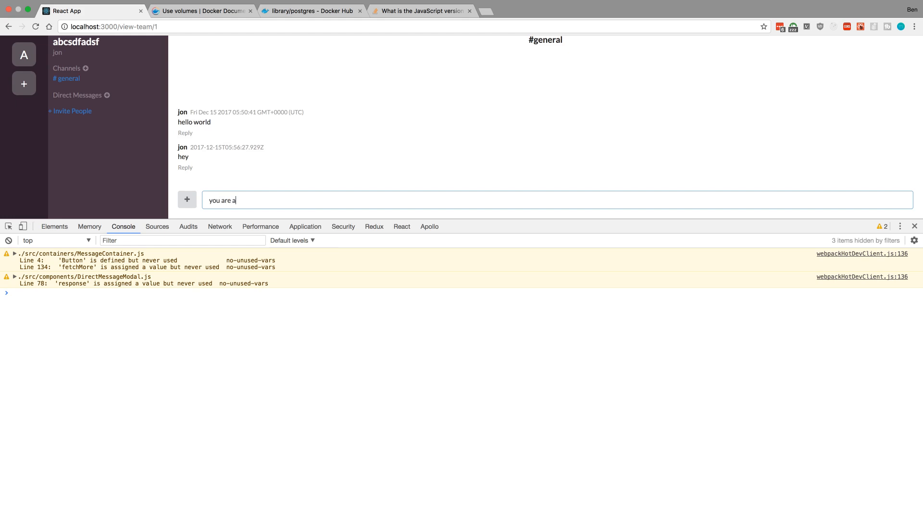
key("Enter")
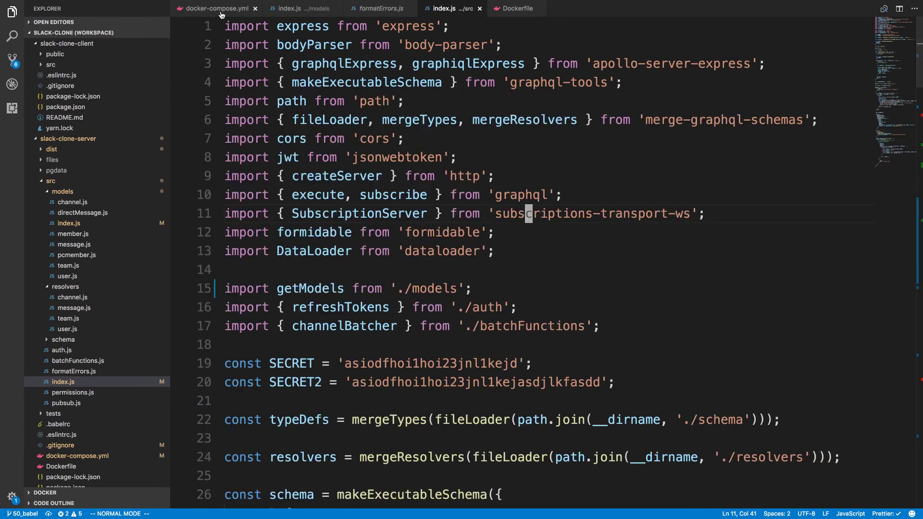
Comment out the web service's wait-for-it.sh db:5432 command in docker-compose.yml.
left_click(220, 8)
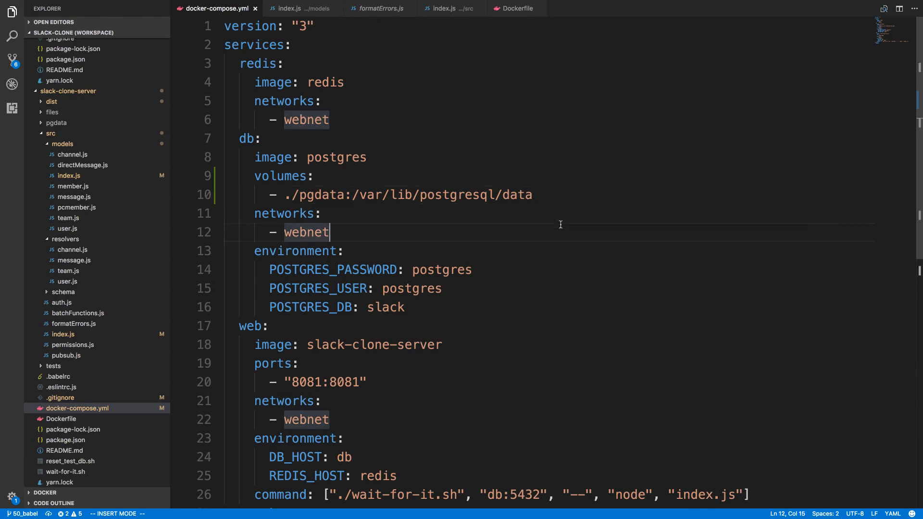
key("Escape")
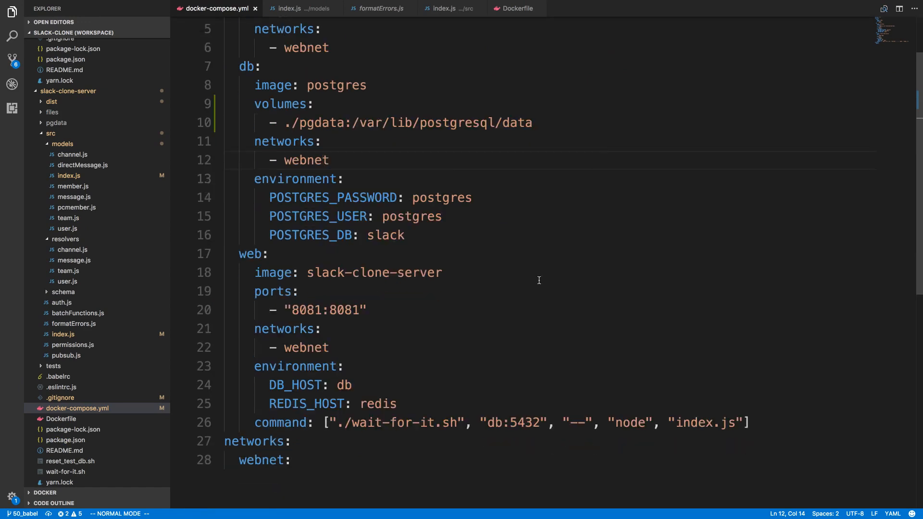
scroll("down", 3)
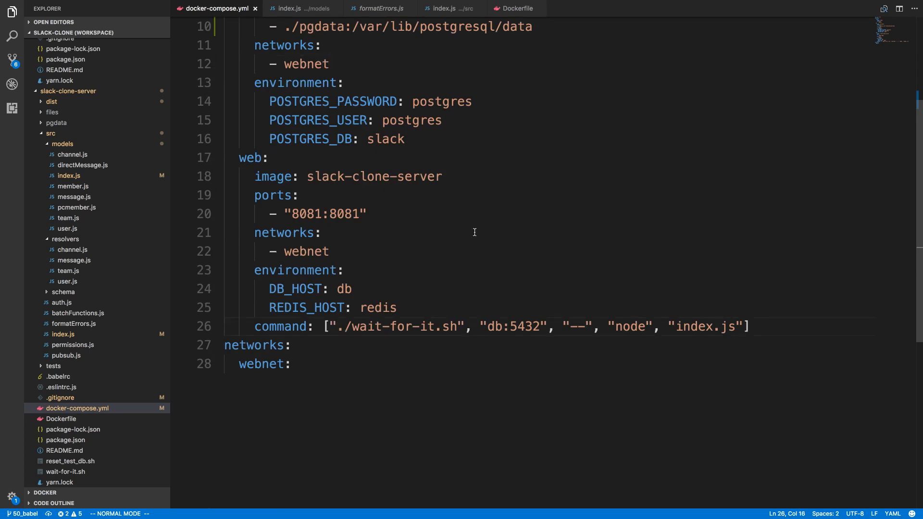
type("#")
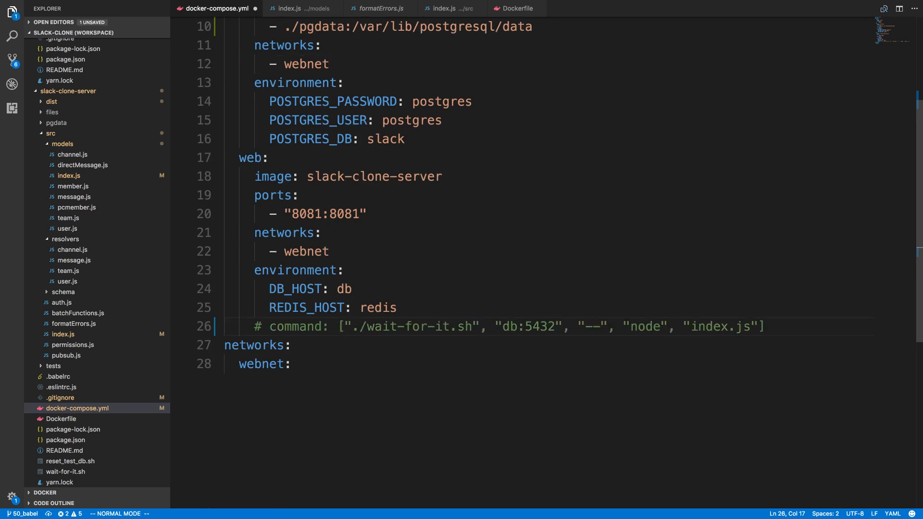
type("command: [\"./wait-for-it.sh\", \"db:5432\", \"--\", \"node\", \"index.js\"]")
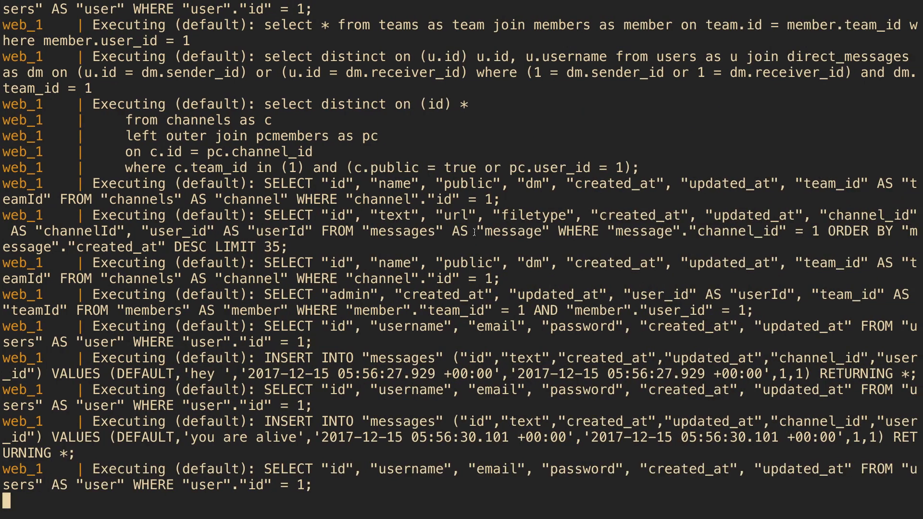
Restart the stack with docker-compose up and highlight the SequelizeConnectionRefusedError.
key("Ctrl+c")
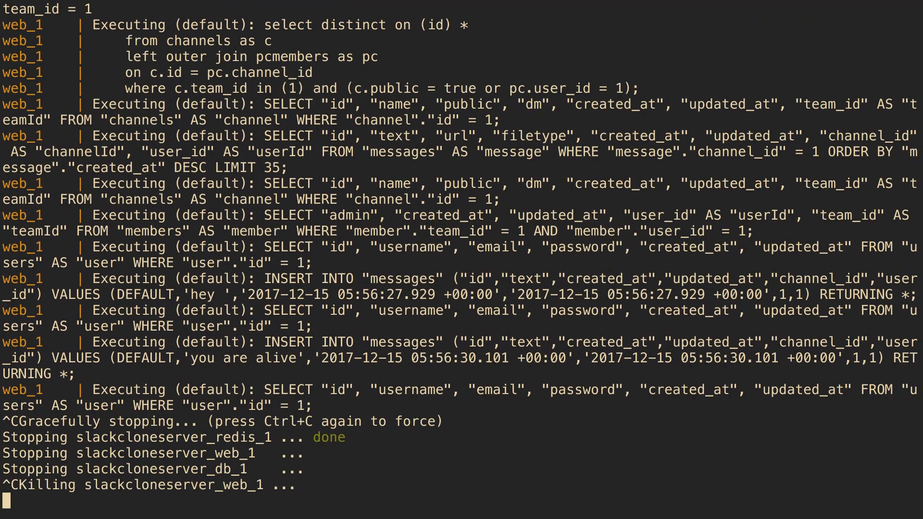
type("docker-compose up")
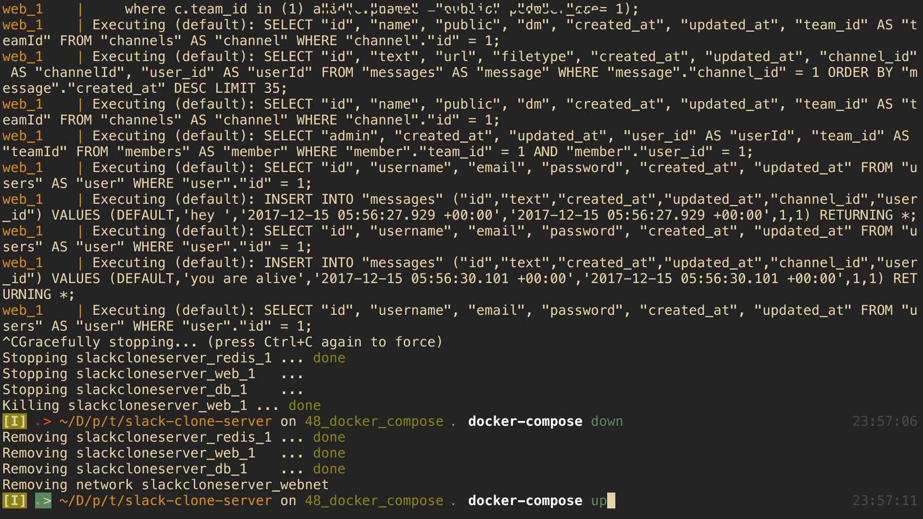
key("Enter")
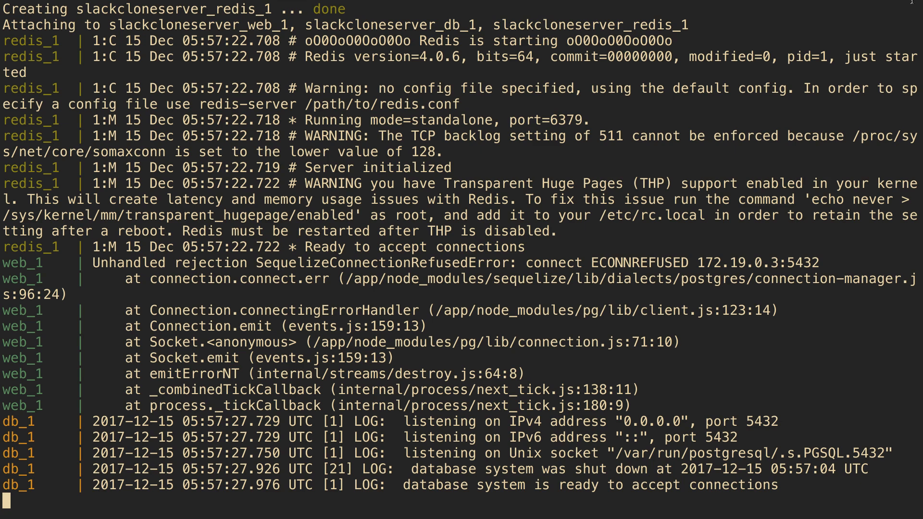
double_click(273, 262)
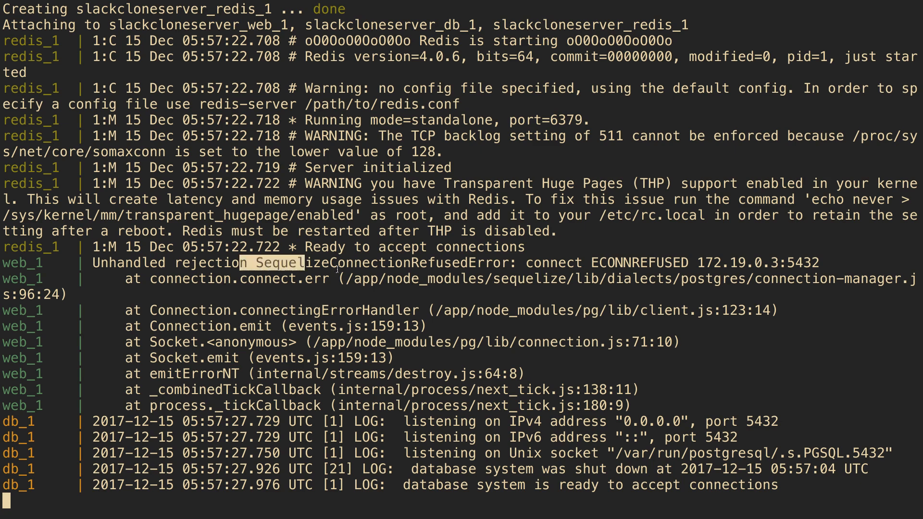